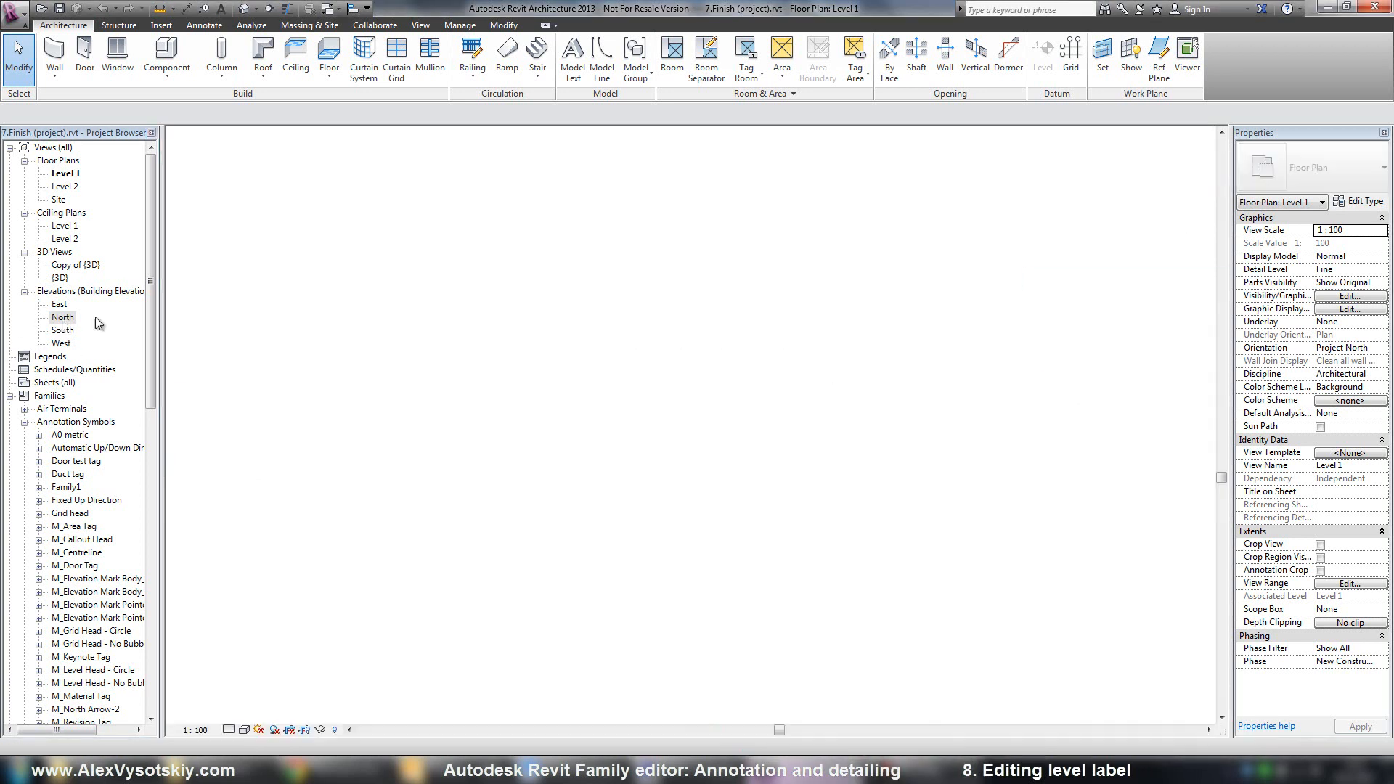
Step: Inspect the Level 2 head in the North elevation, then start a new Annotation Symbol family
double_click(62, 316)
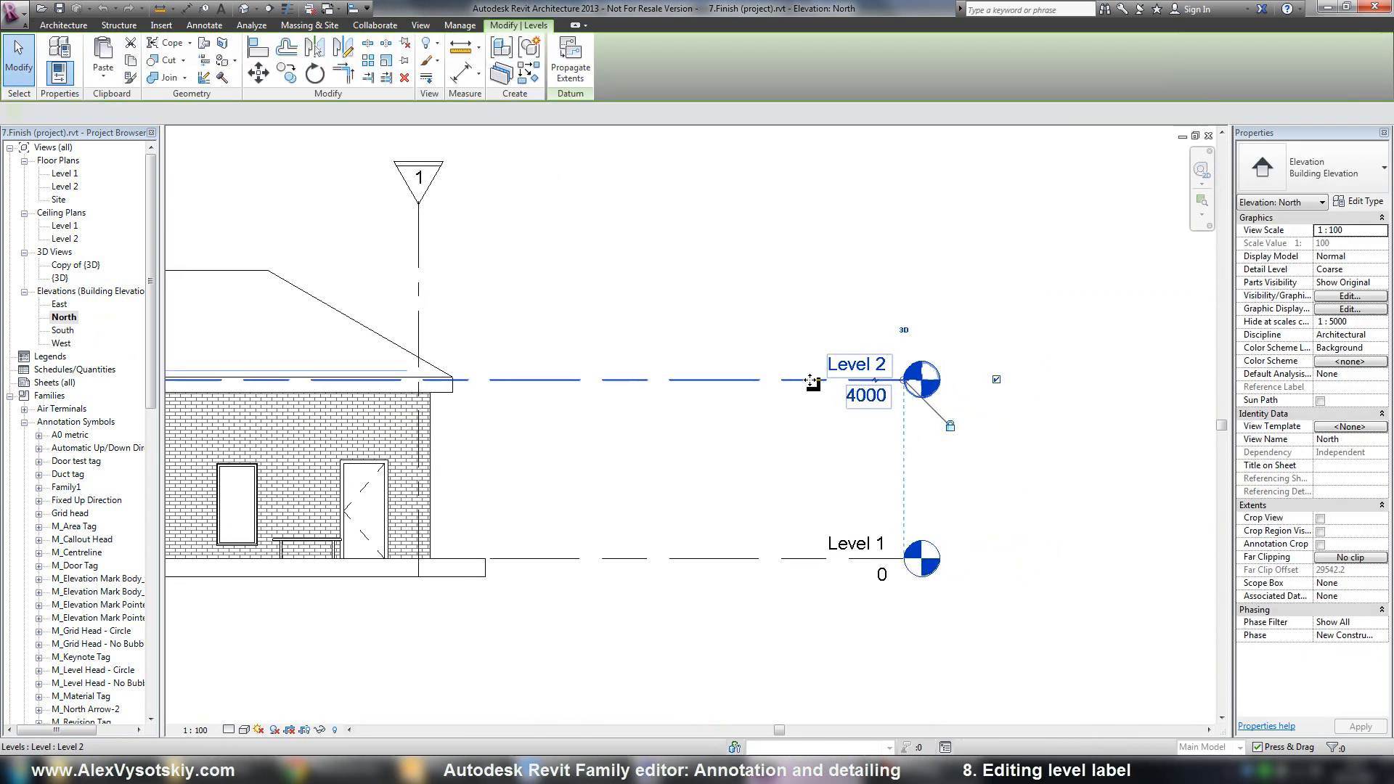
click(834, 489)
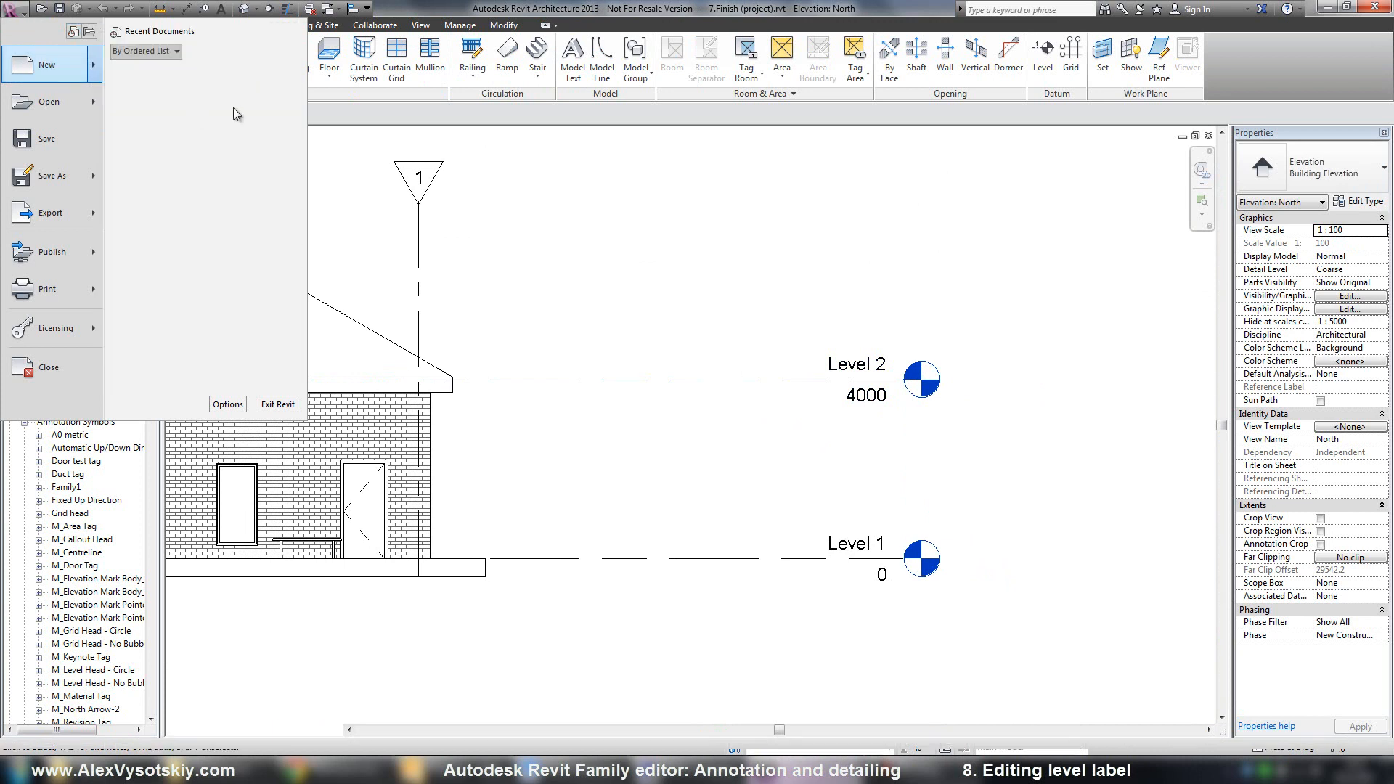
click(45, 62)
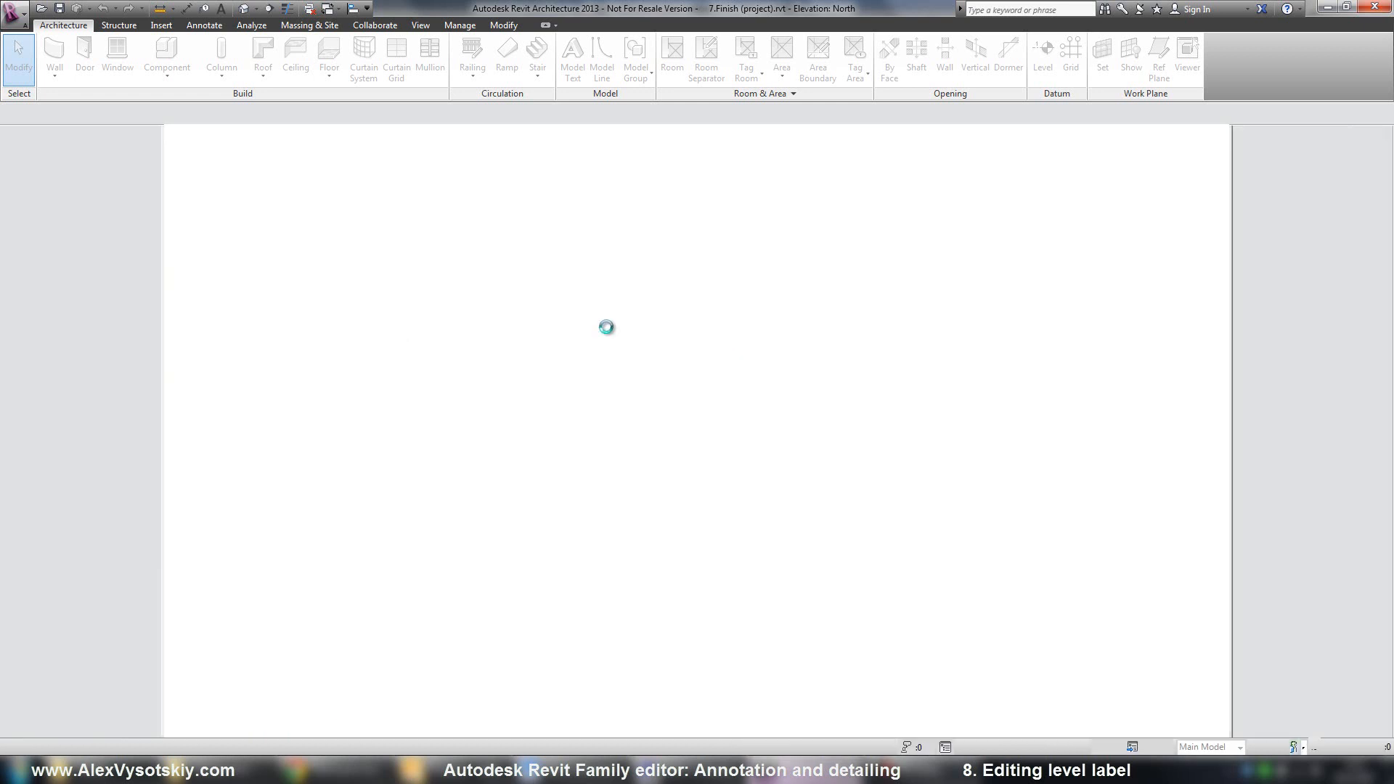
mouse_move(794, 378)
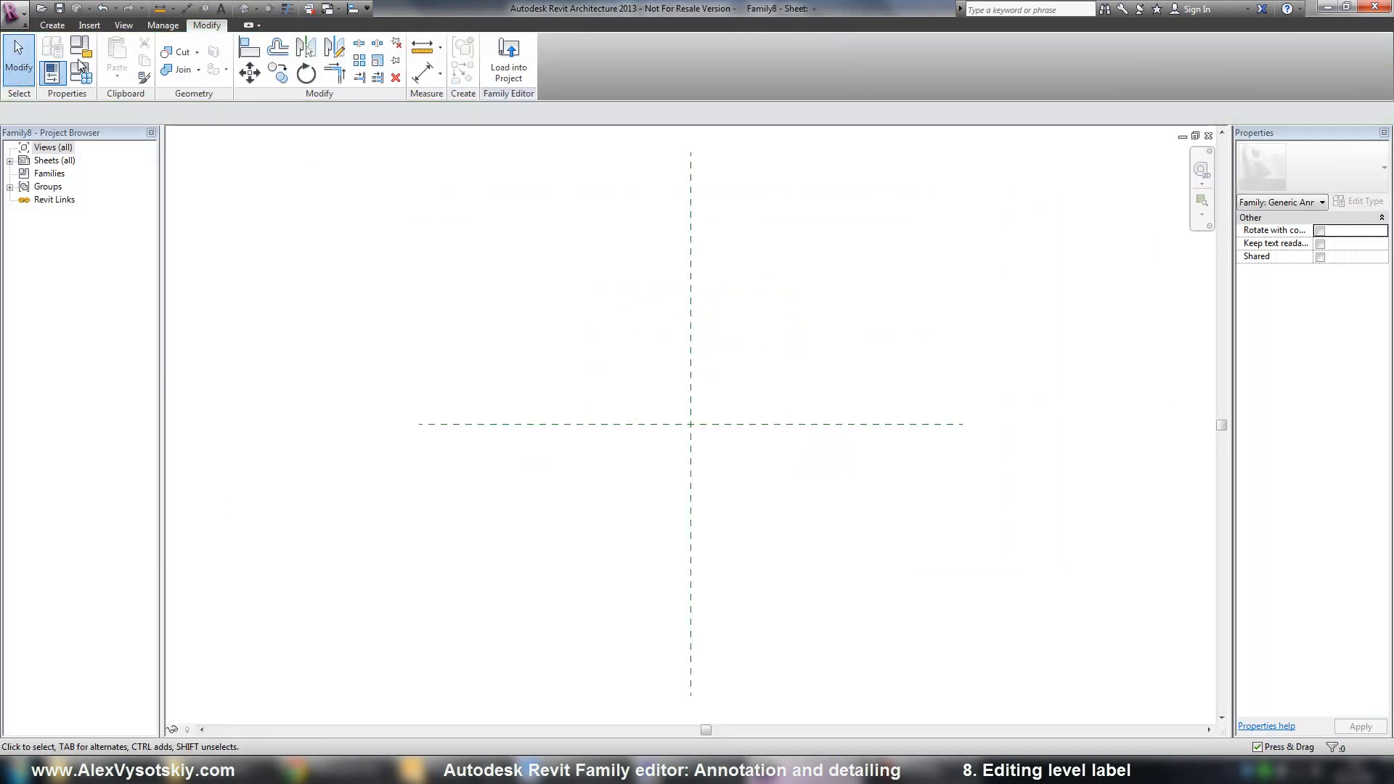
Step: Set the new family's category to Level Heads in Family Category and Parameters
click(80, 70)
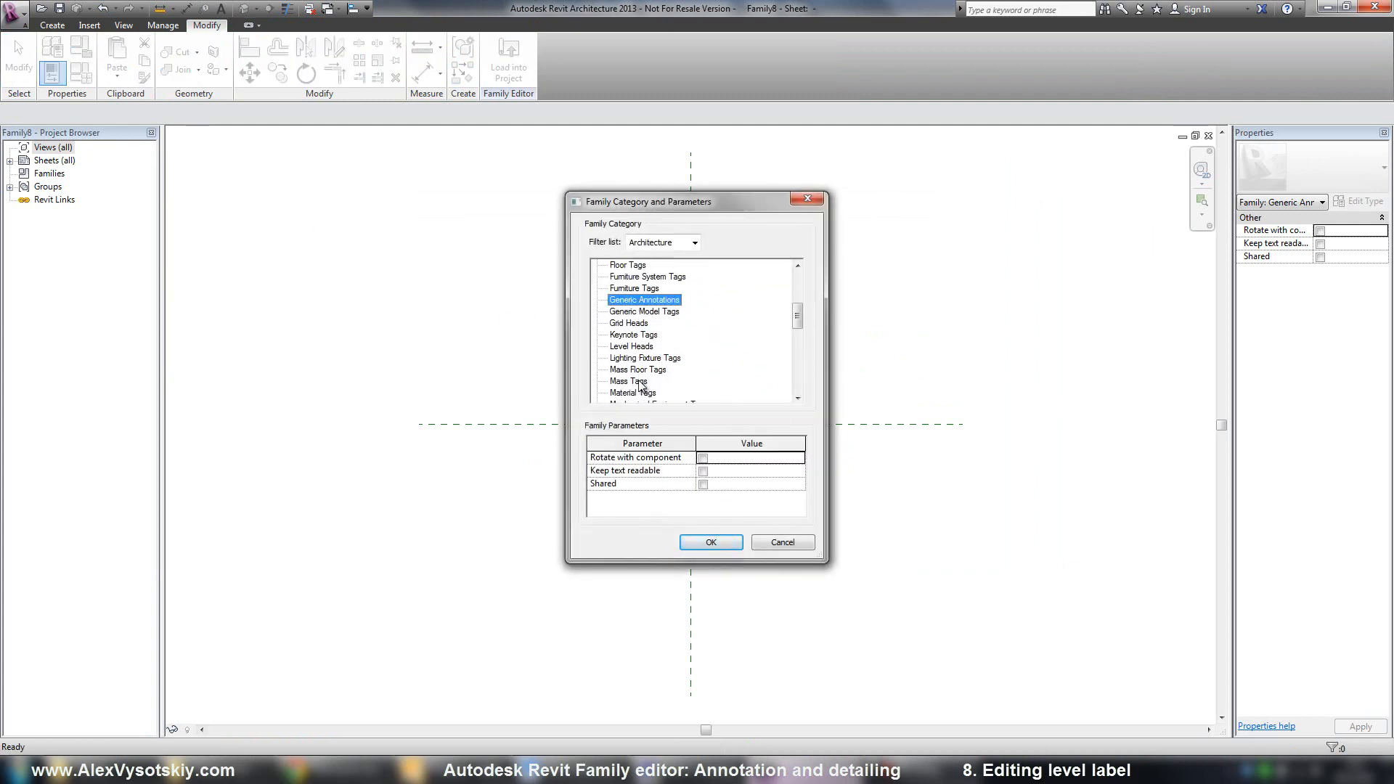
click(632, 311)
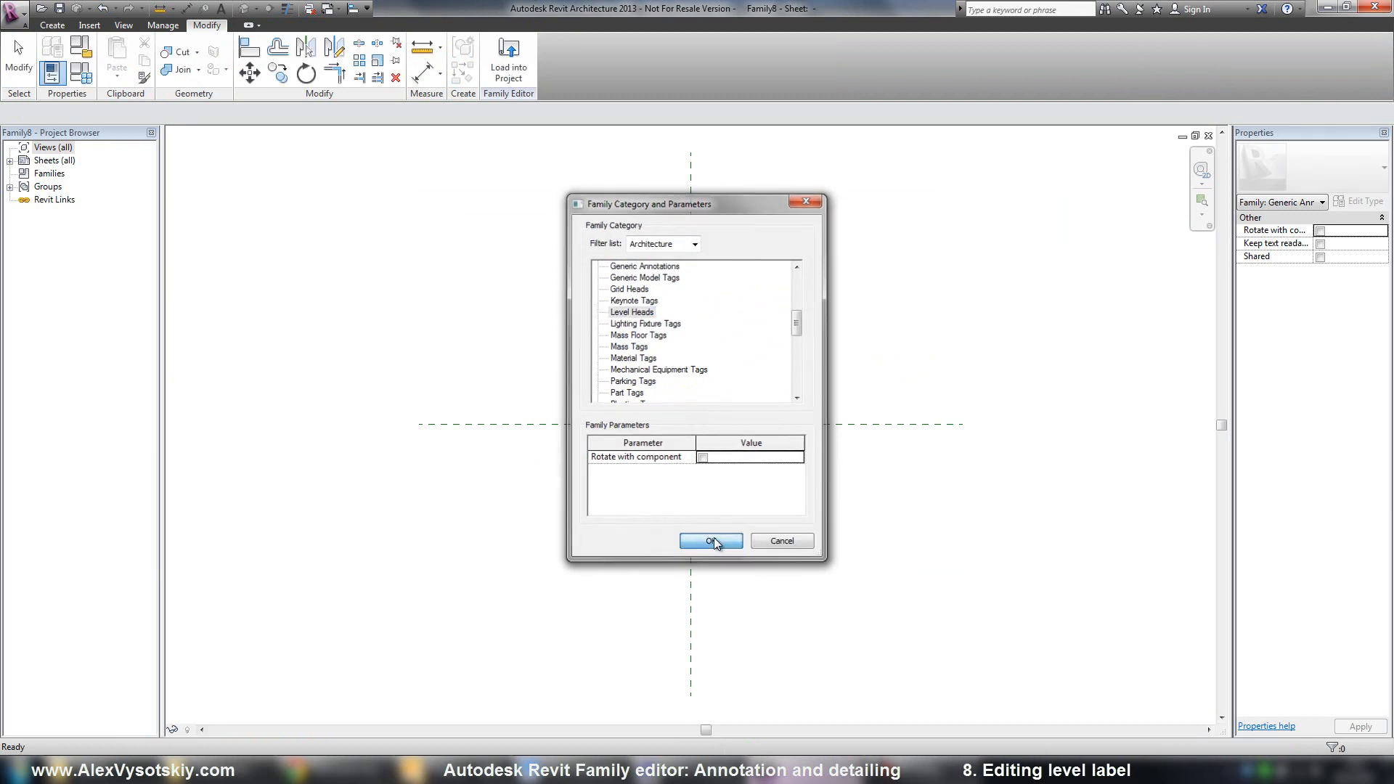
click(710, 541)
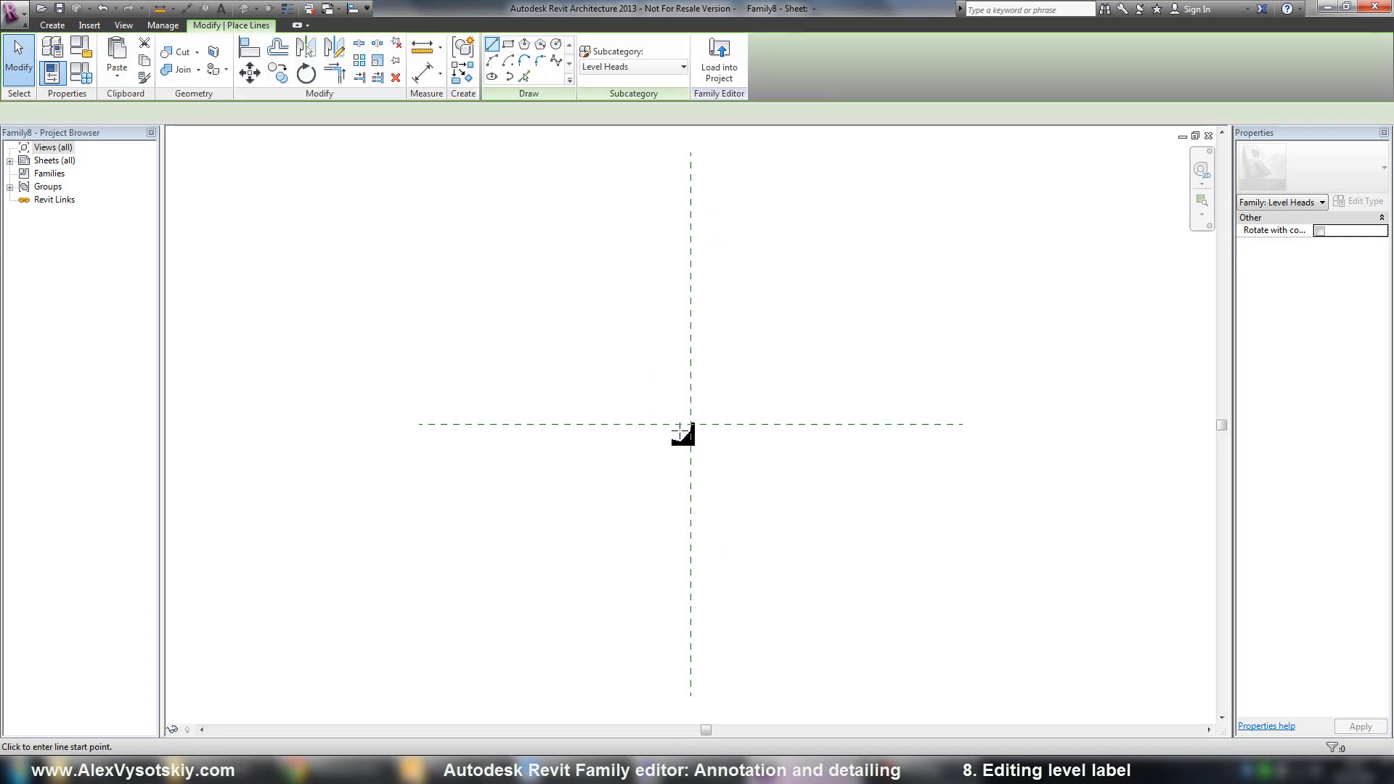
Step: Draw the level head lines: vertical leader, long top line, short line and triangle at the origin
click(683, 433)
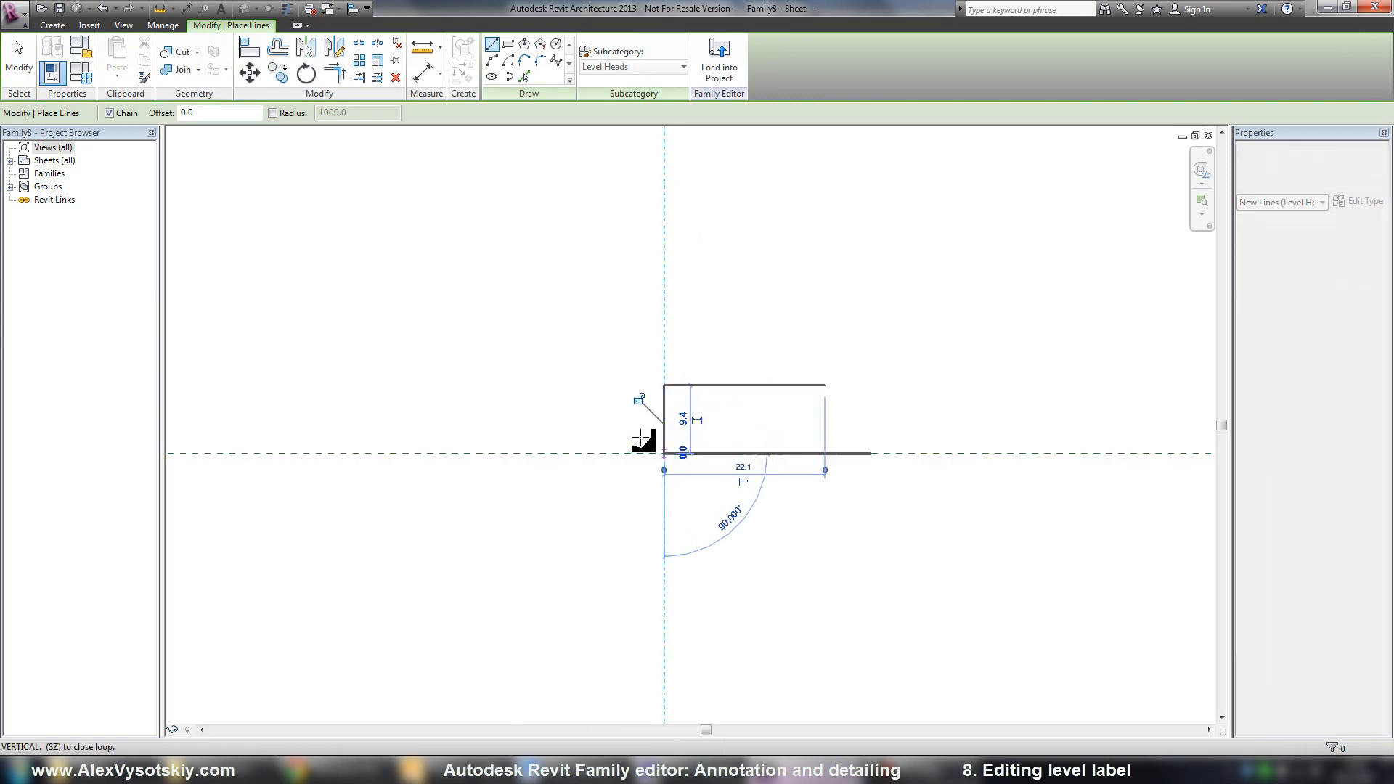
mouse_move(641, 432)
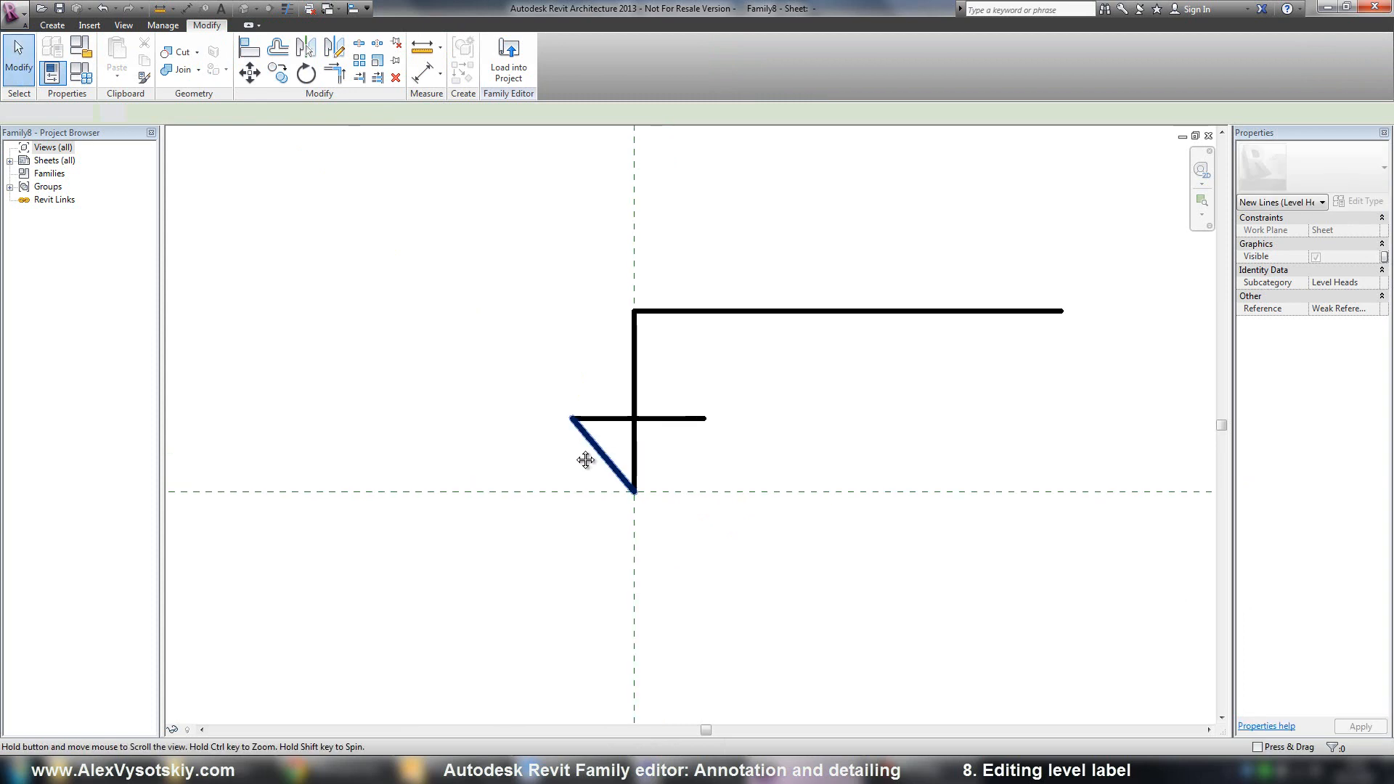
click(53, 25)
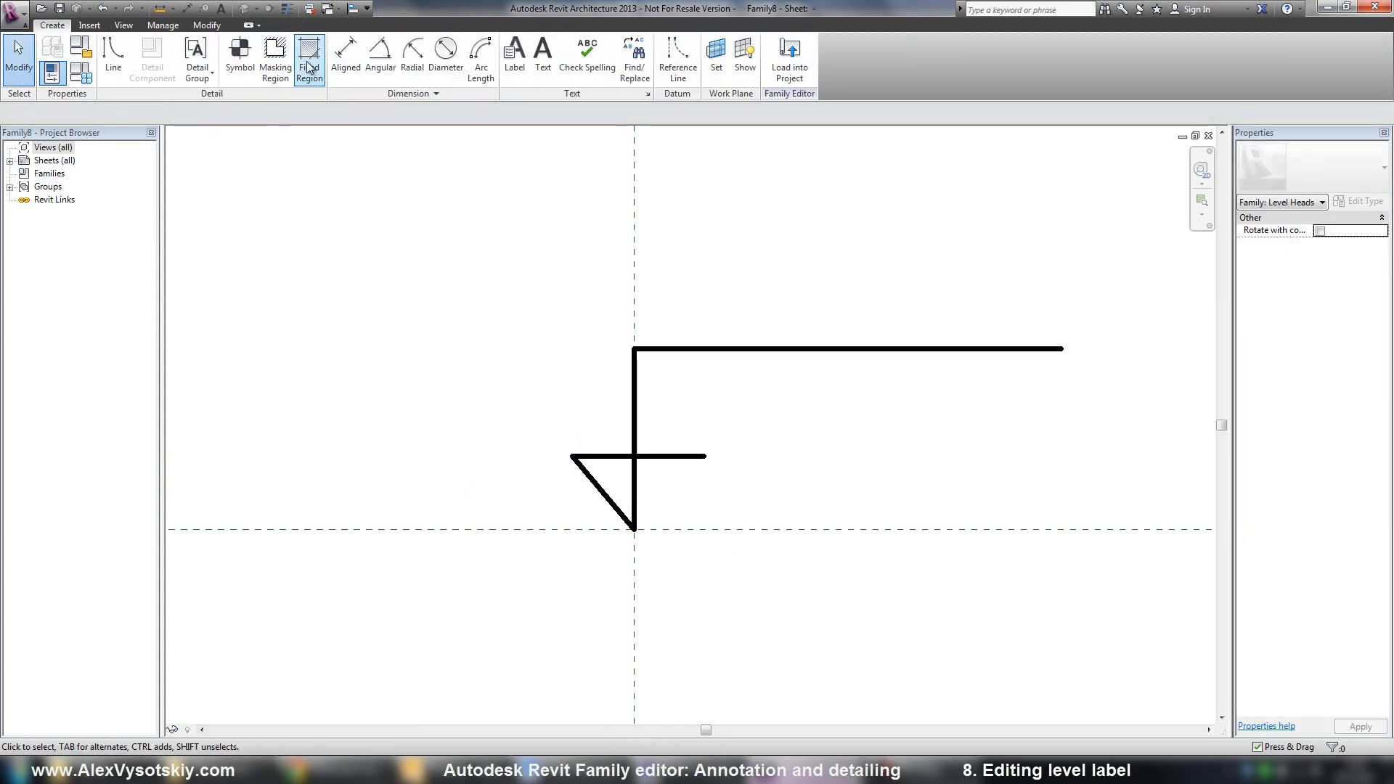
Step: Create a filled region from the triangle's edges using a solid black fill type
click(310, 54)
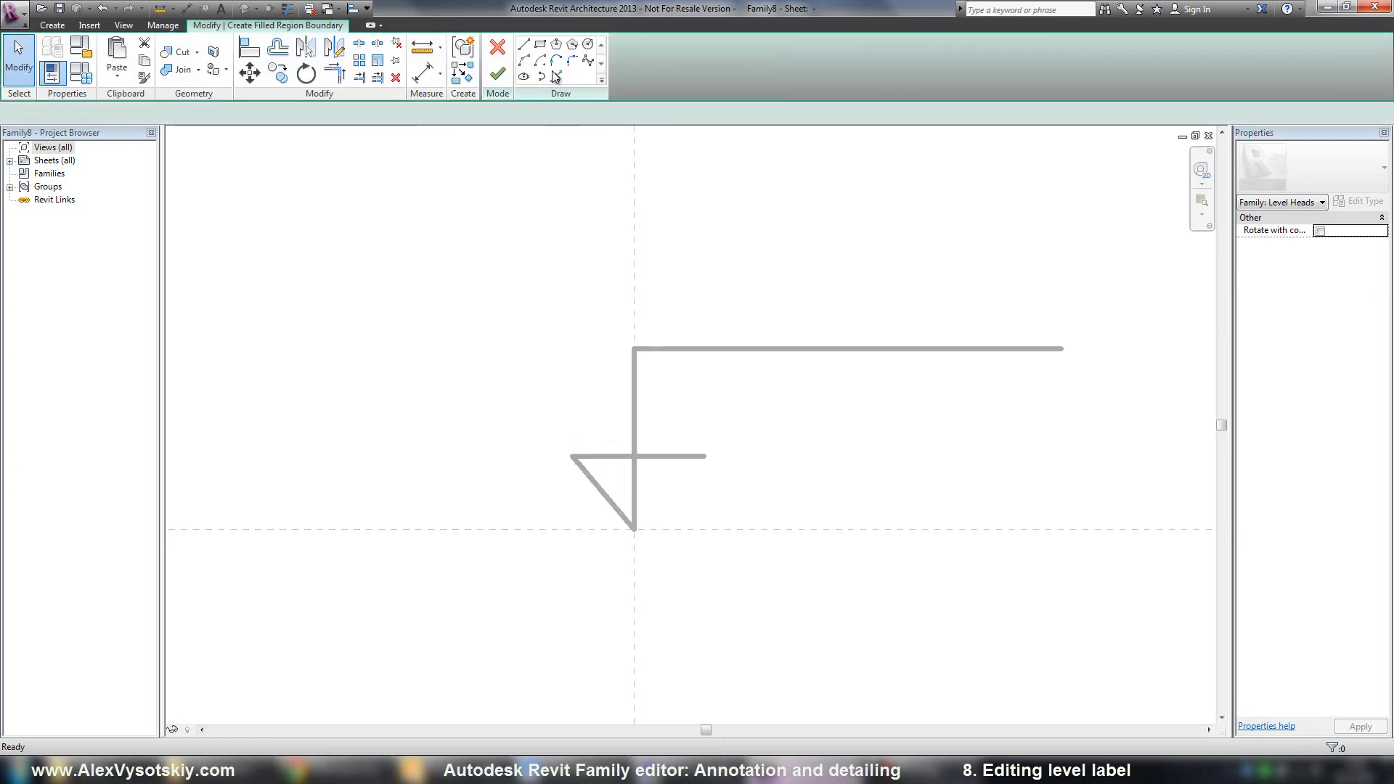
click(557, 76)
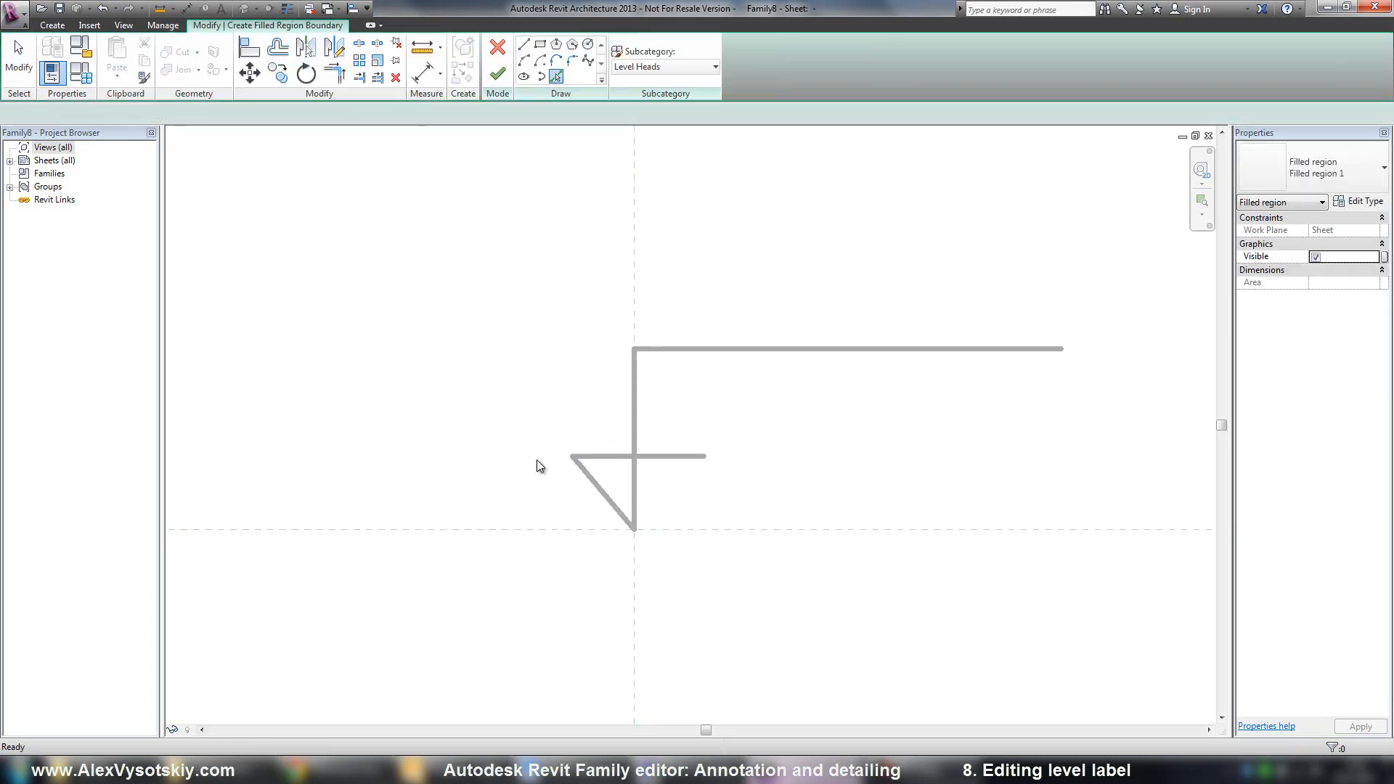
click(636, 456)
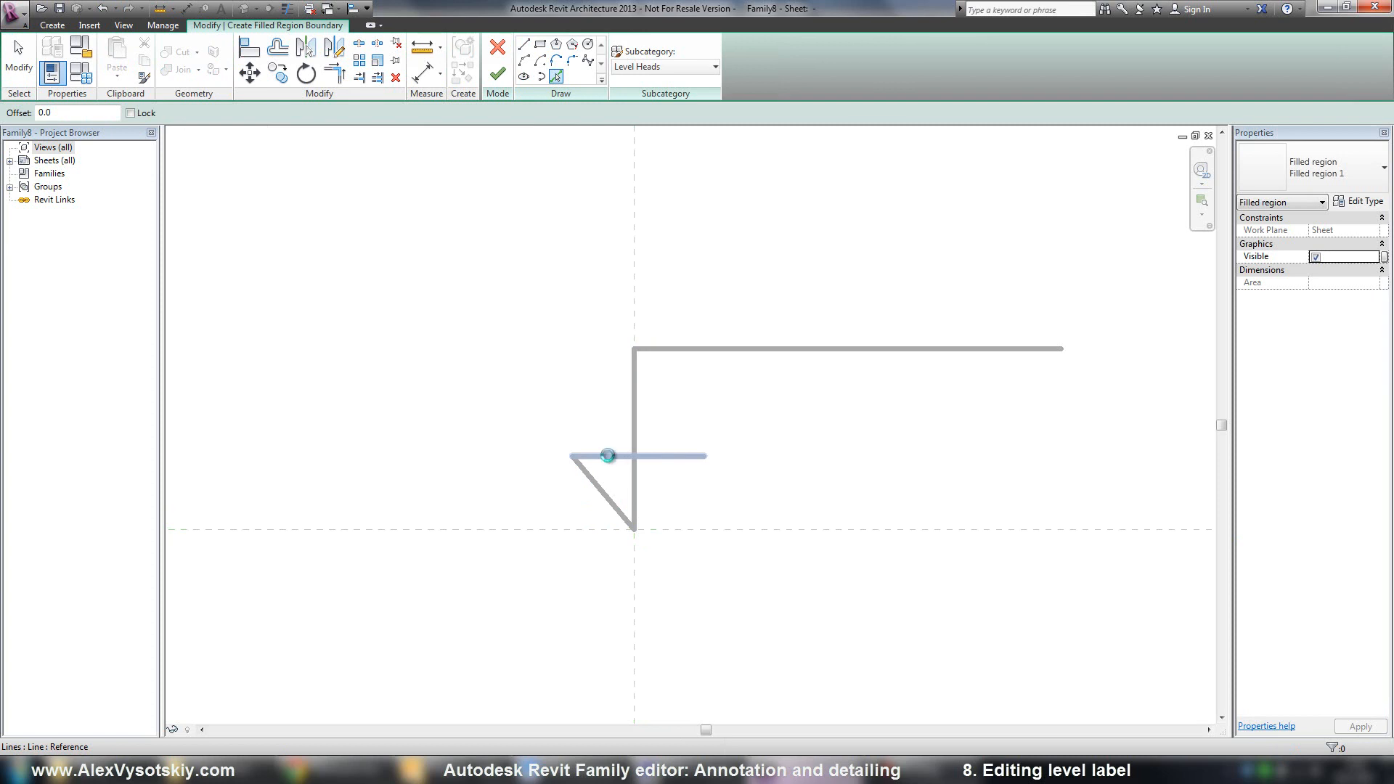
click(639, 456)
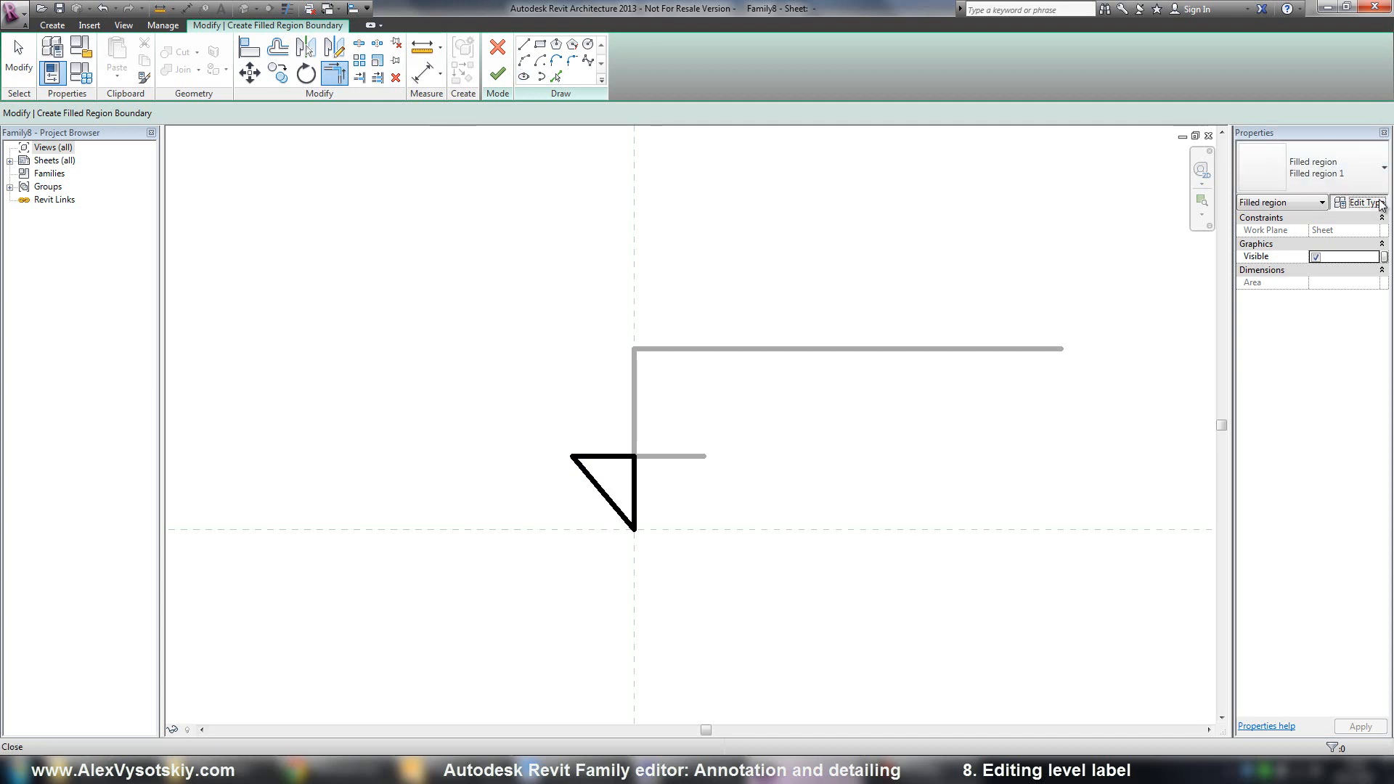
click(1363, 202)
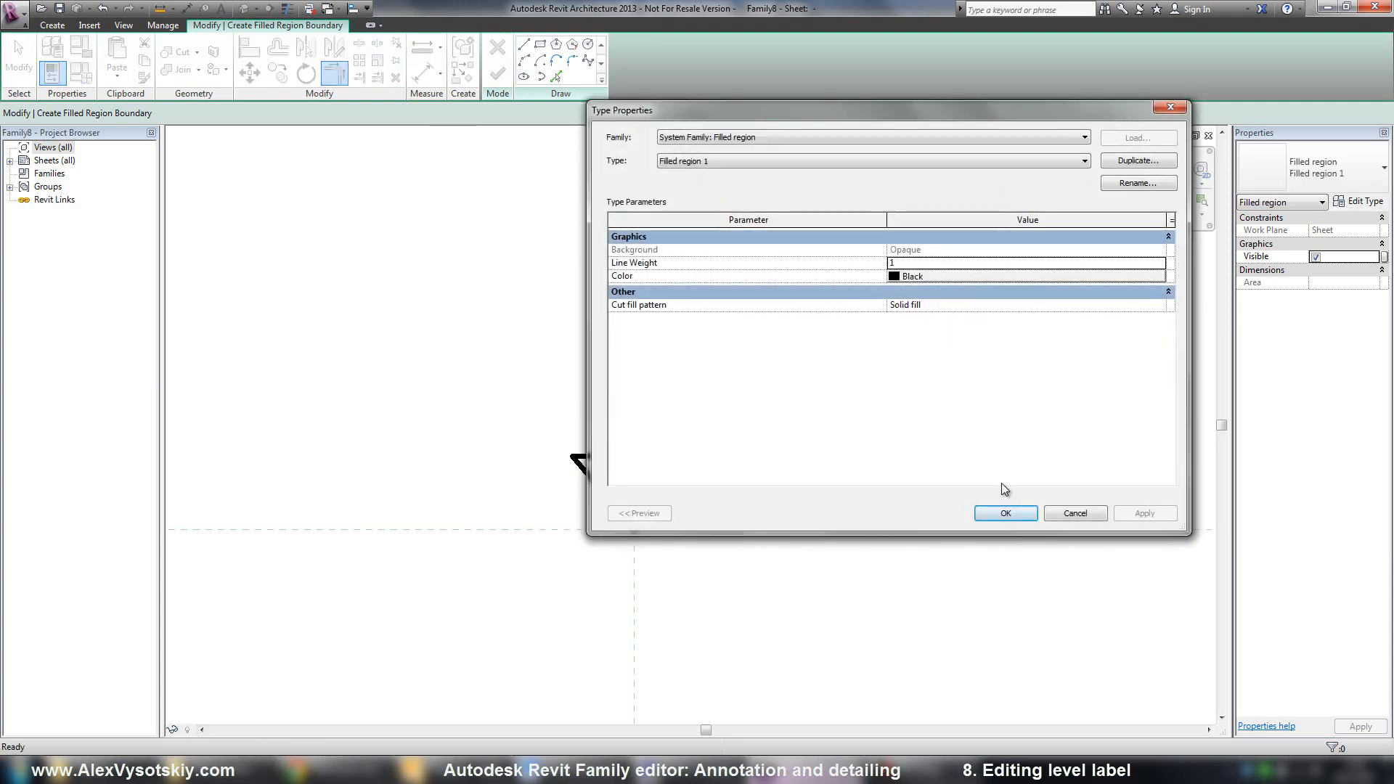
click(1003, 512)
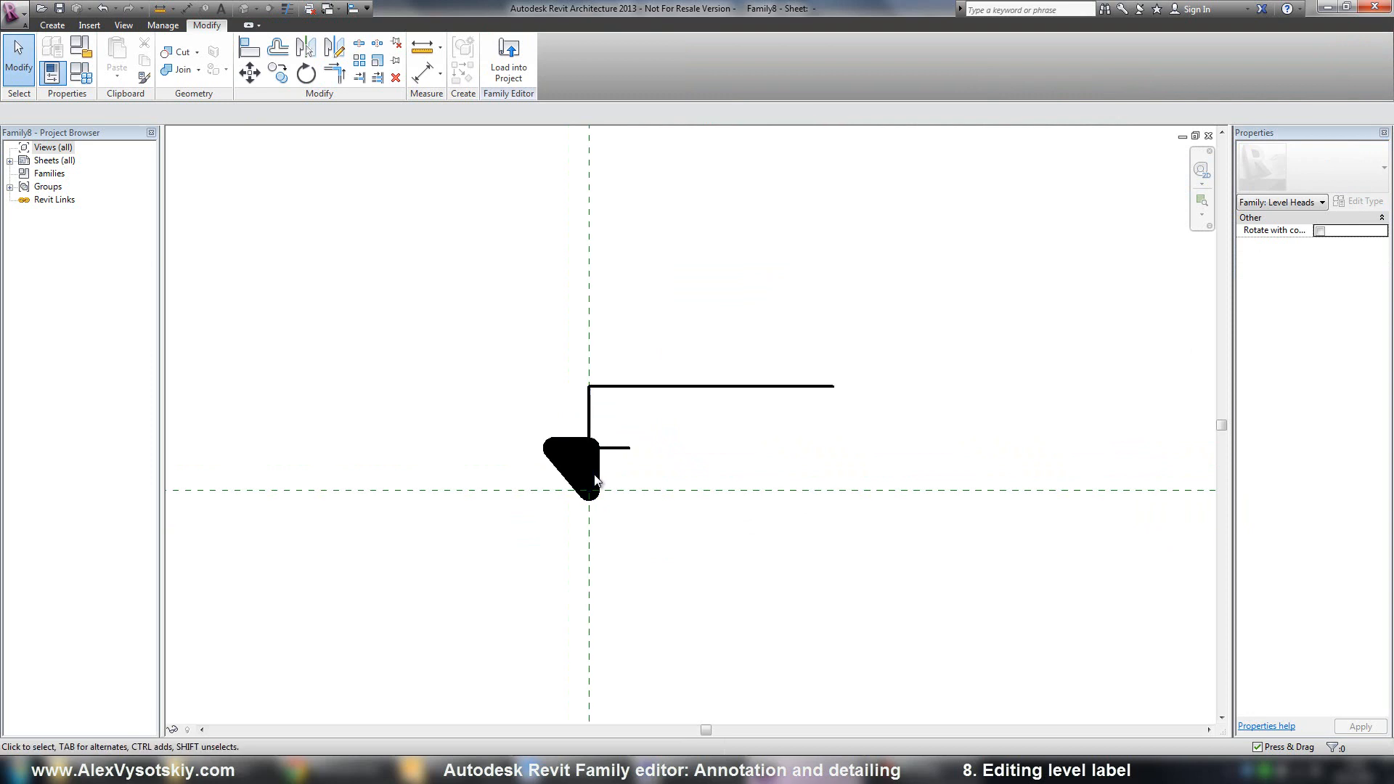
Step: Edit the filled triangle's boundary and change its boundary line style
click(587, 457)
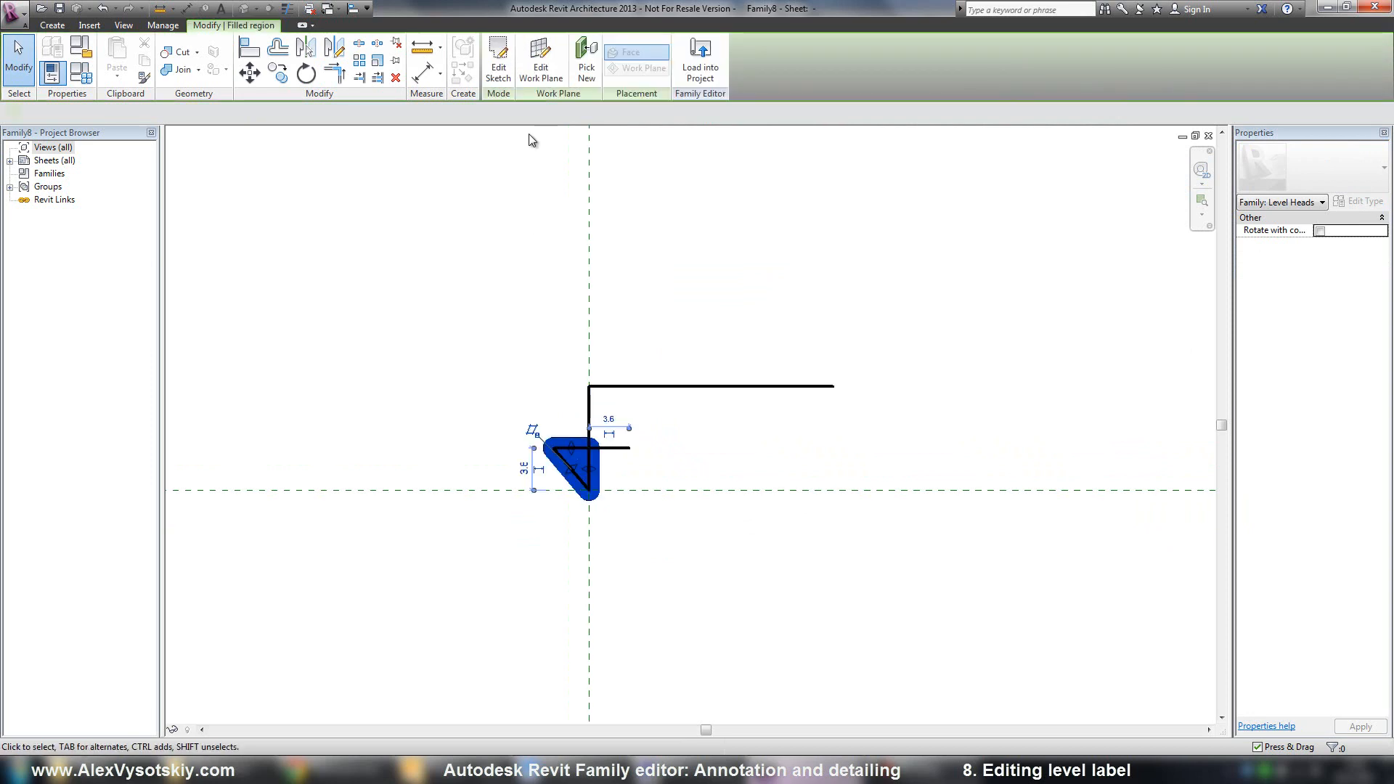
click(498, 62)
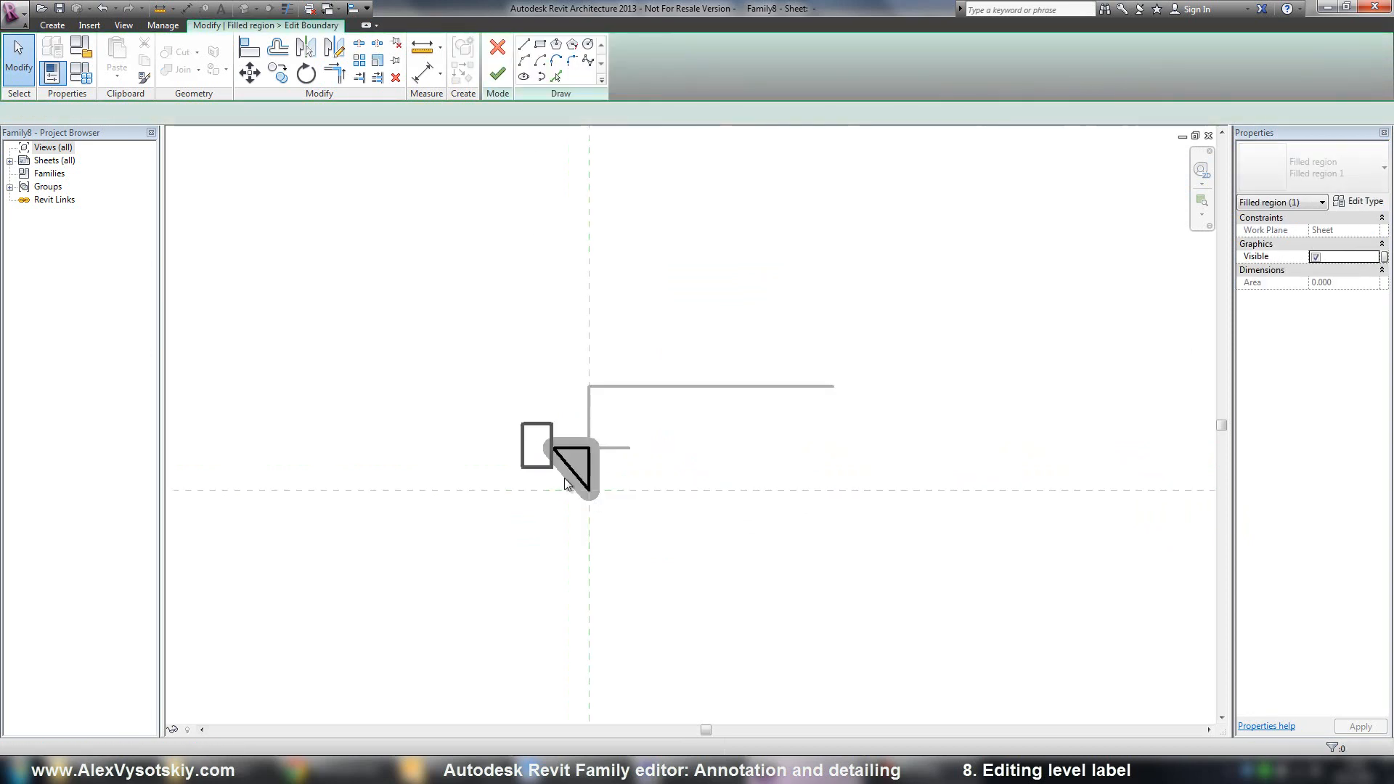
click(578, 466)
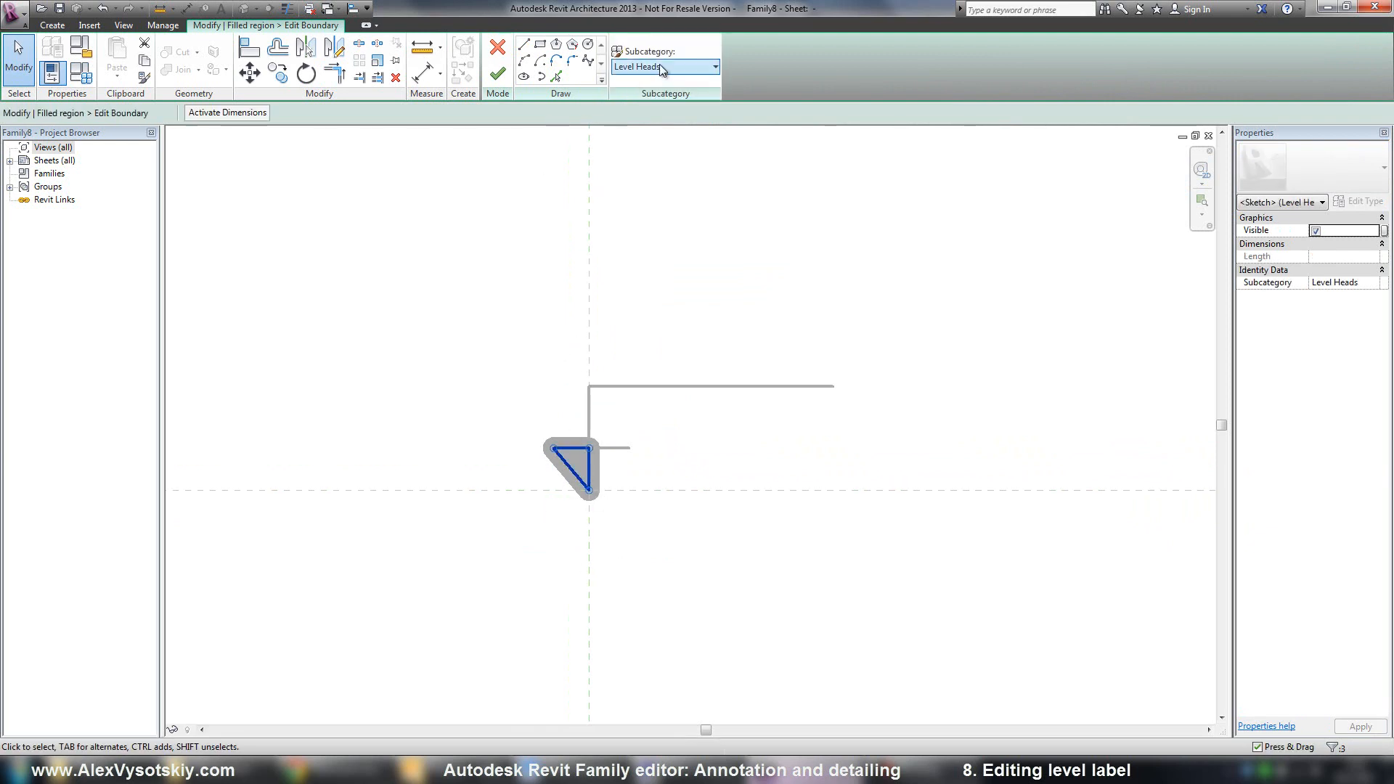
click(662, 67)
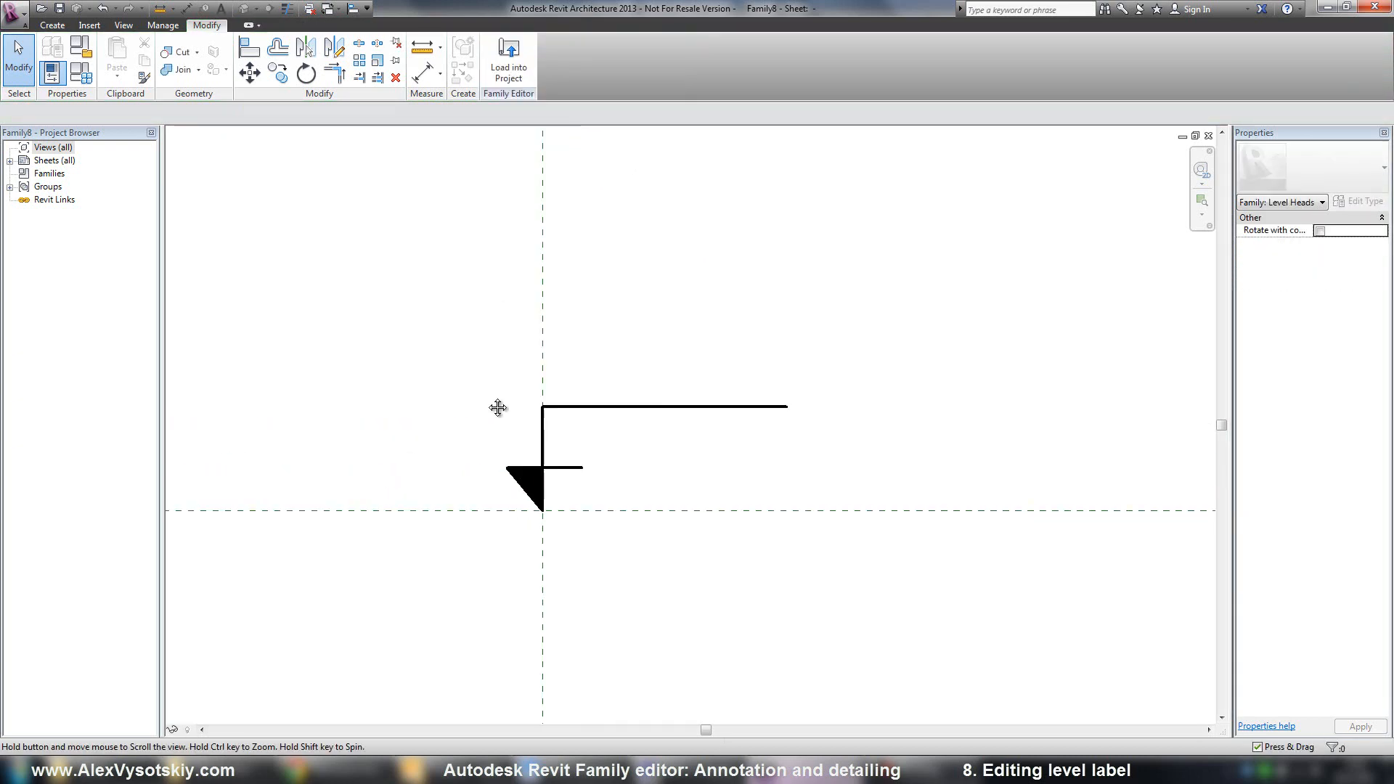
Step: Add an Elevation label in meters with 3 decimals and sample value +22.380
click(52, 25)
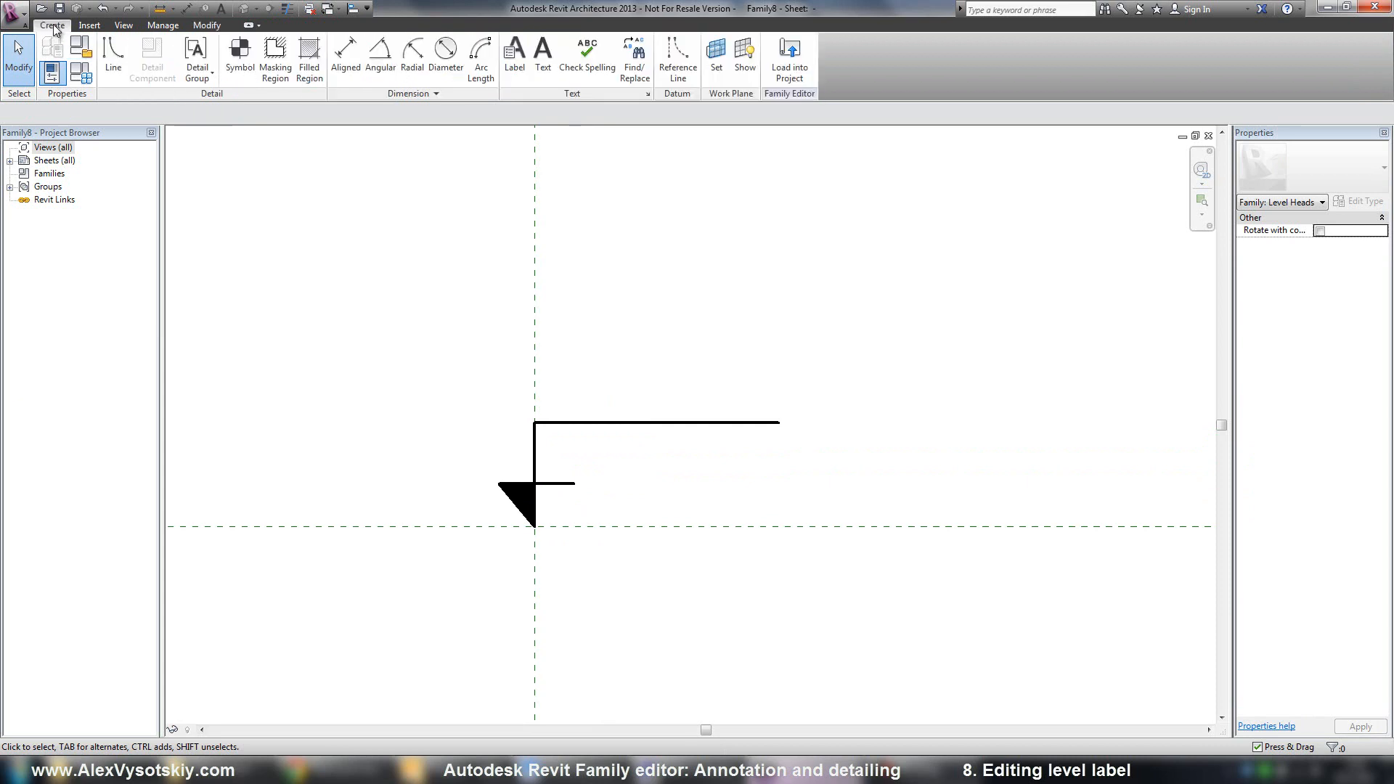
mouse_move(514, 53)
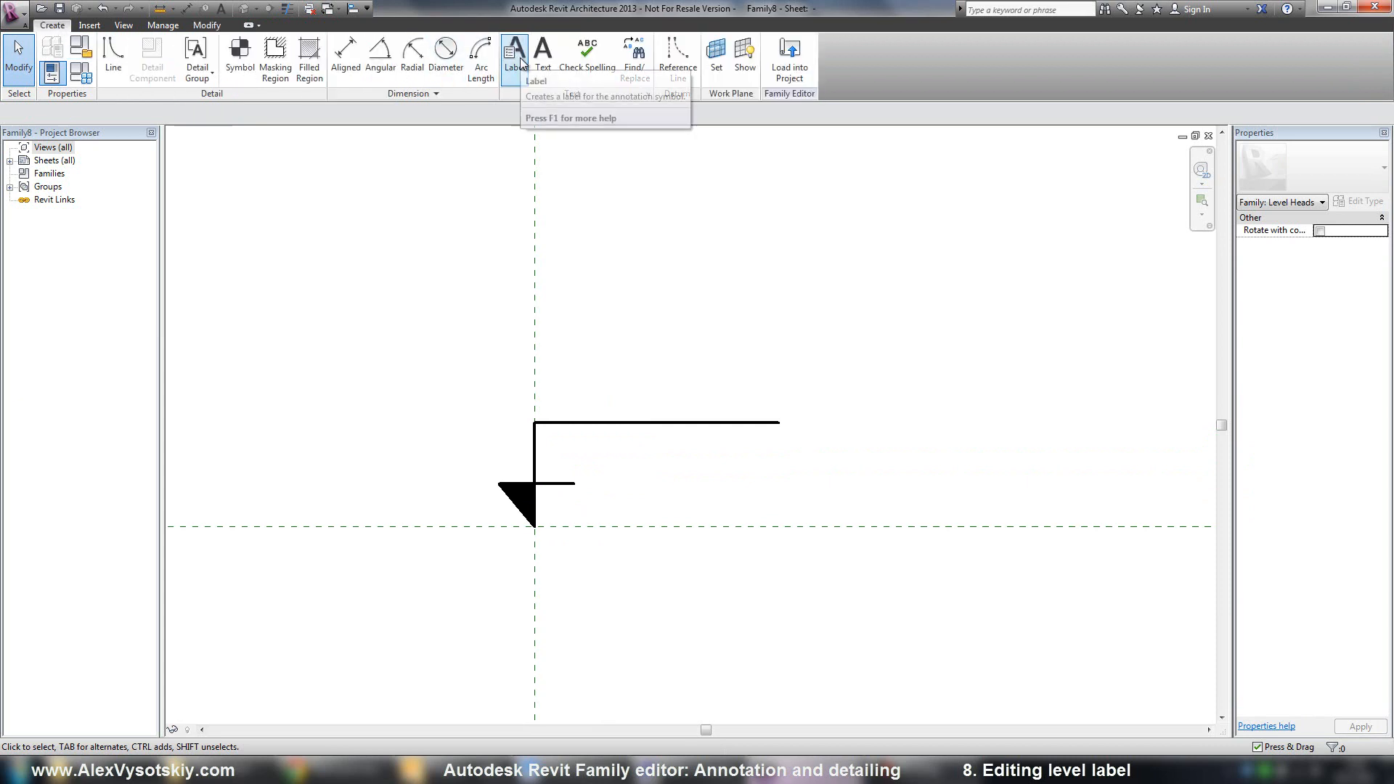
click(514, 52)
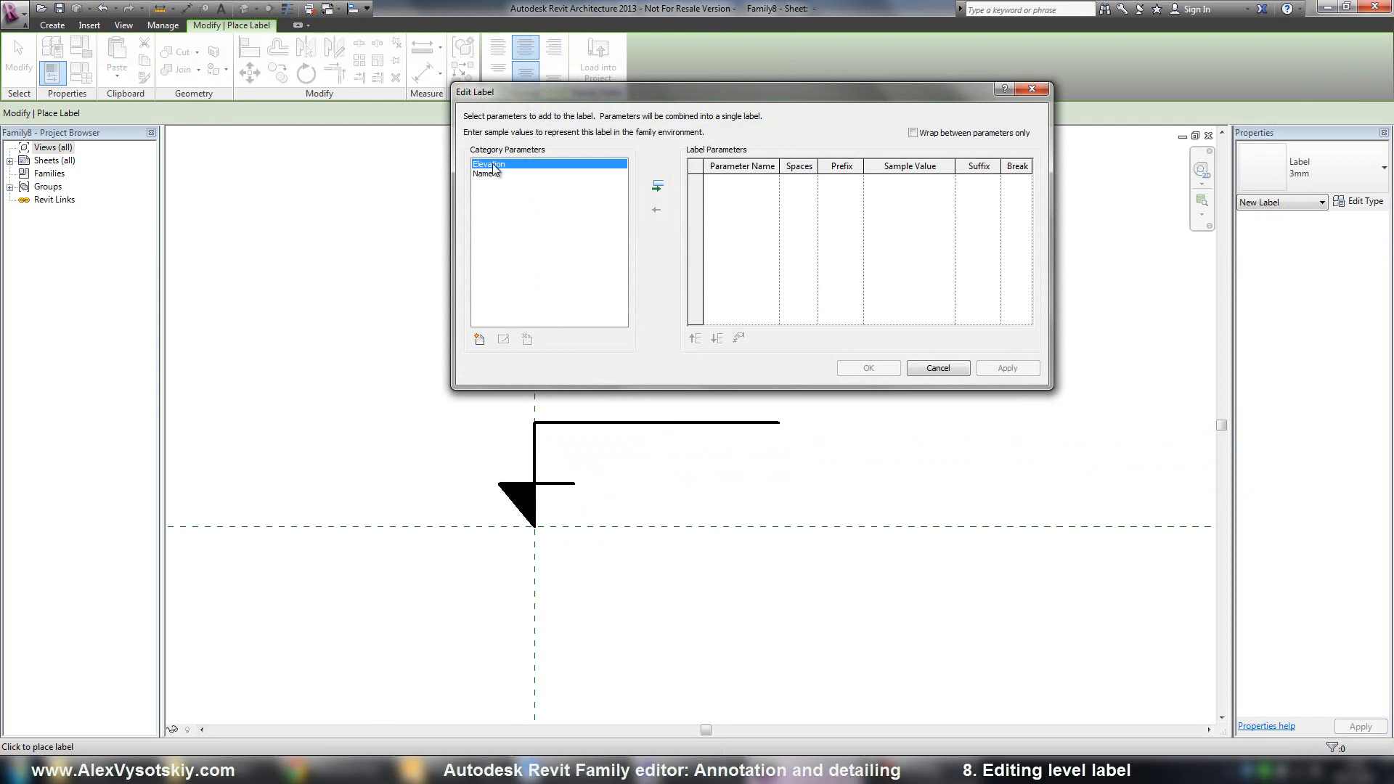
click(656, 185)
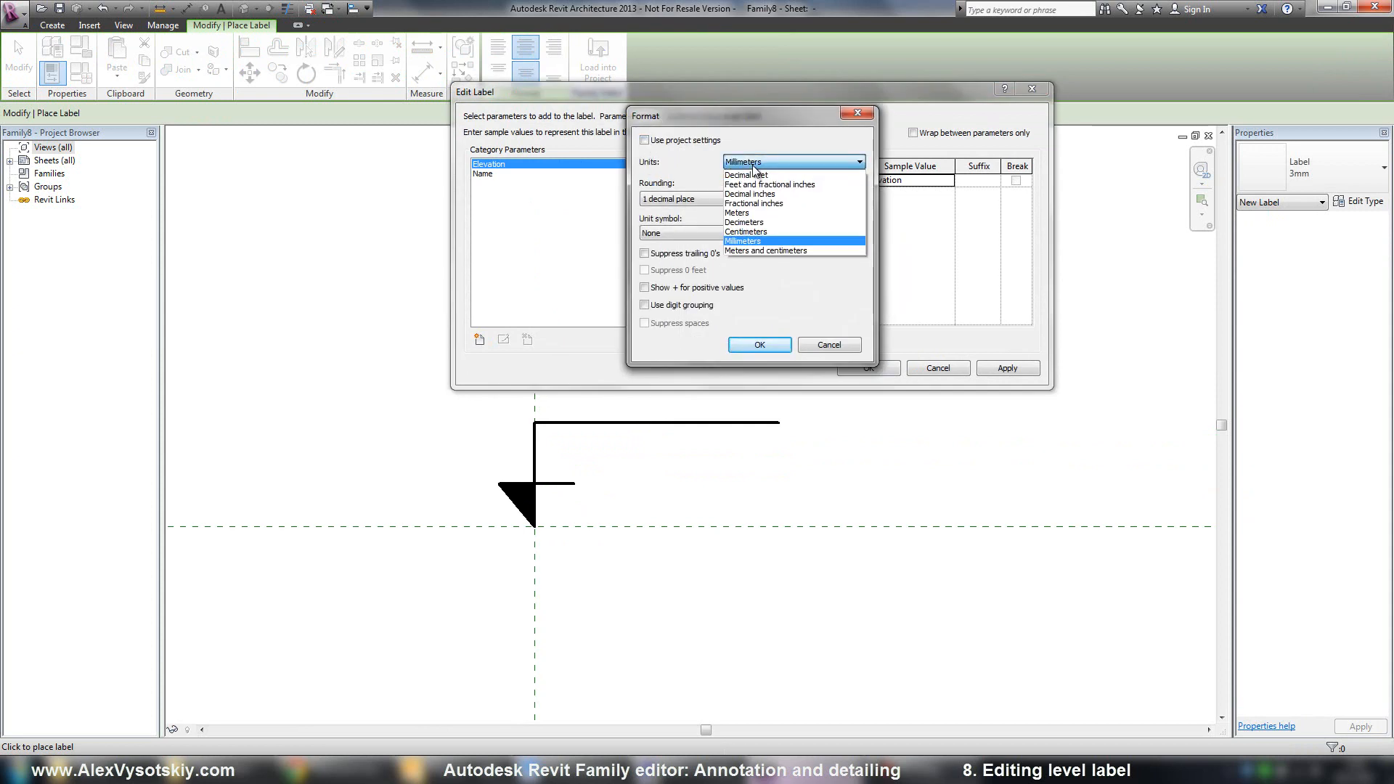
click(736, 212)
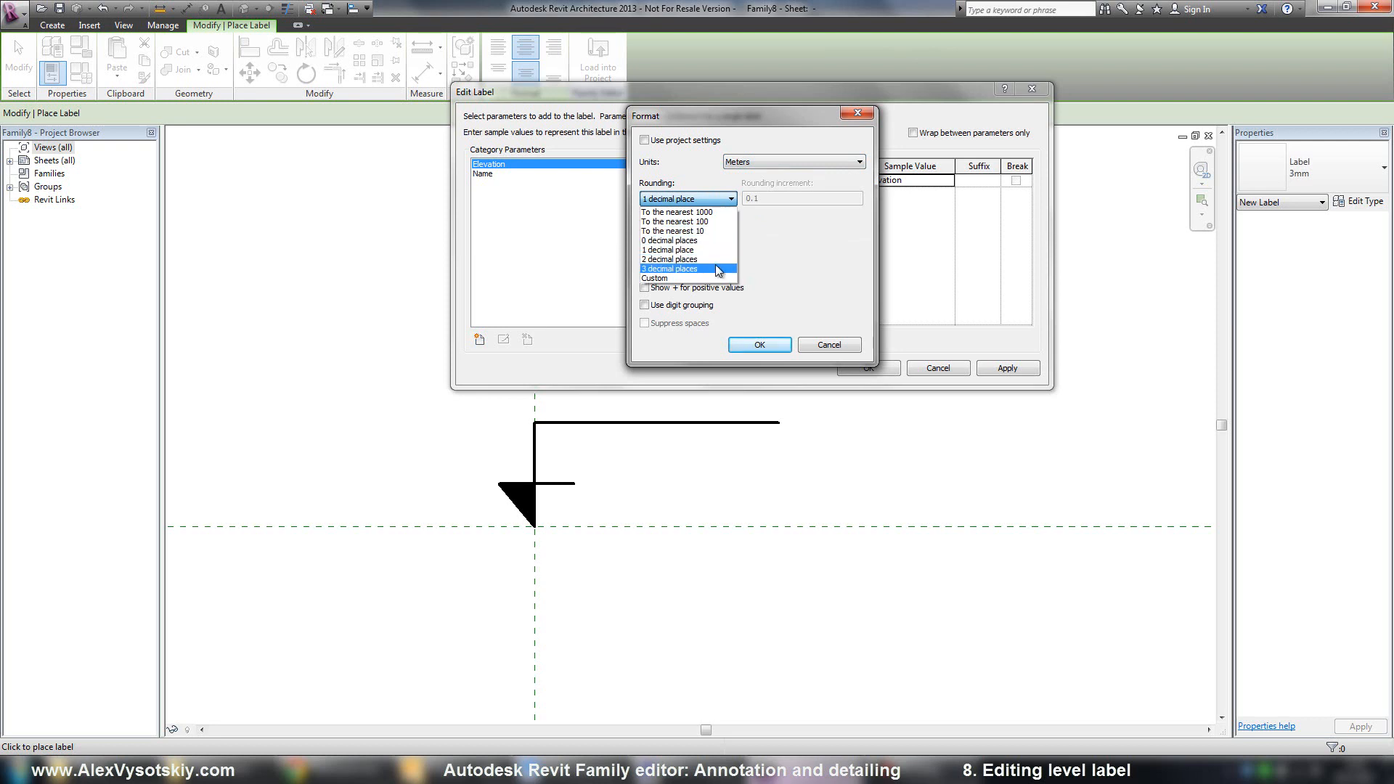
click(668, 268)
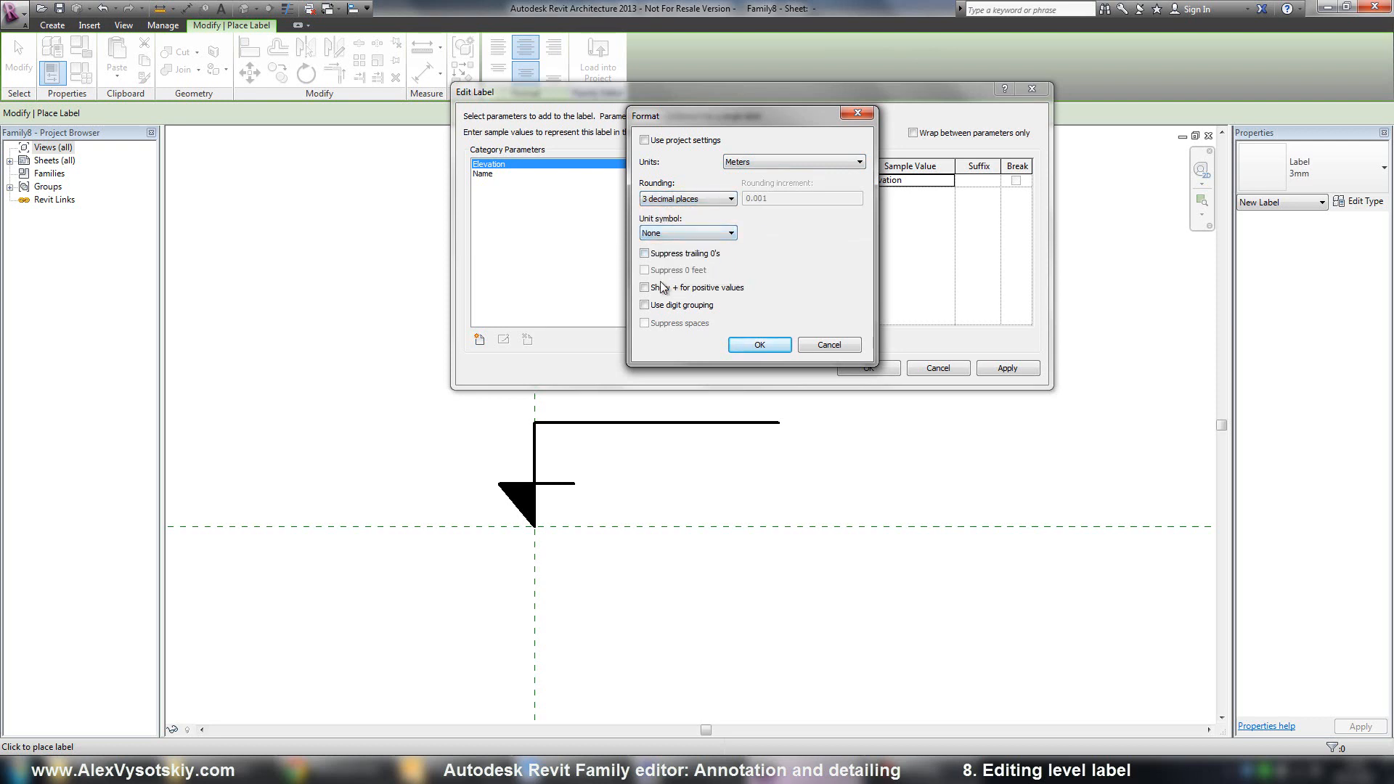
click(758, 346)
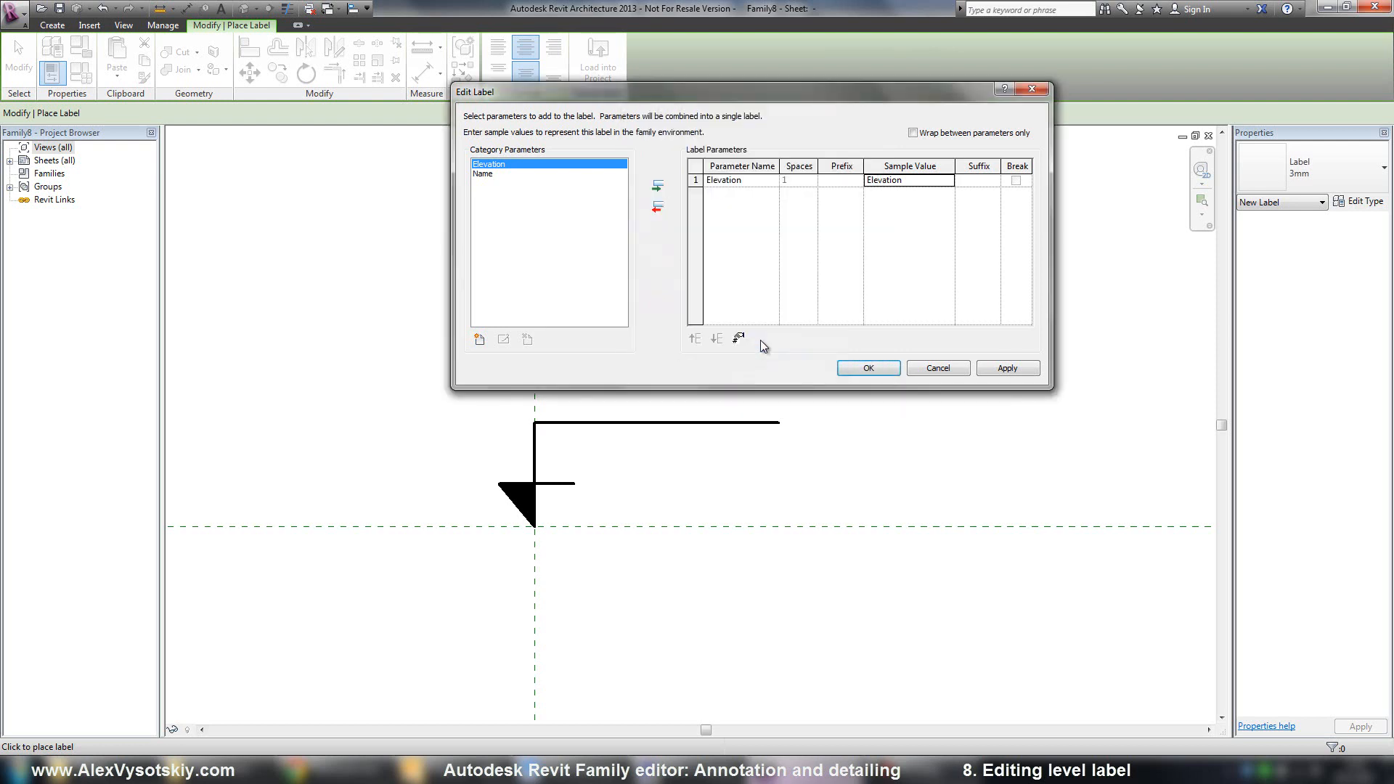
double_click(910, 180)
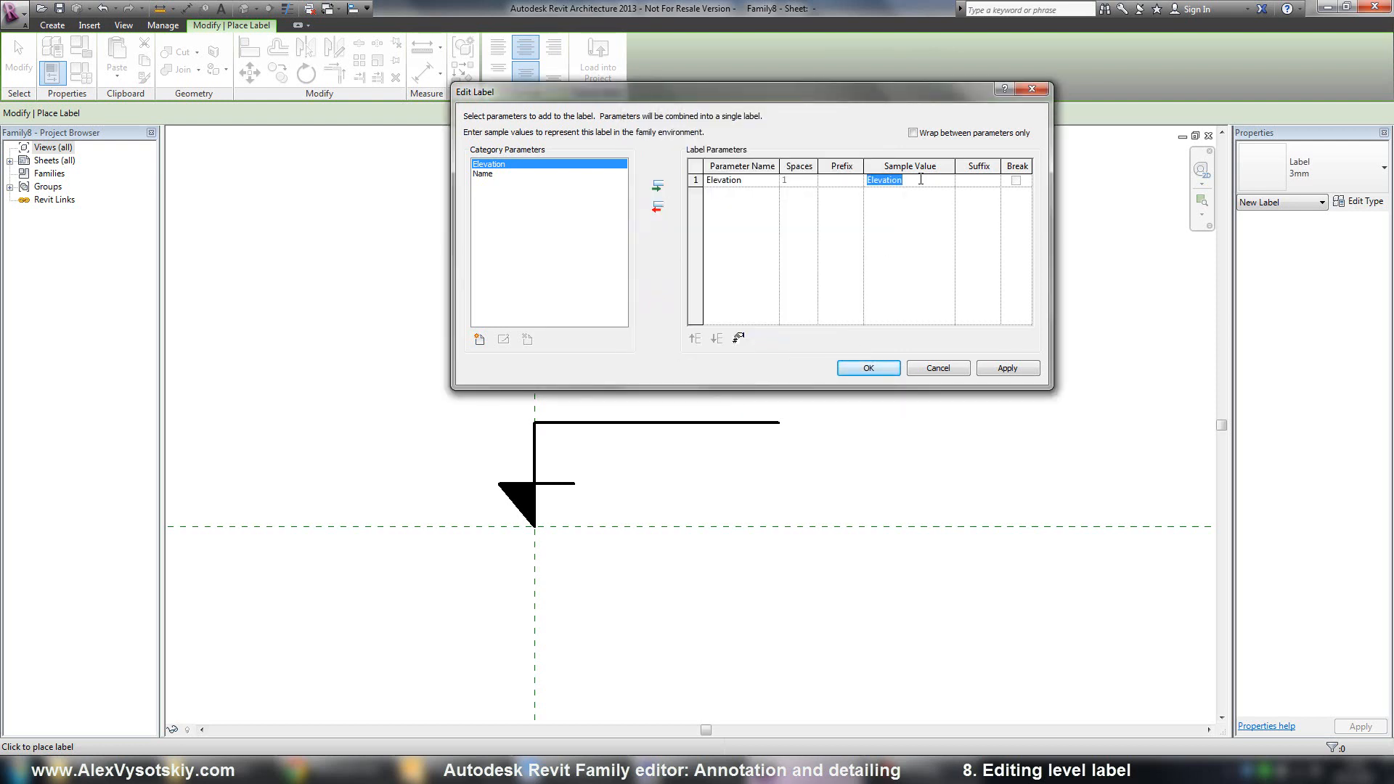
text(+22.380)
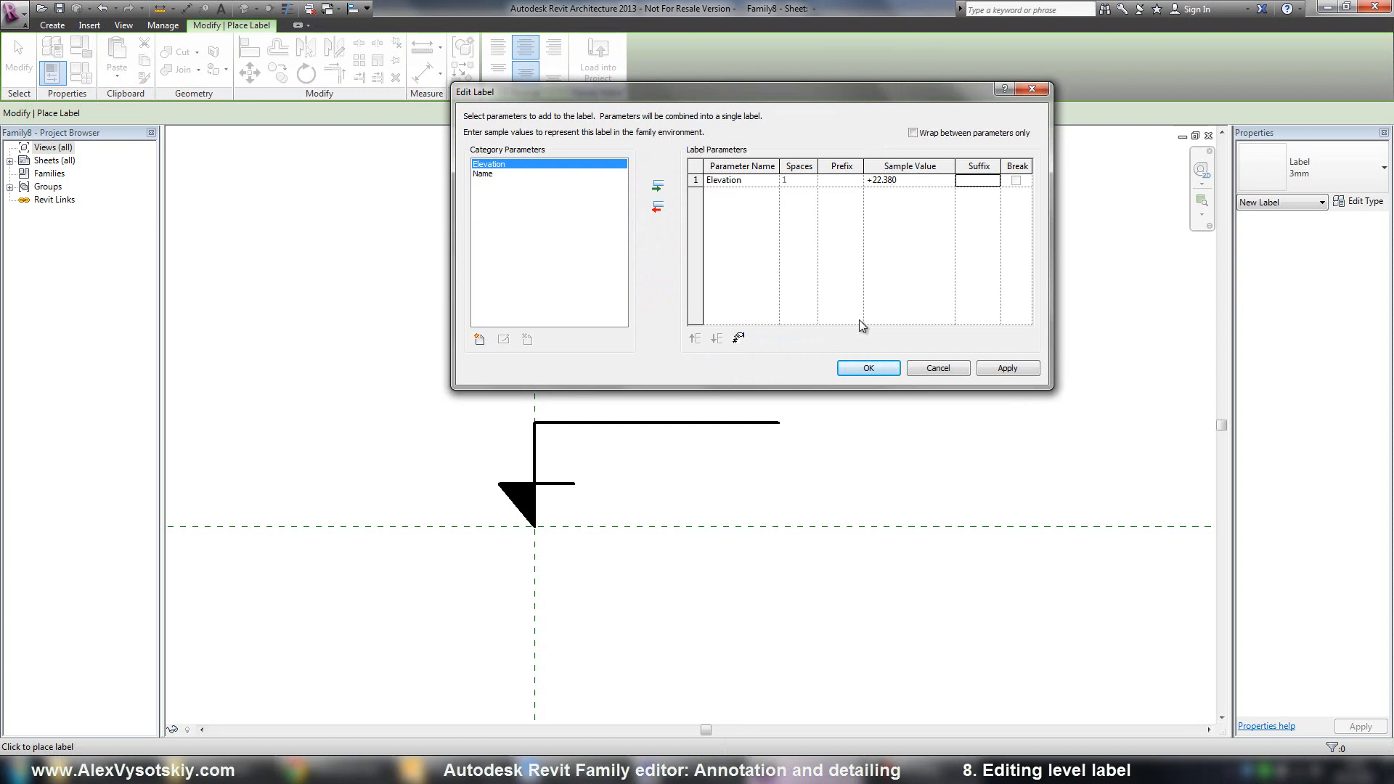
click(867, 367)
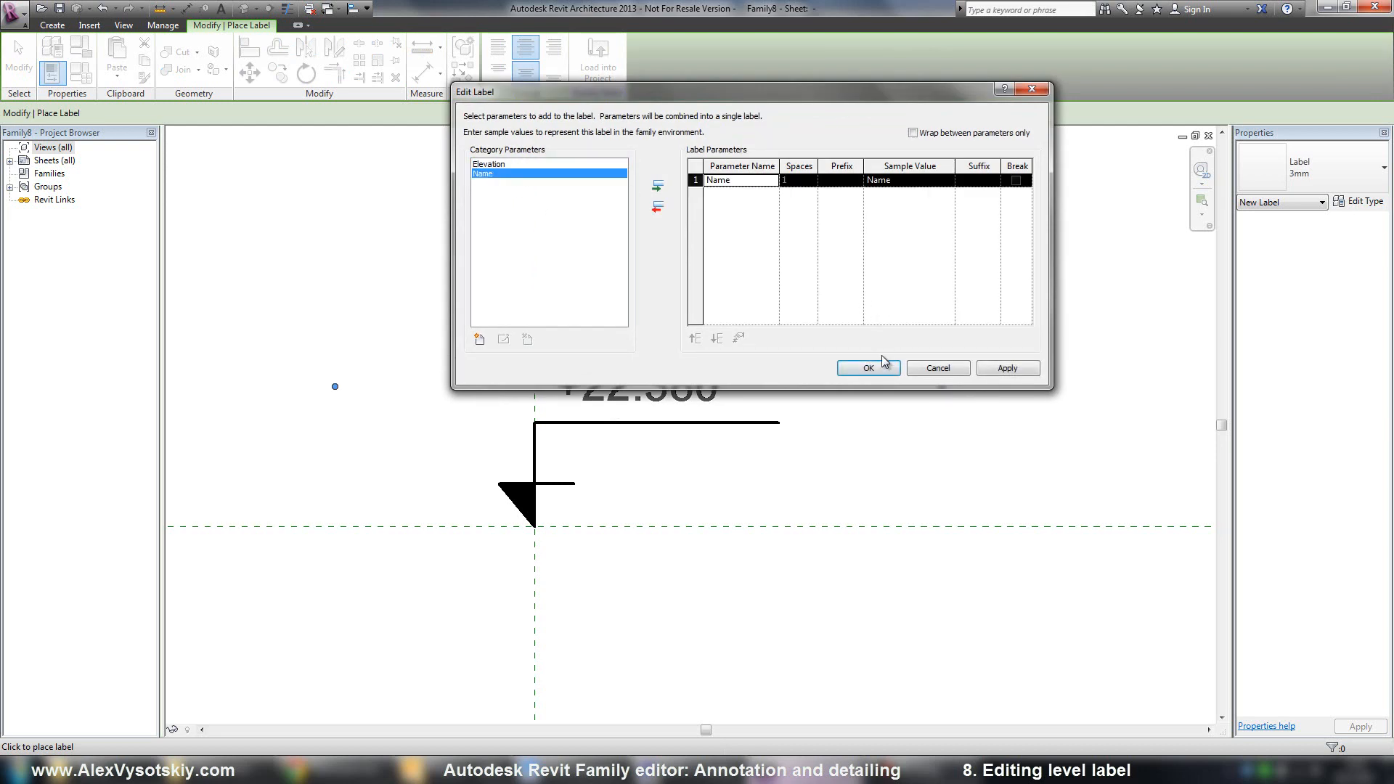
Step: Add a second label carrying the Name parameter beneath the line
click(869, 368)
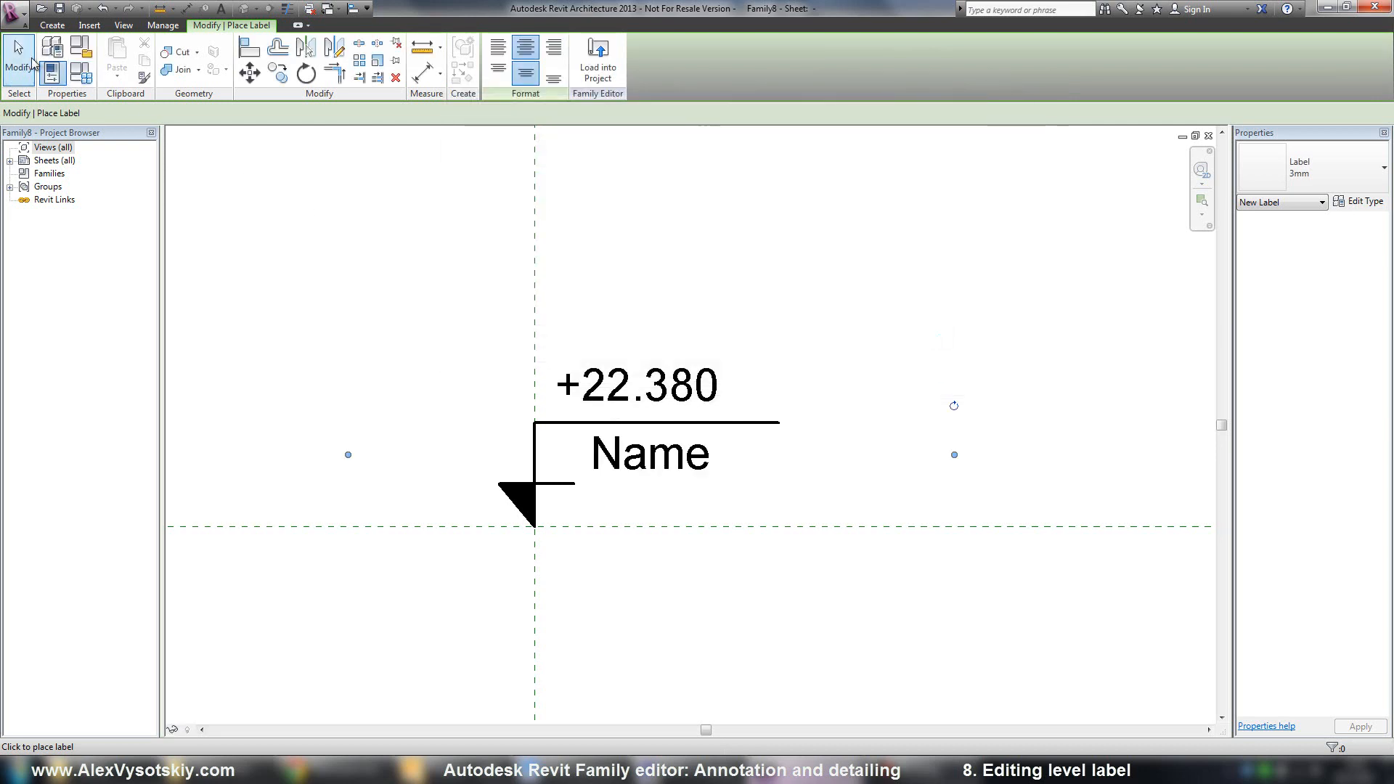
Step: Set Horizontal Align to Left for both the level name and elevation value labels
click(650, 453)
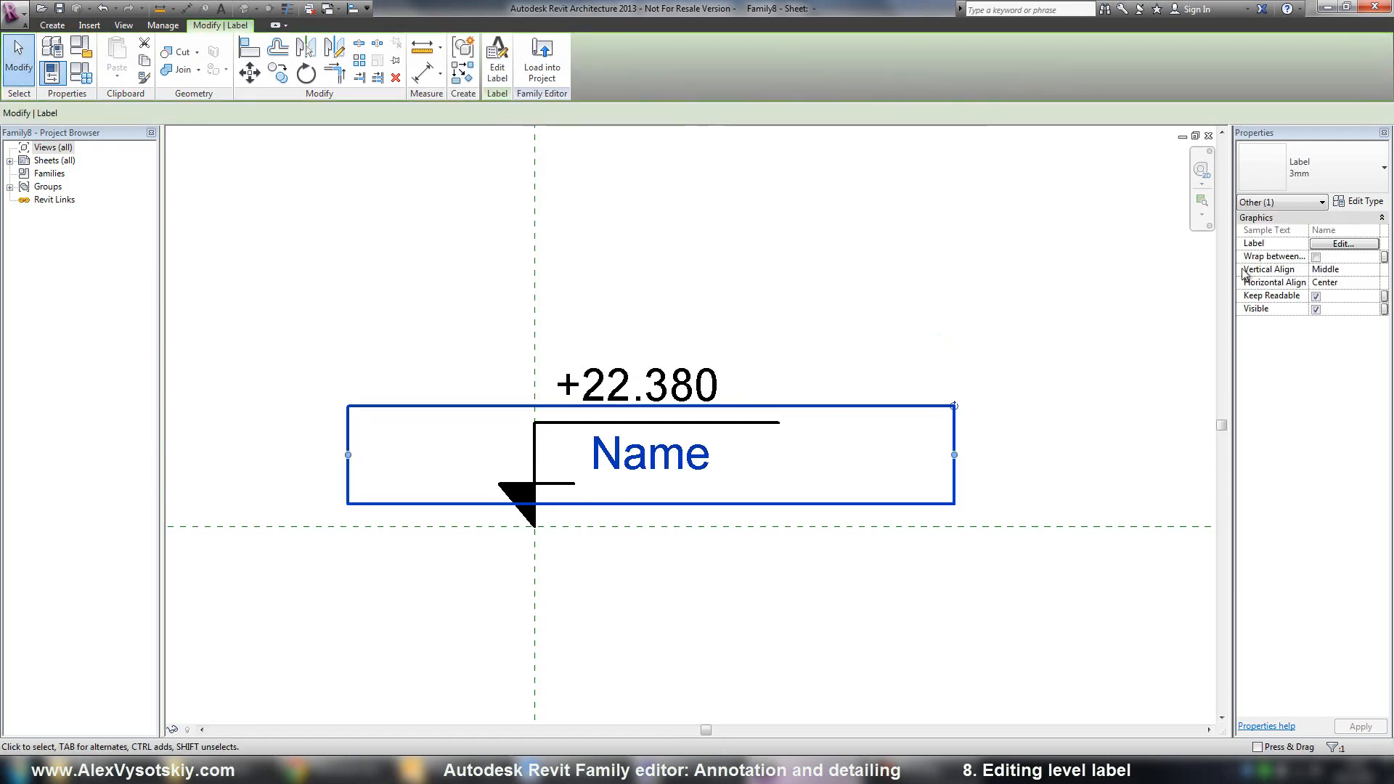
click(1373, 283)
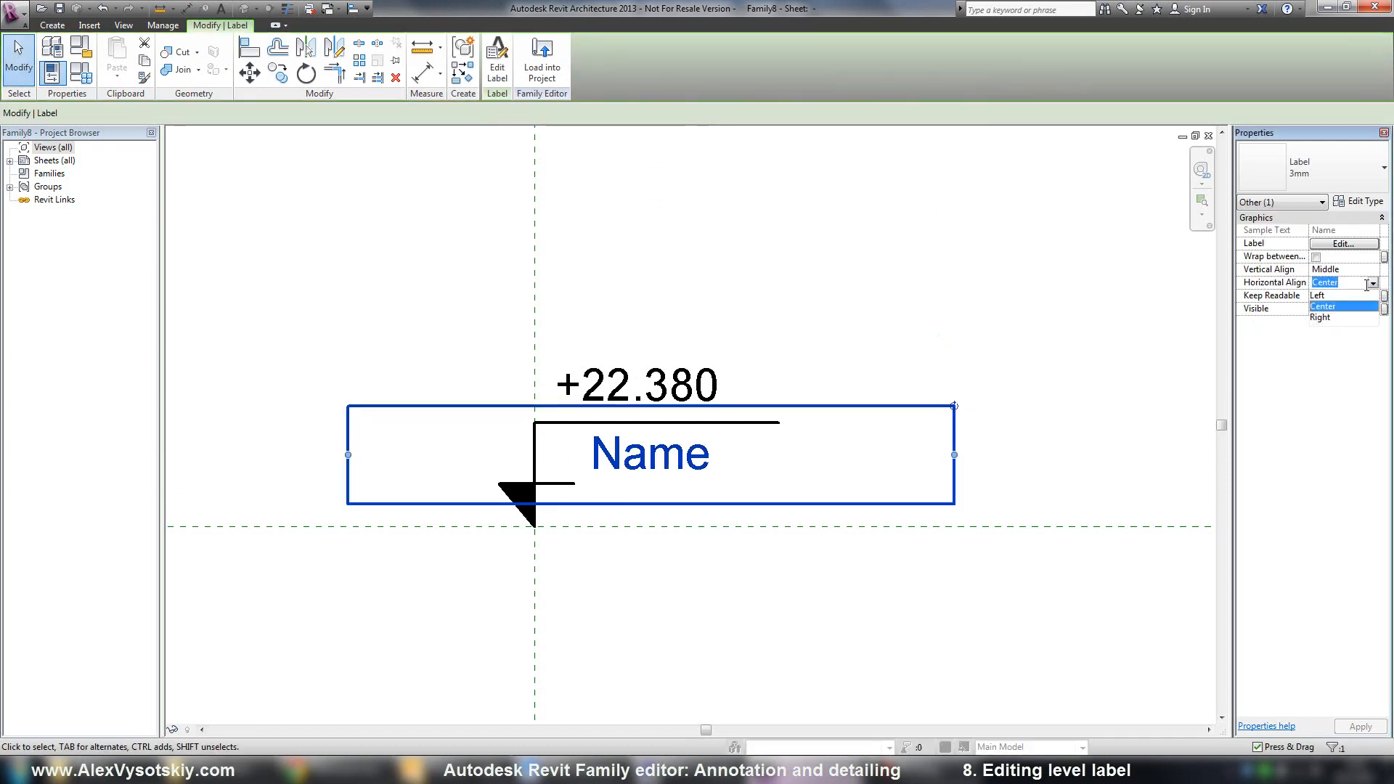
click(1322, 295)
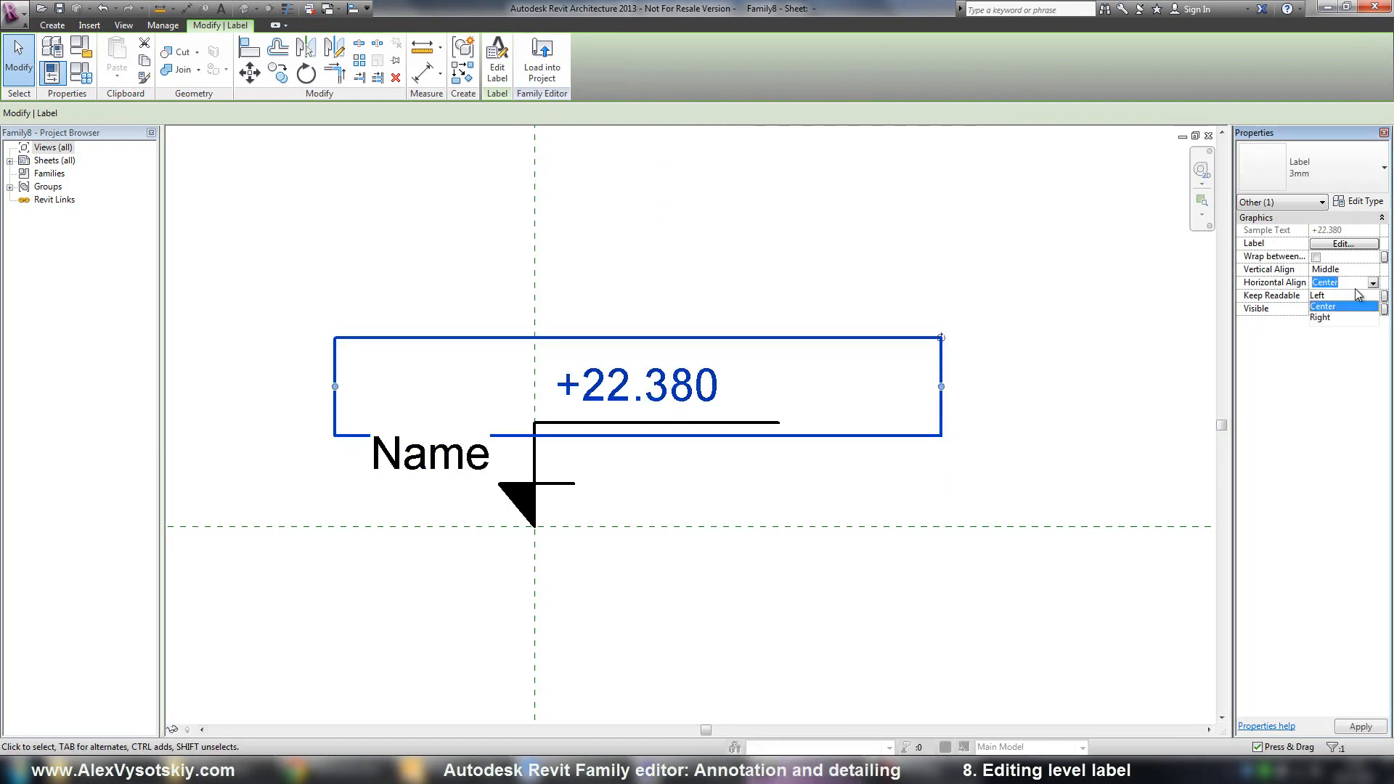
click(1322, 295)
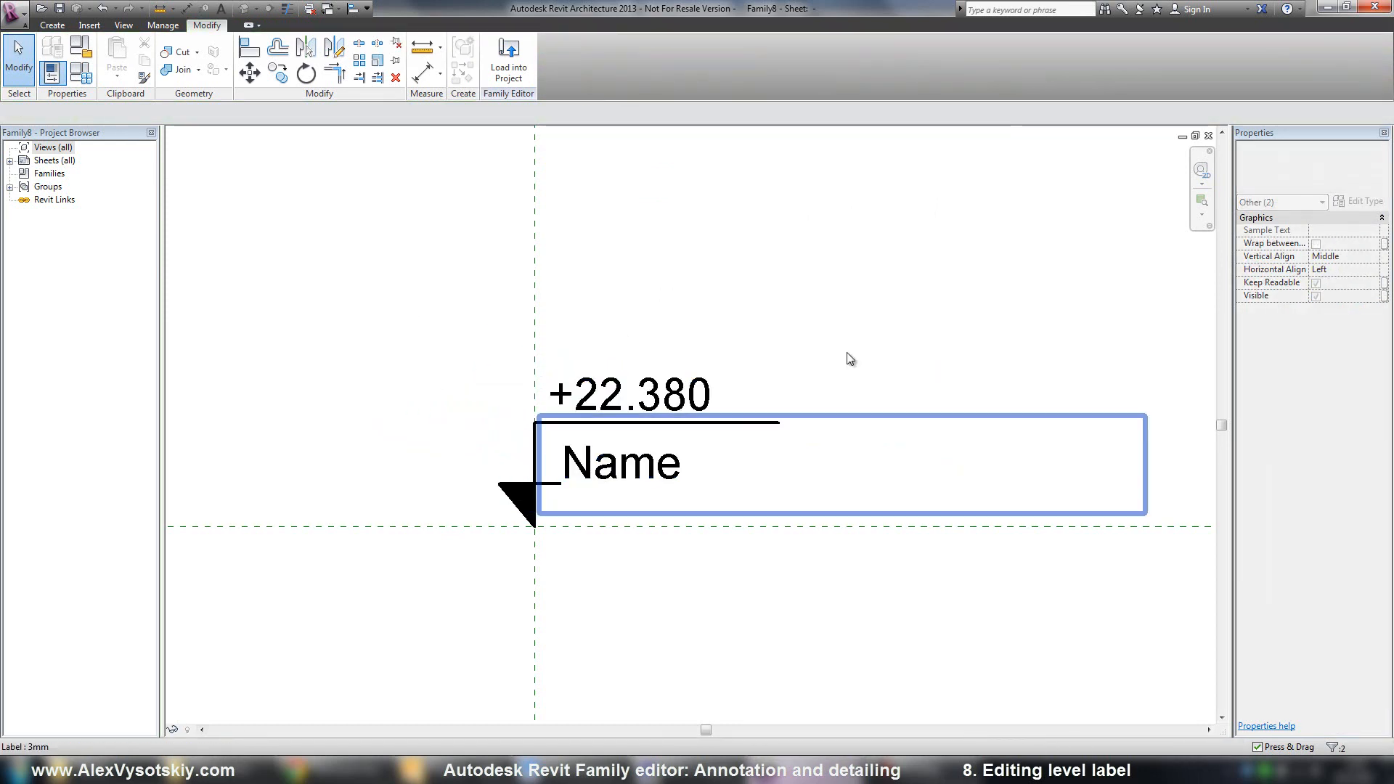
Step: Duplicate the 3mm label type as 1mm italic and place the Name label beneath the head line
click(1359, 200)
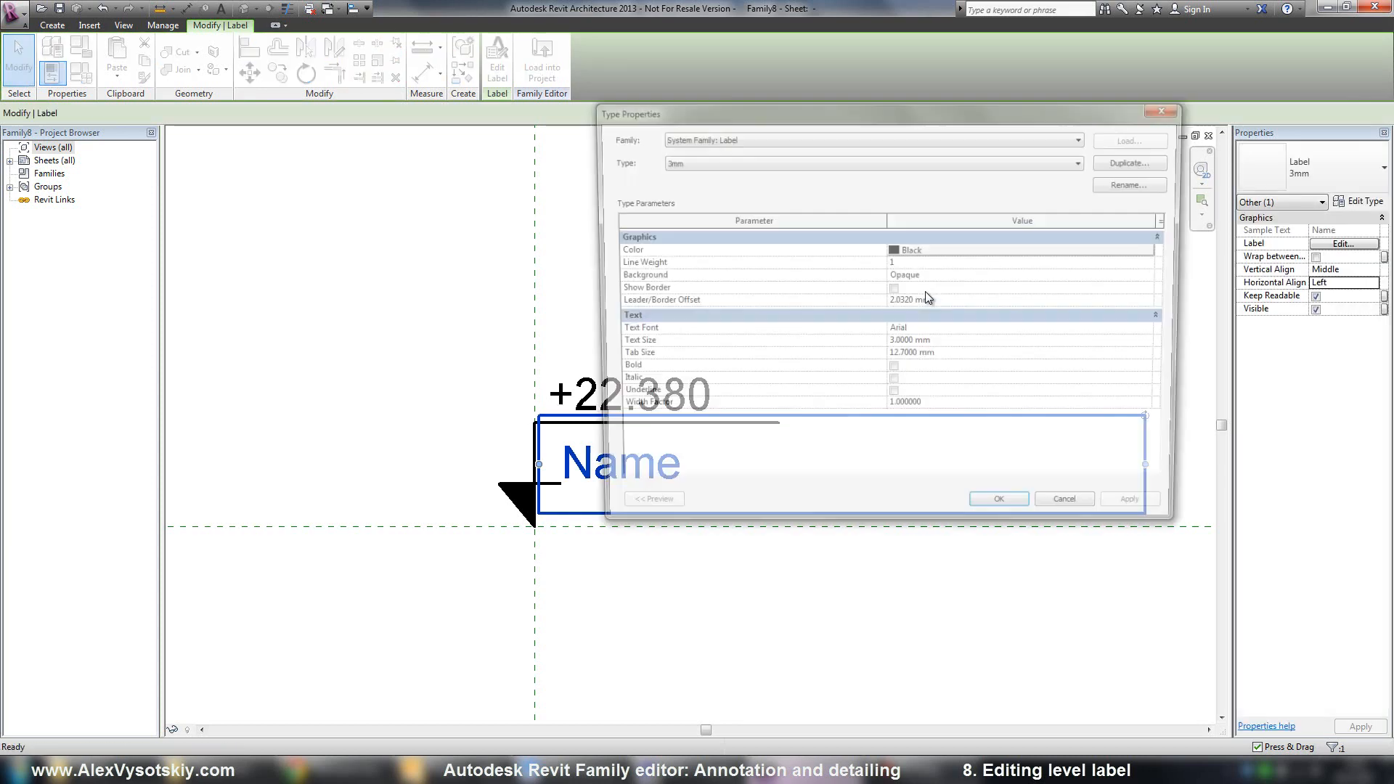
click(1130, 162)
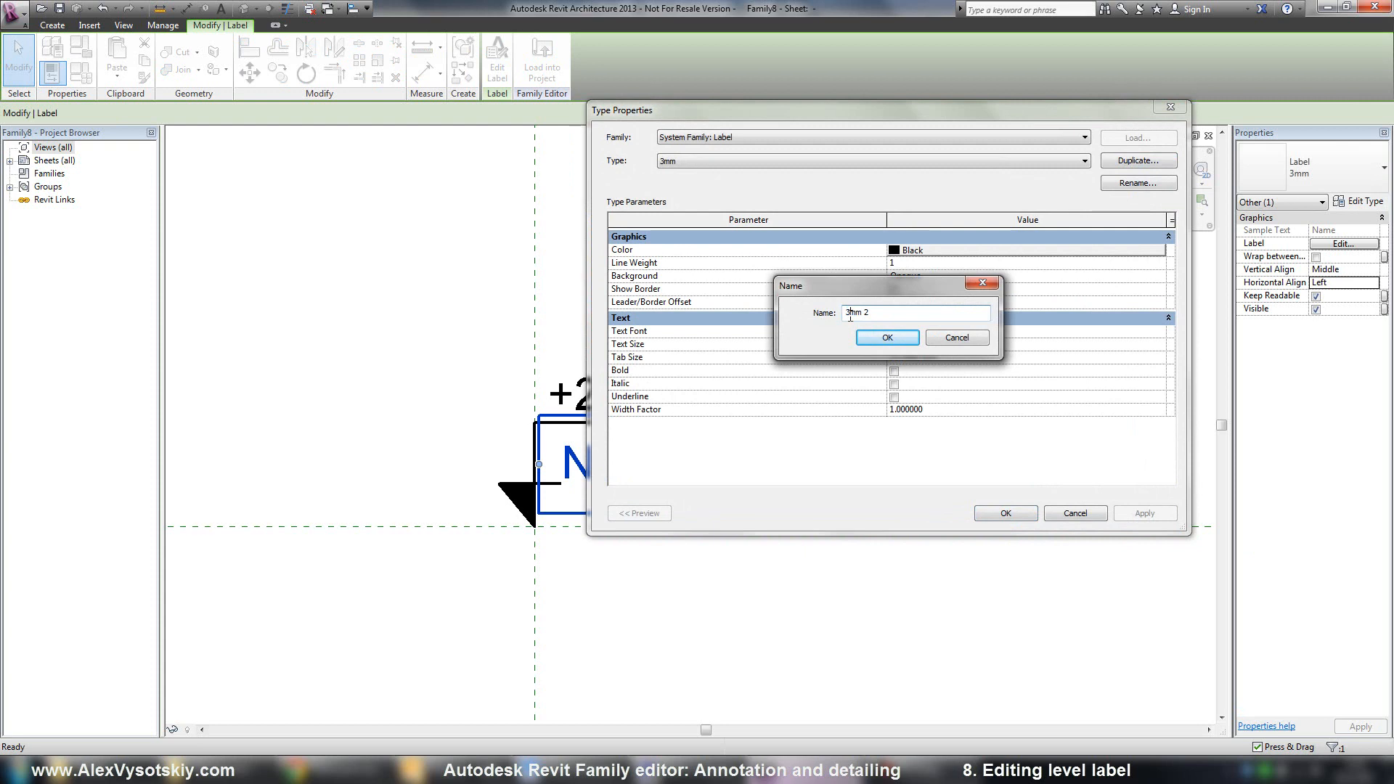
text(1mm)
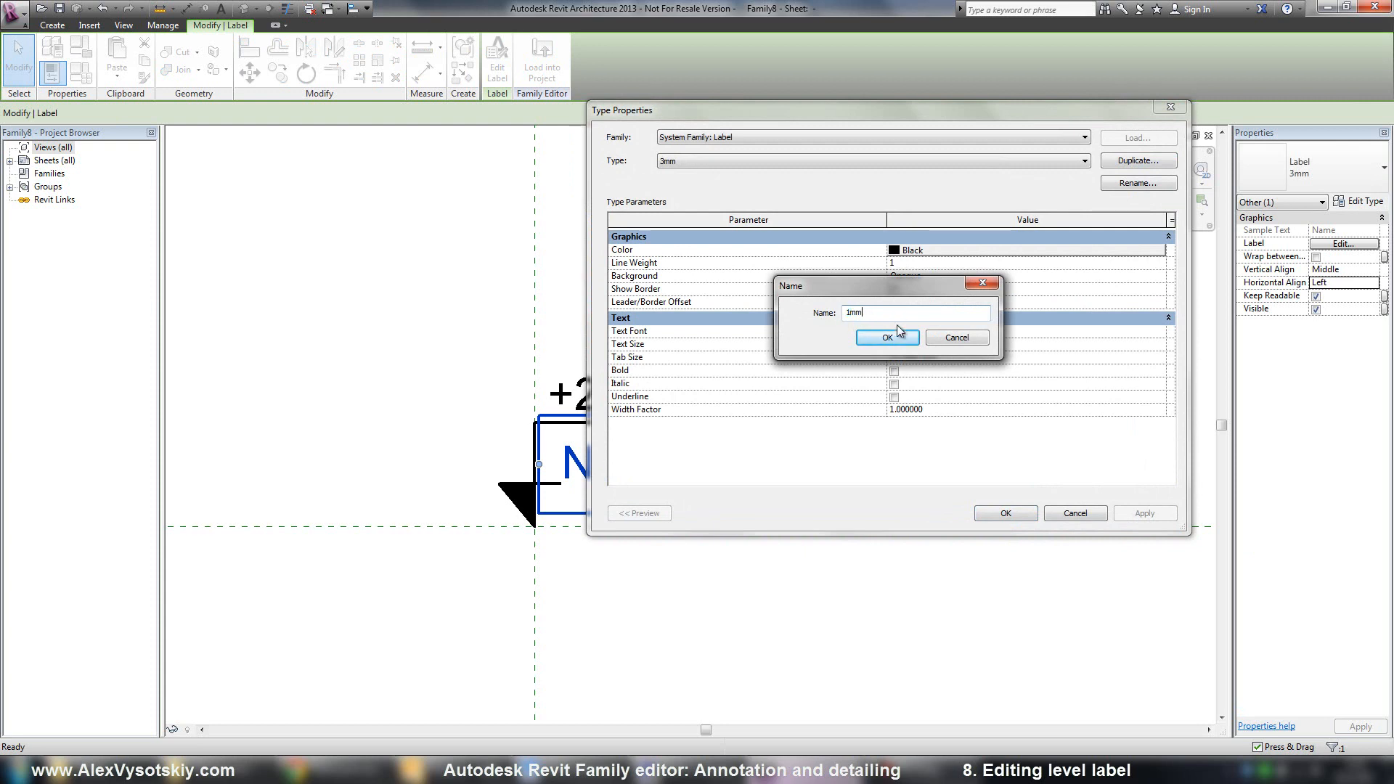
click(884, 337)
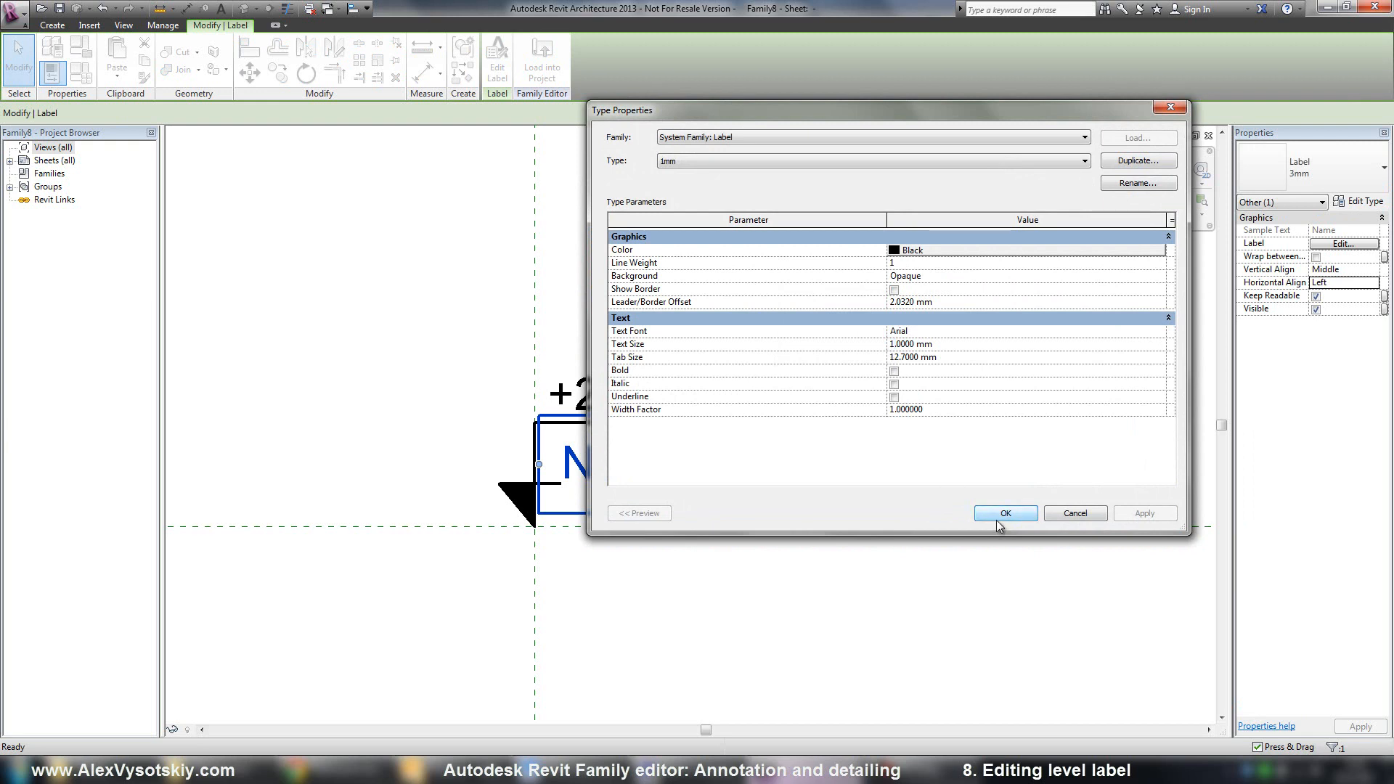
click(893, 383)
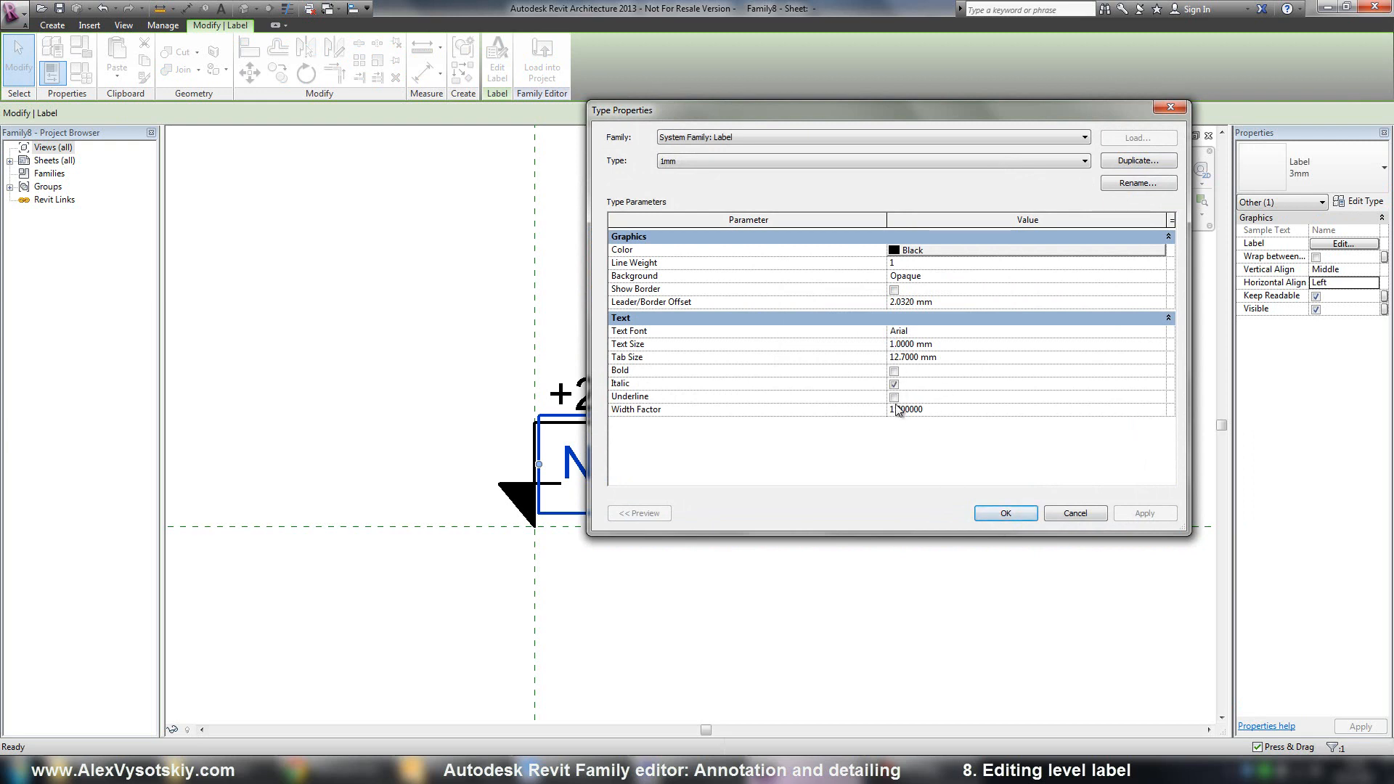
click(1004, 512)
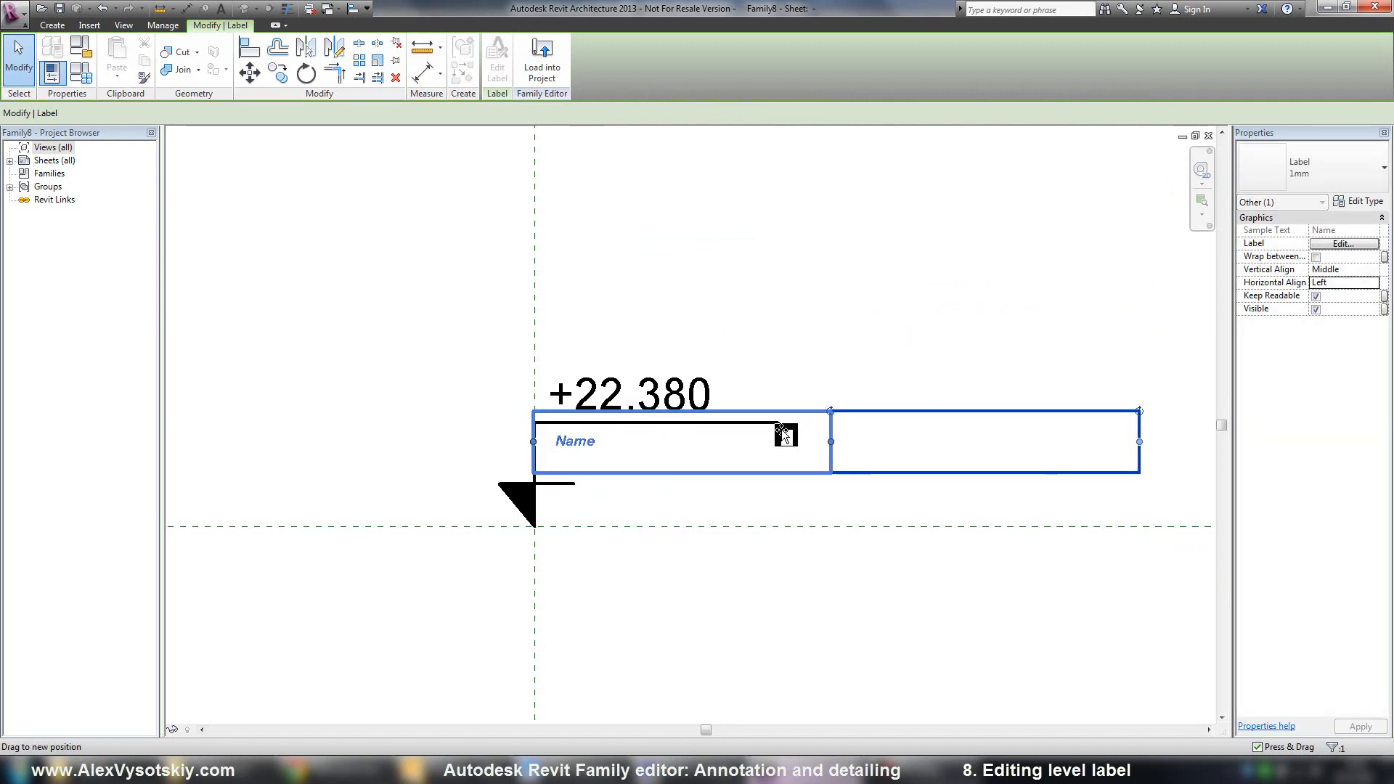
click(712, 345)
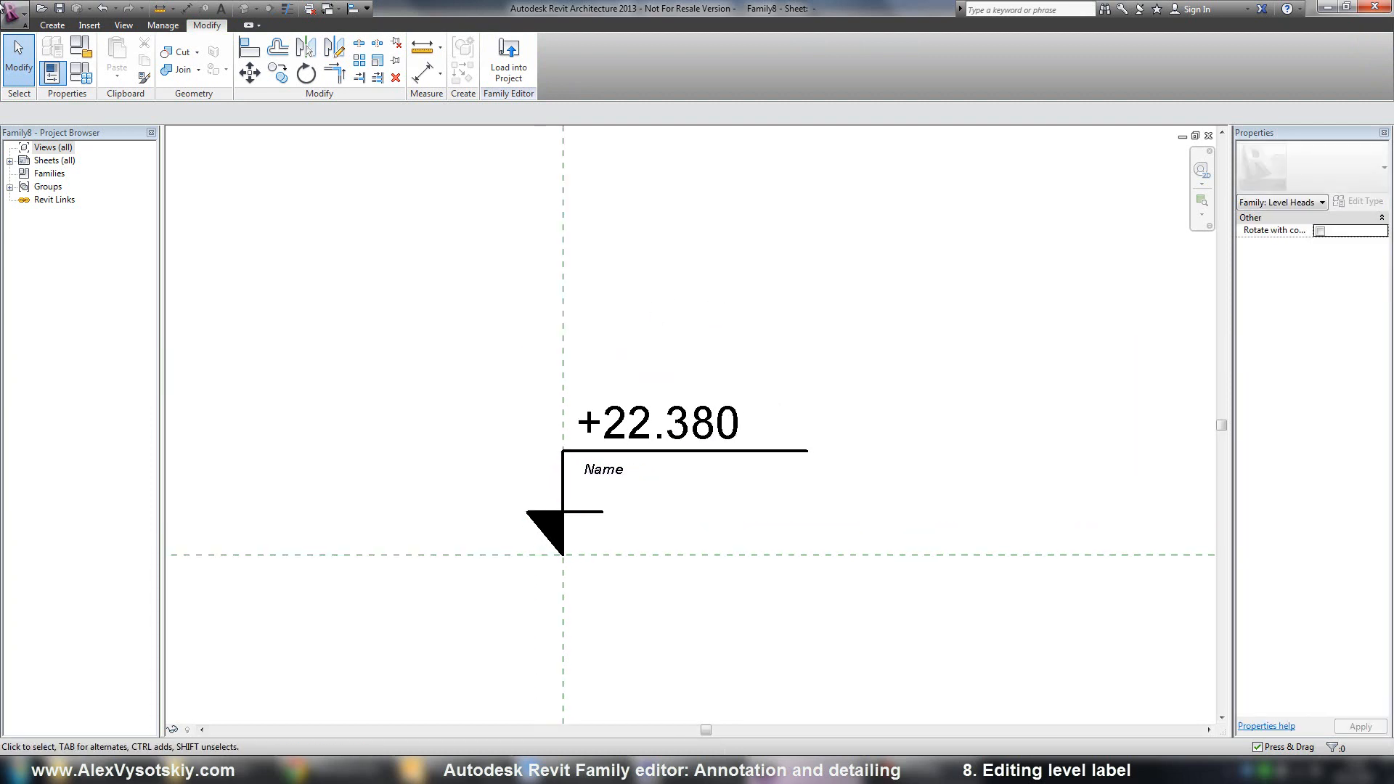
Step: Save the family as Level label.rfa in the 2D families training folder
click(14, 10)
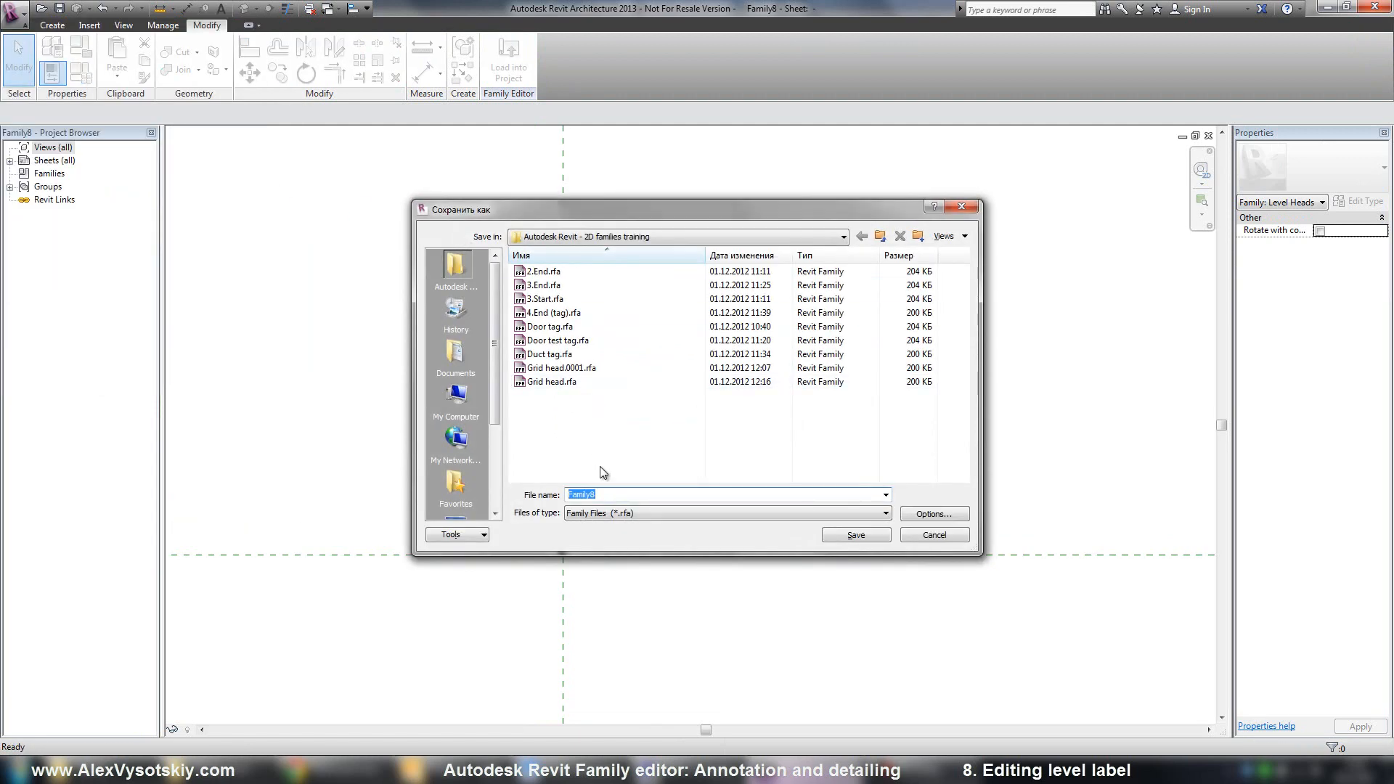
text(Lev)
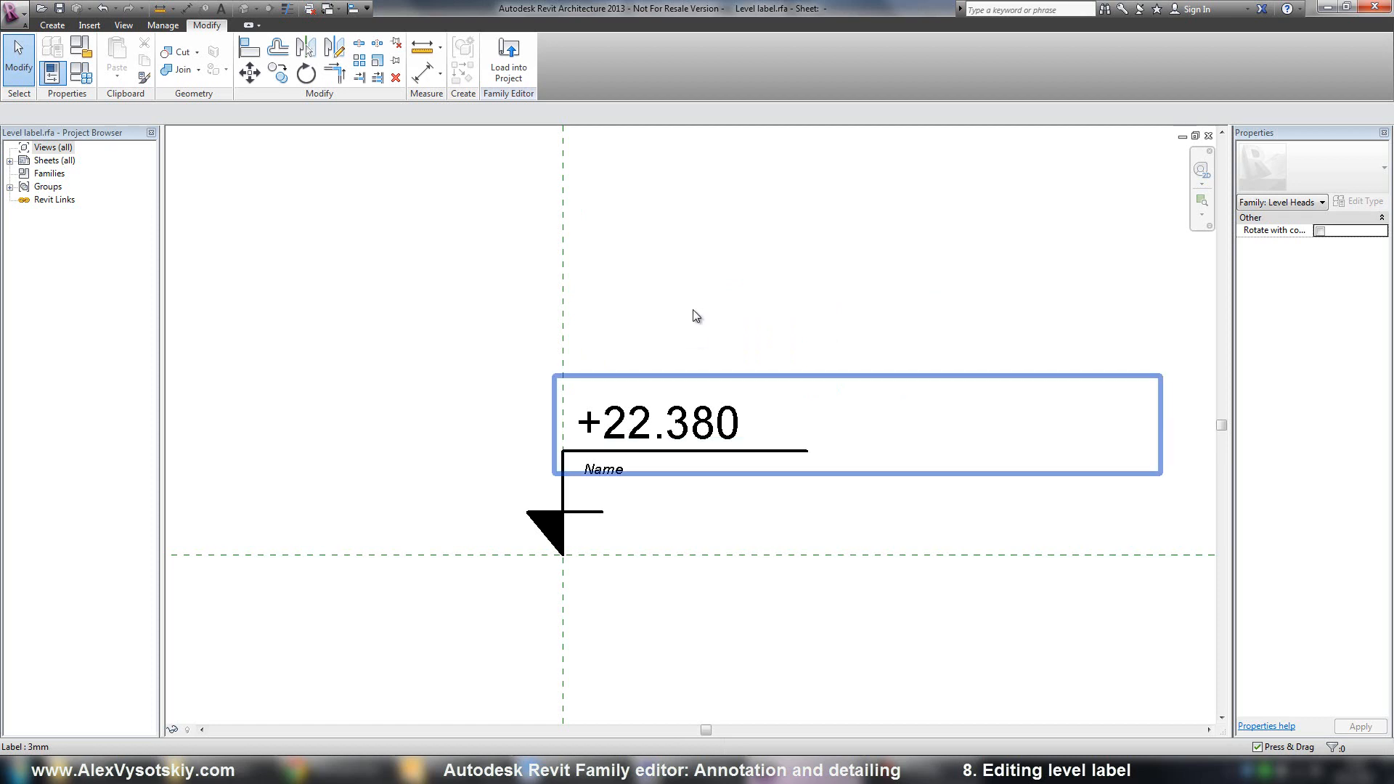
Step: Tie the Name label's Visible property to a new Yes/No parameter named Show level name
click(653, 423)
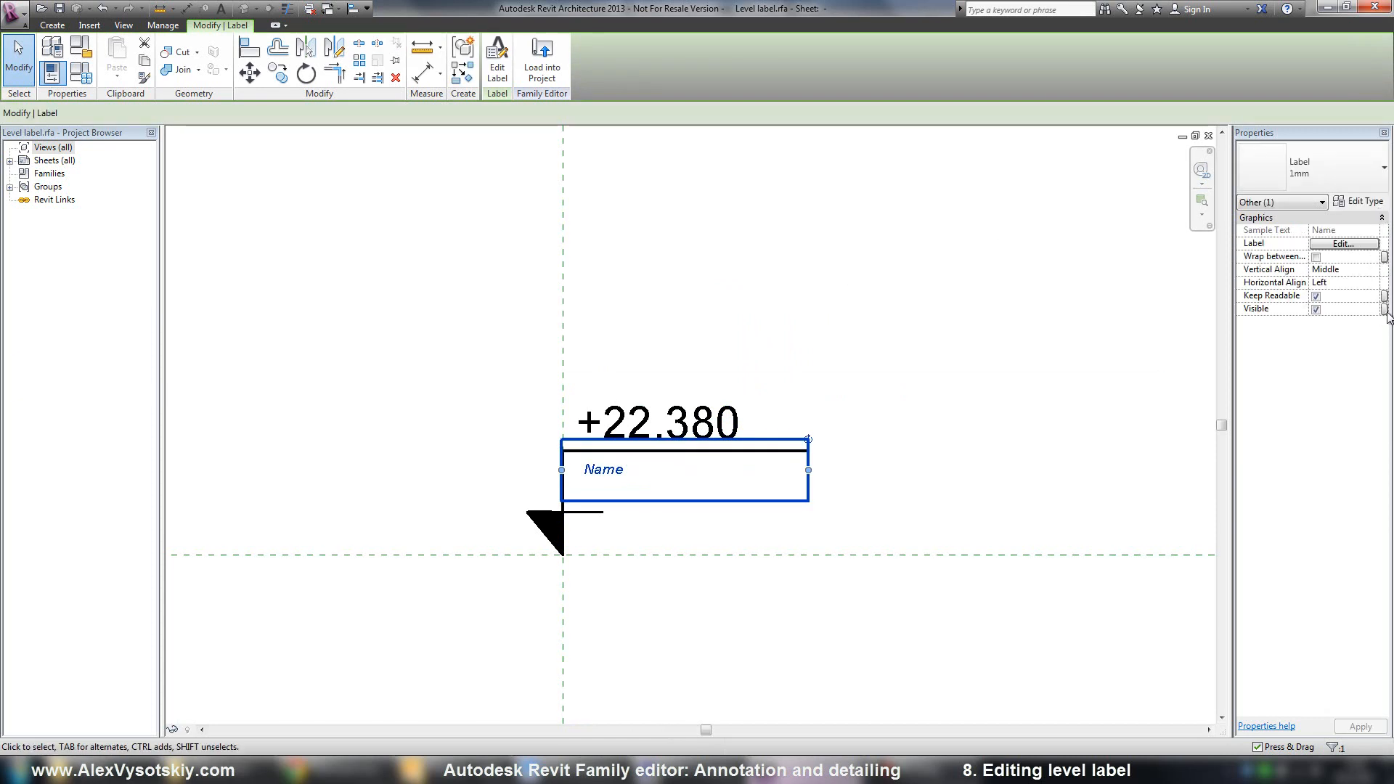
click(1385, 308)
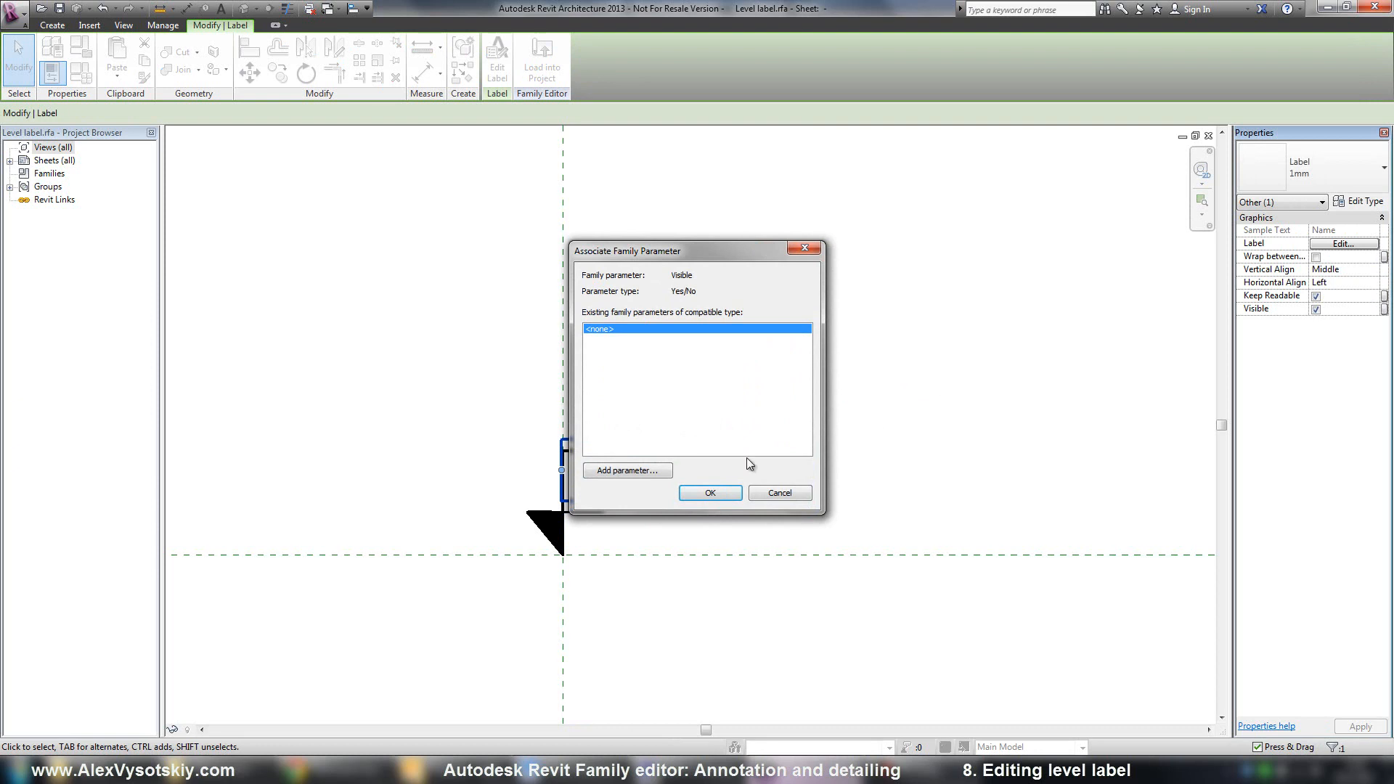
click(628, 470)
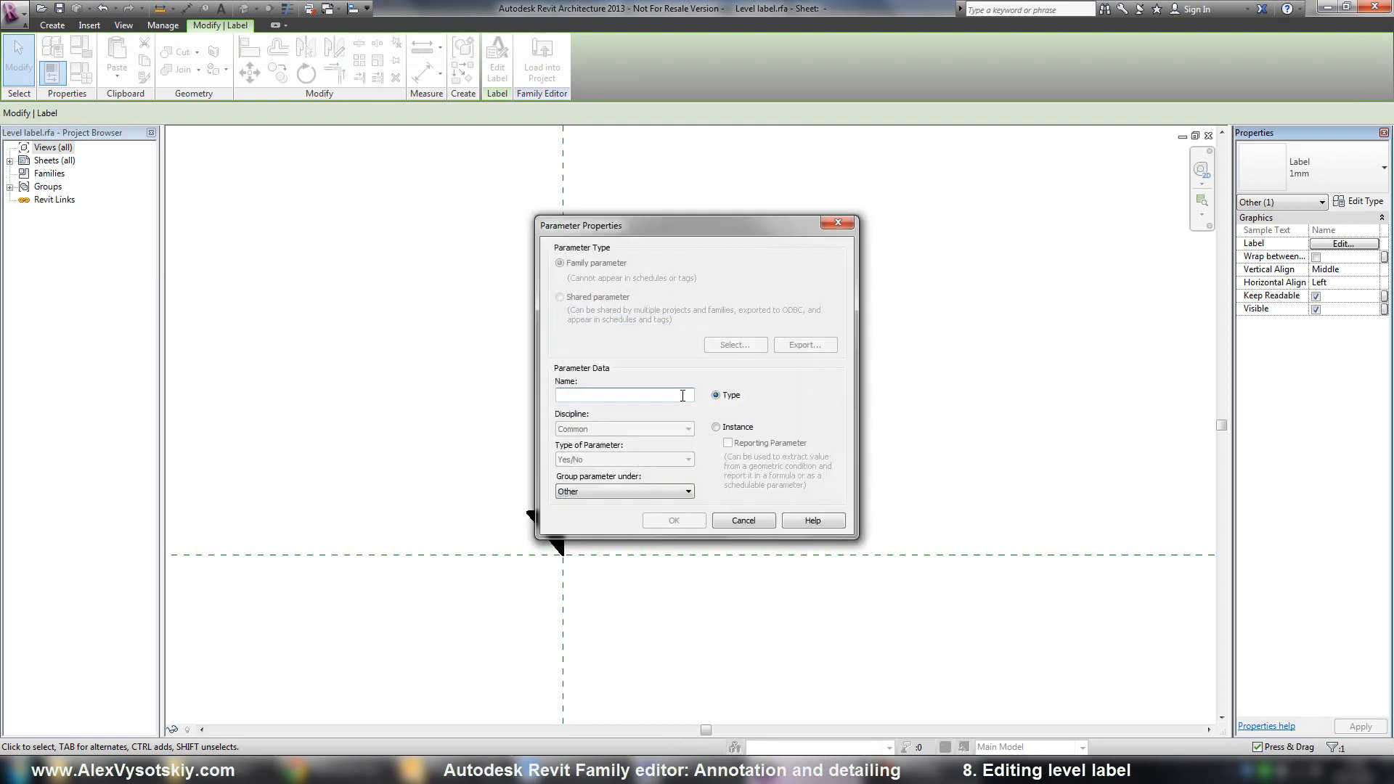
text(Show)
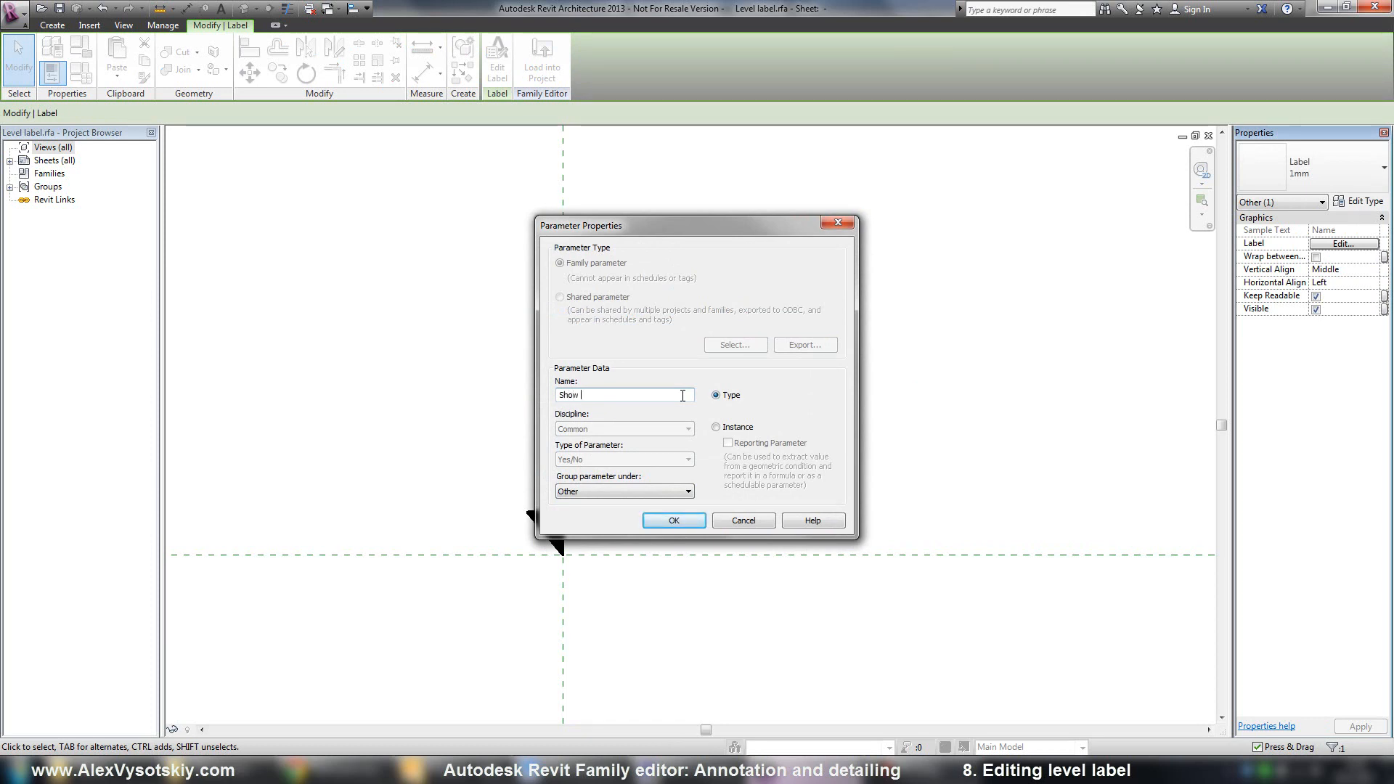
text(level name)
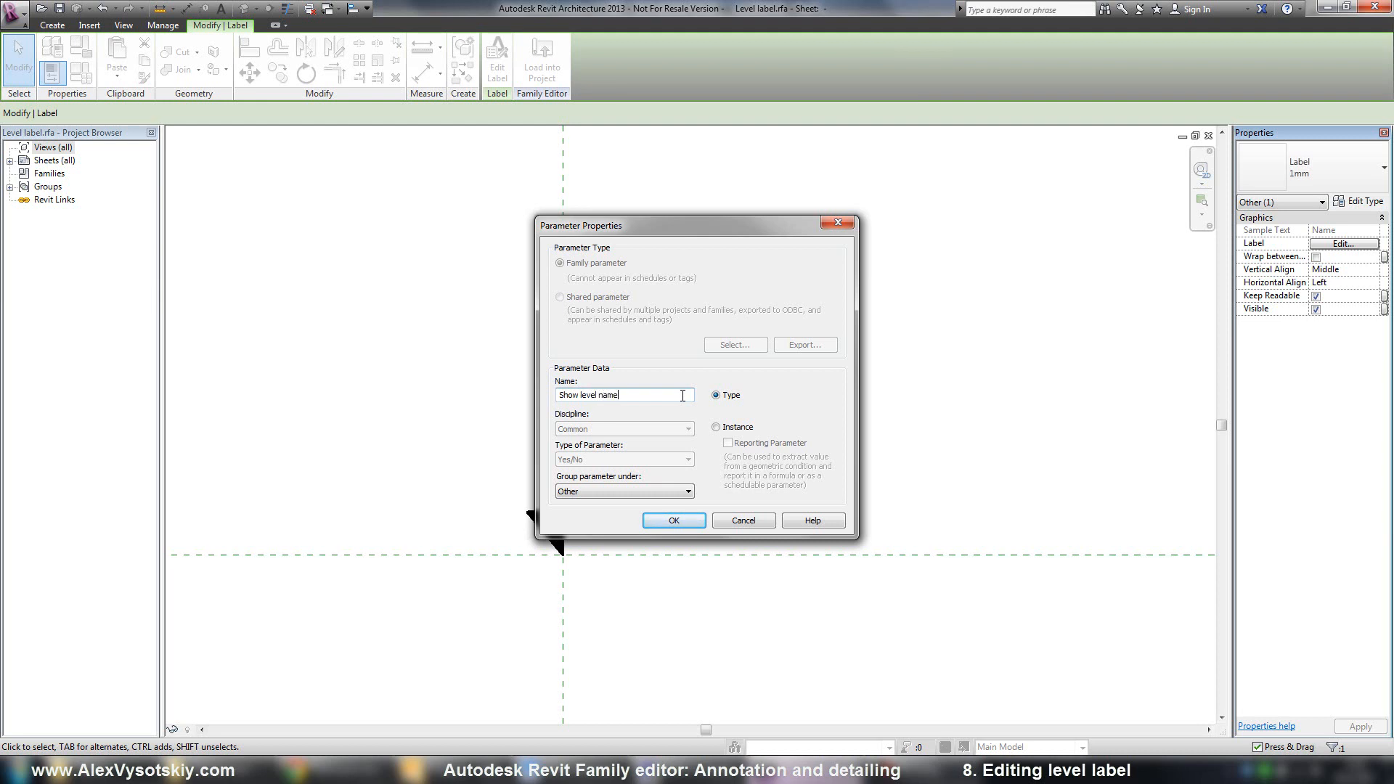
click(673, 520)
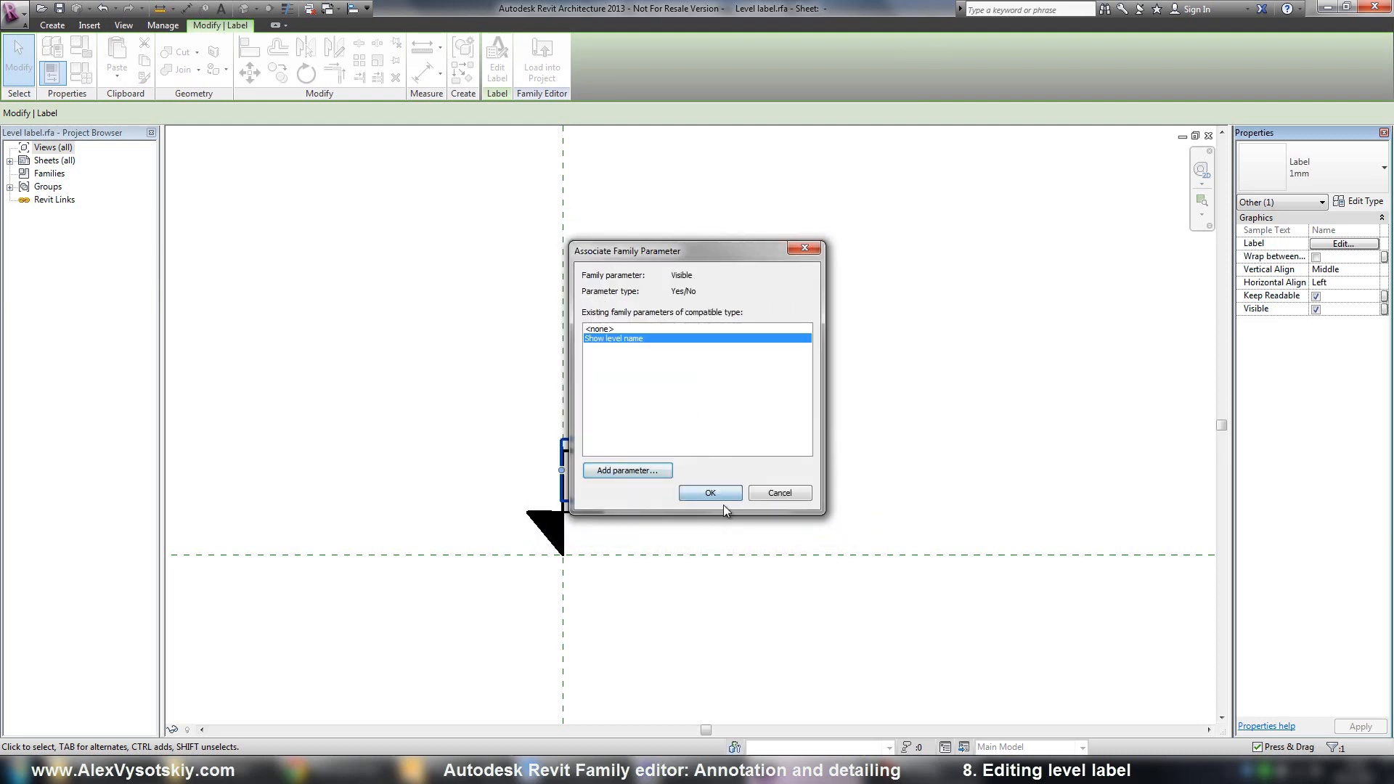
click(709, 492)
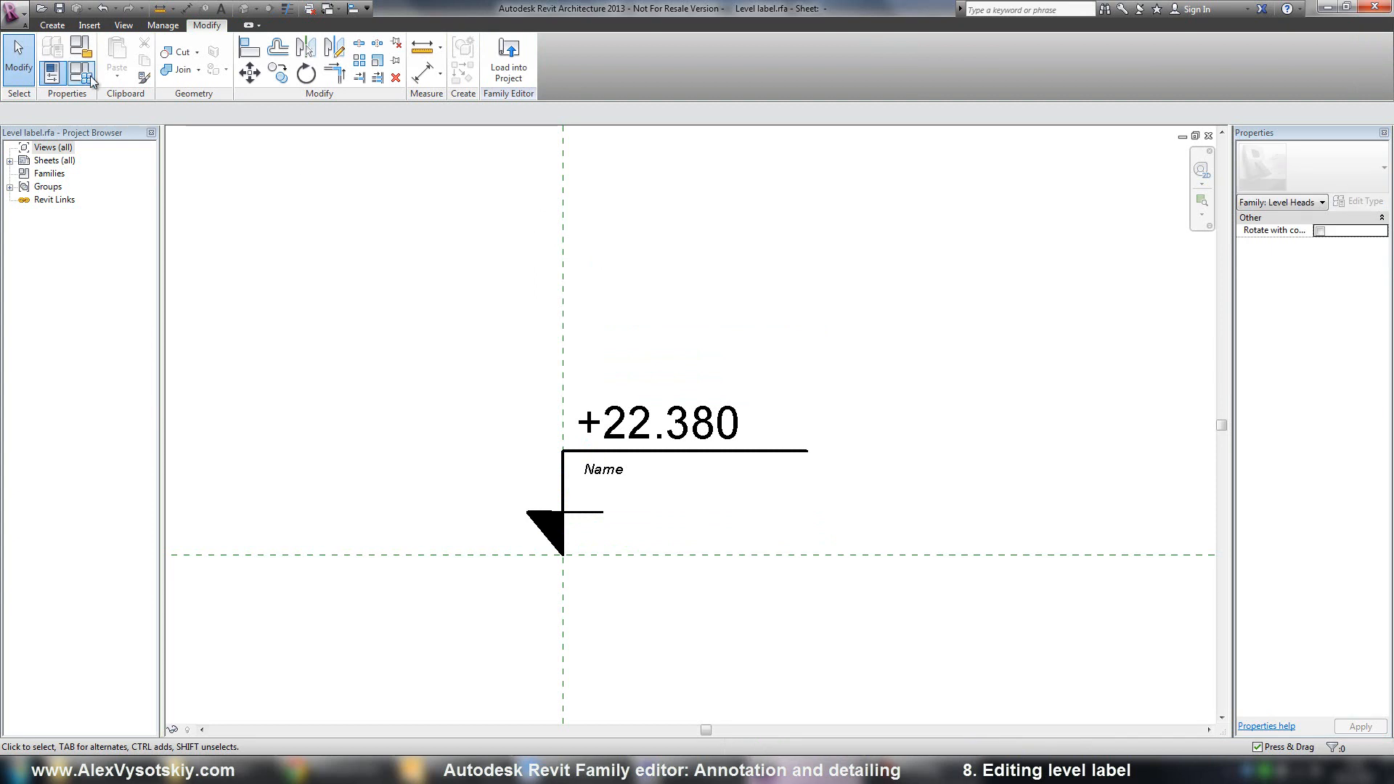
mouse_move(79, 71)
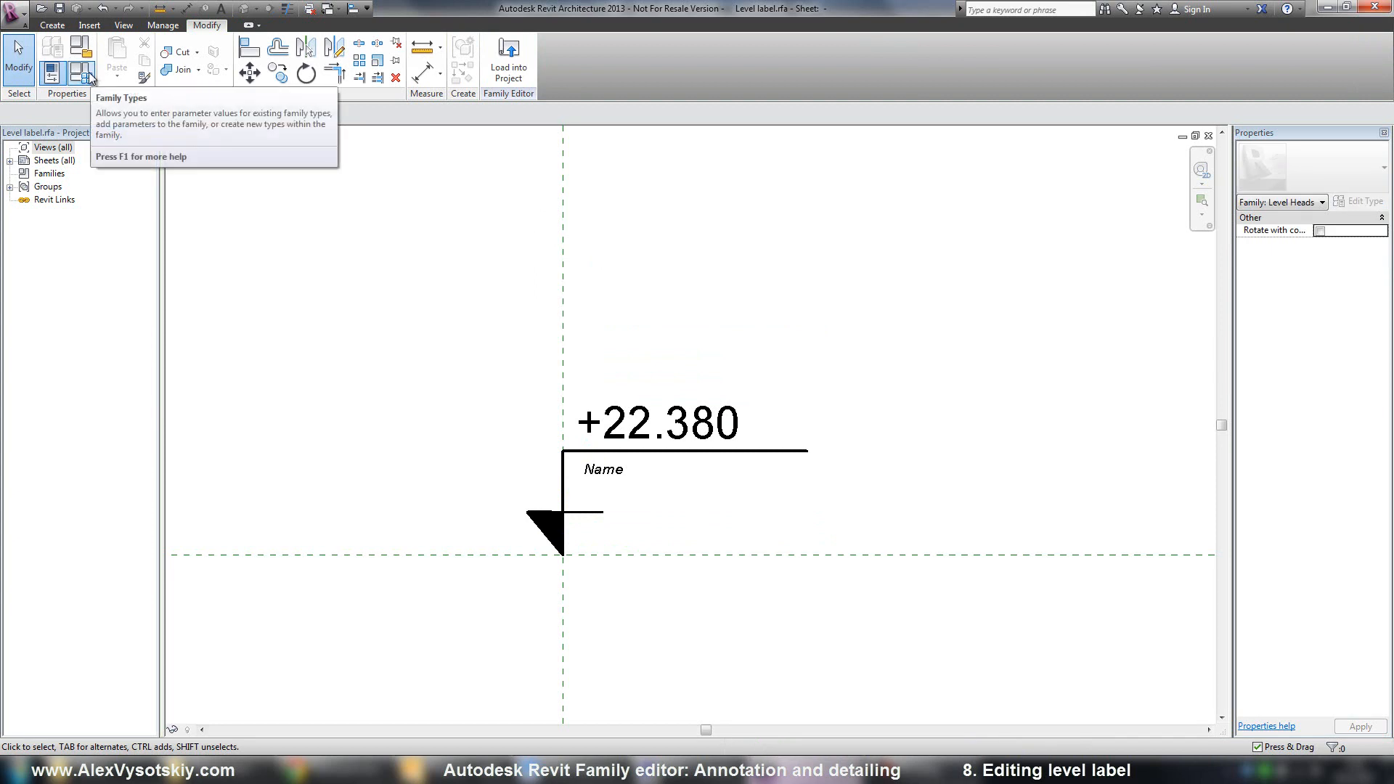
Step: Create two family types, No name and With name, in the Family Types dialog
click(82, 72)
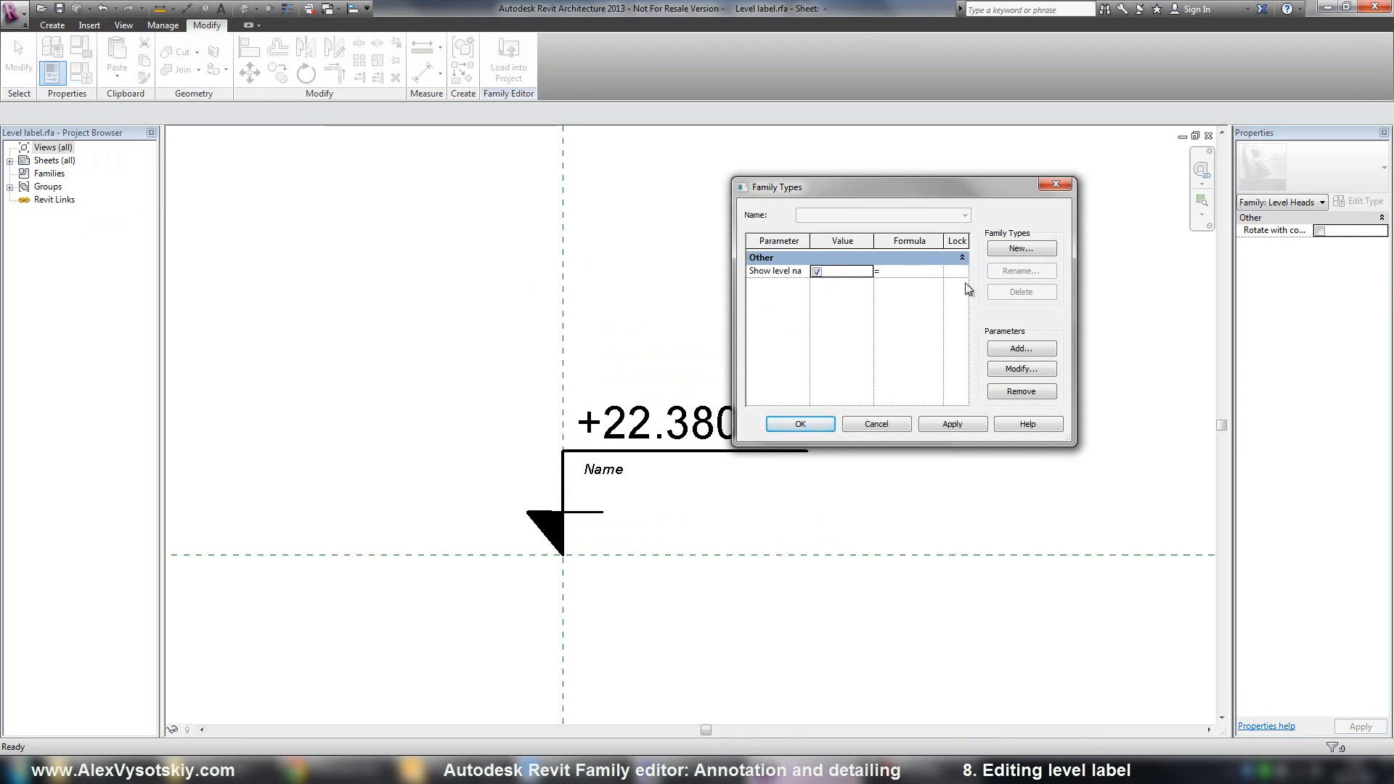
click(1020, 249)
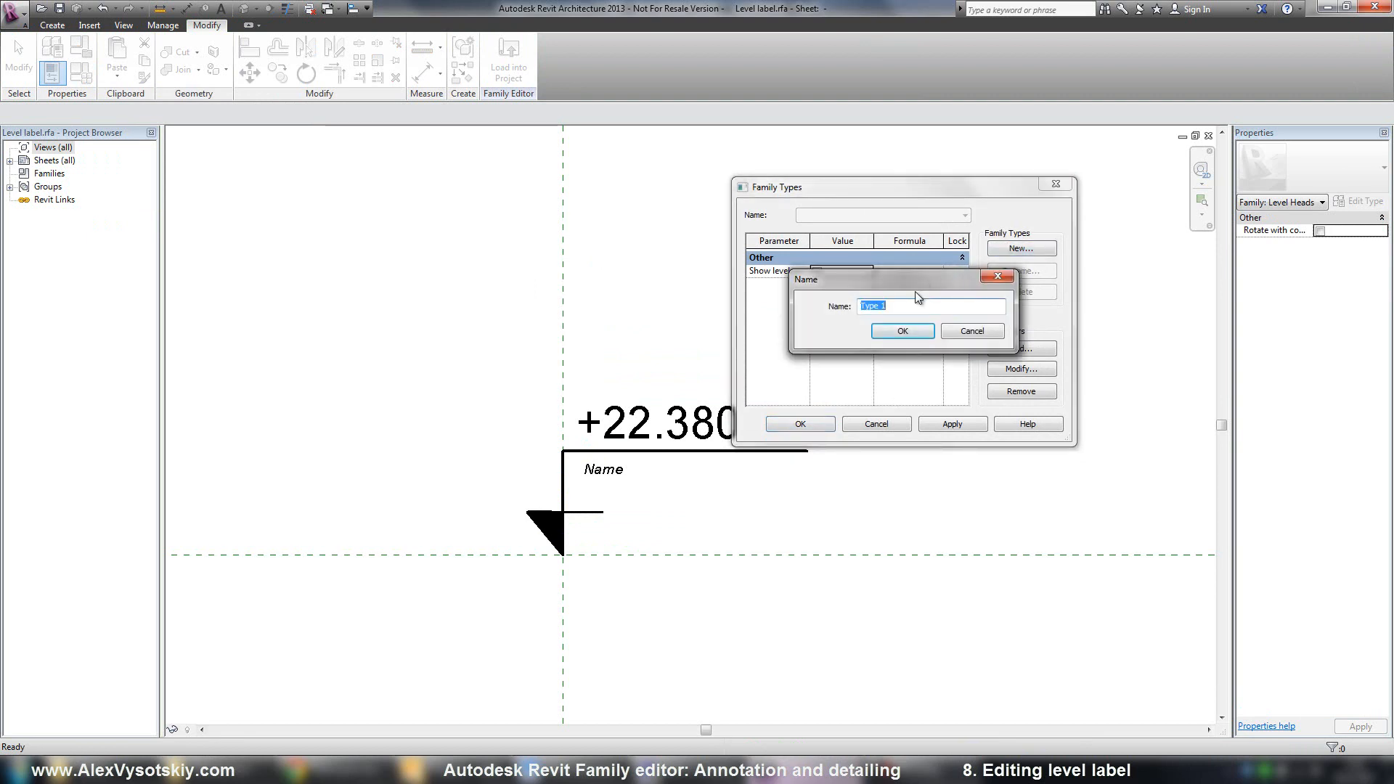
text(No na)
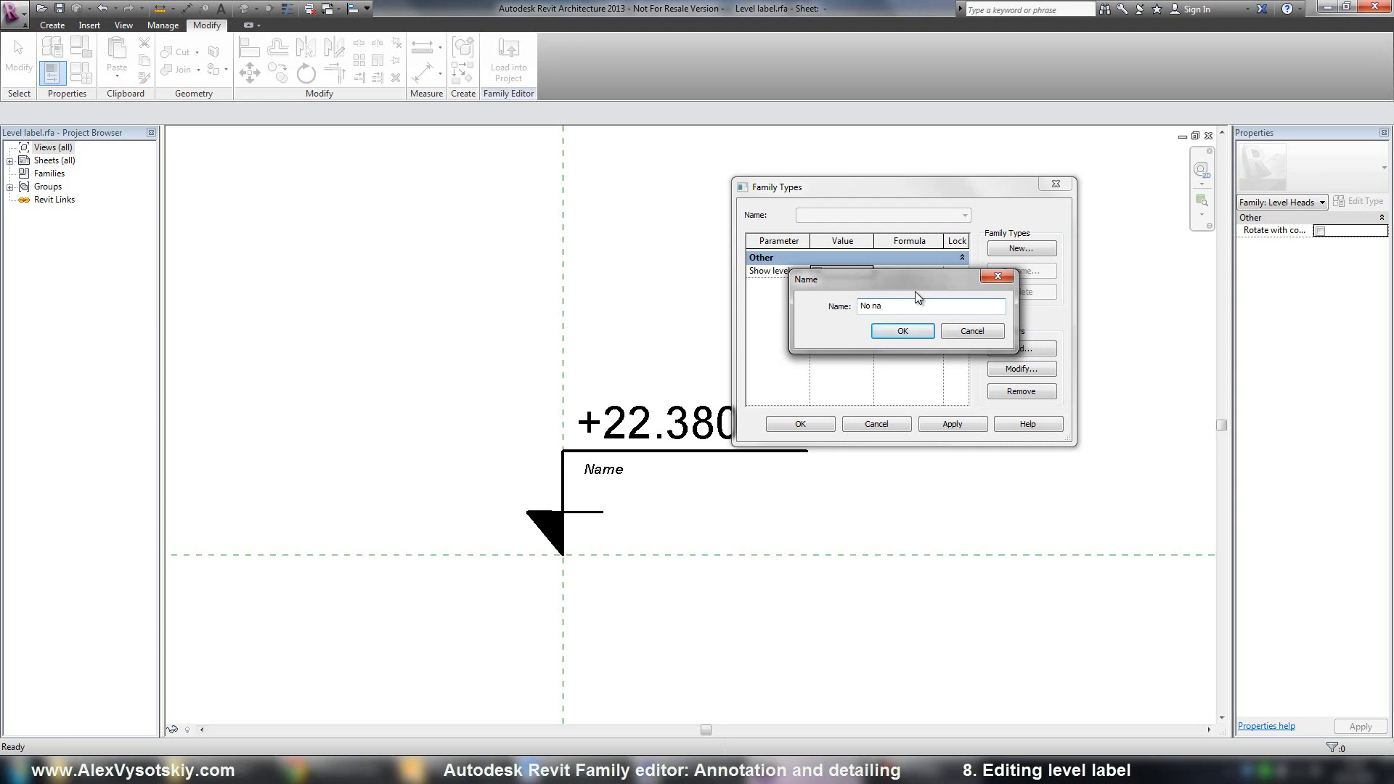
click(902, 331)
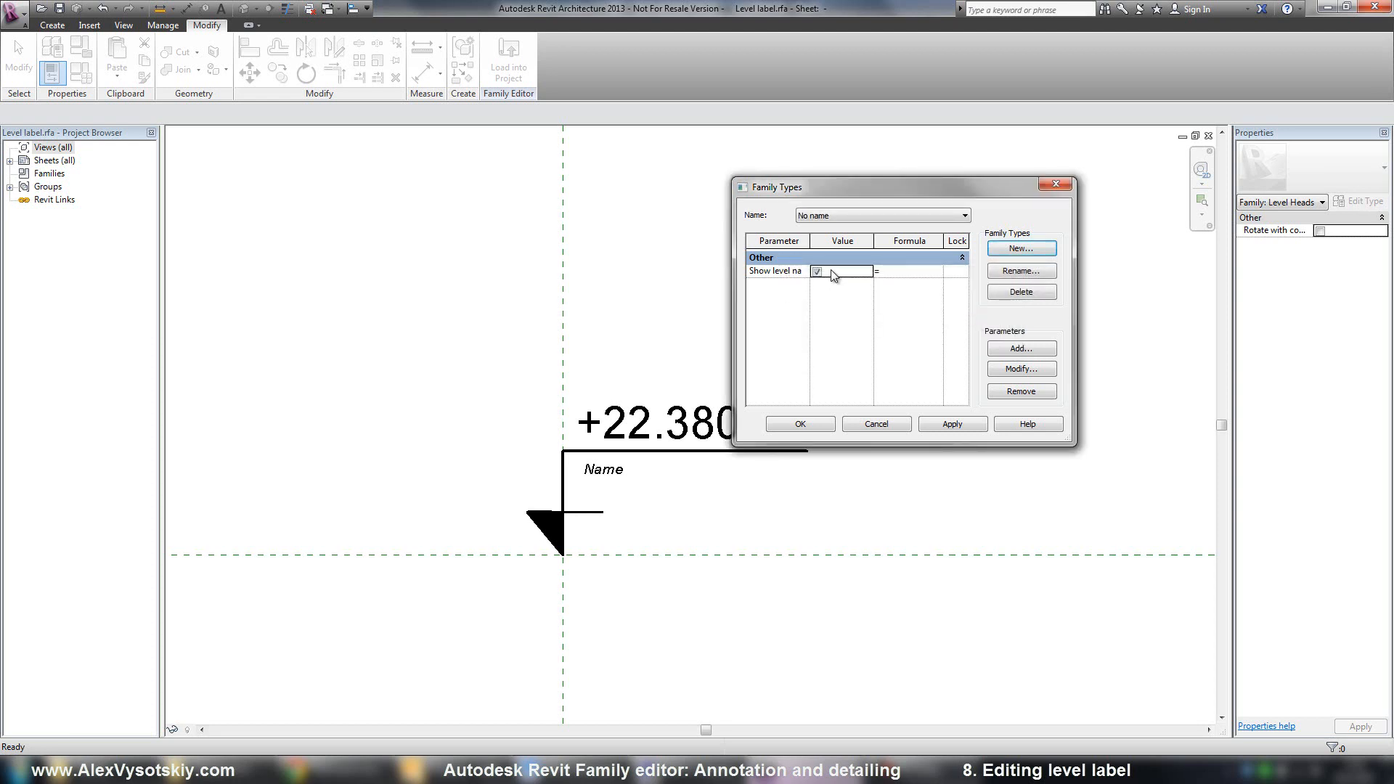
click(1022, 248)
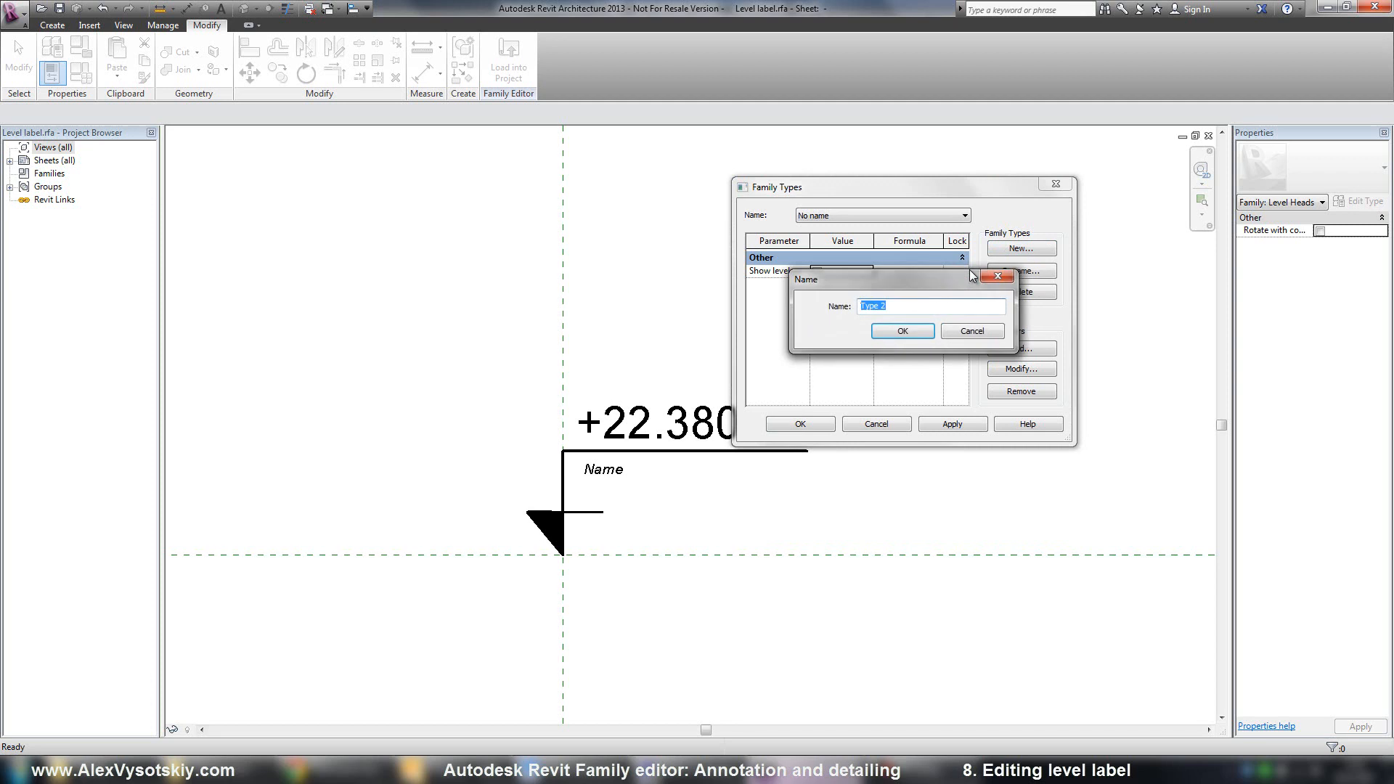
text(With name)
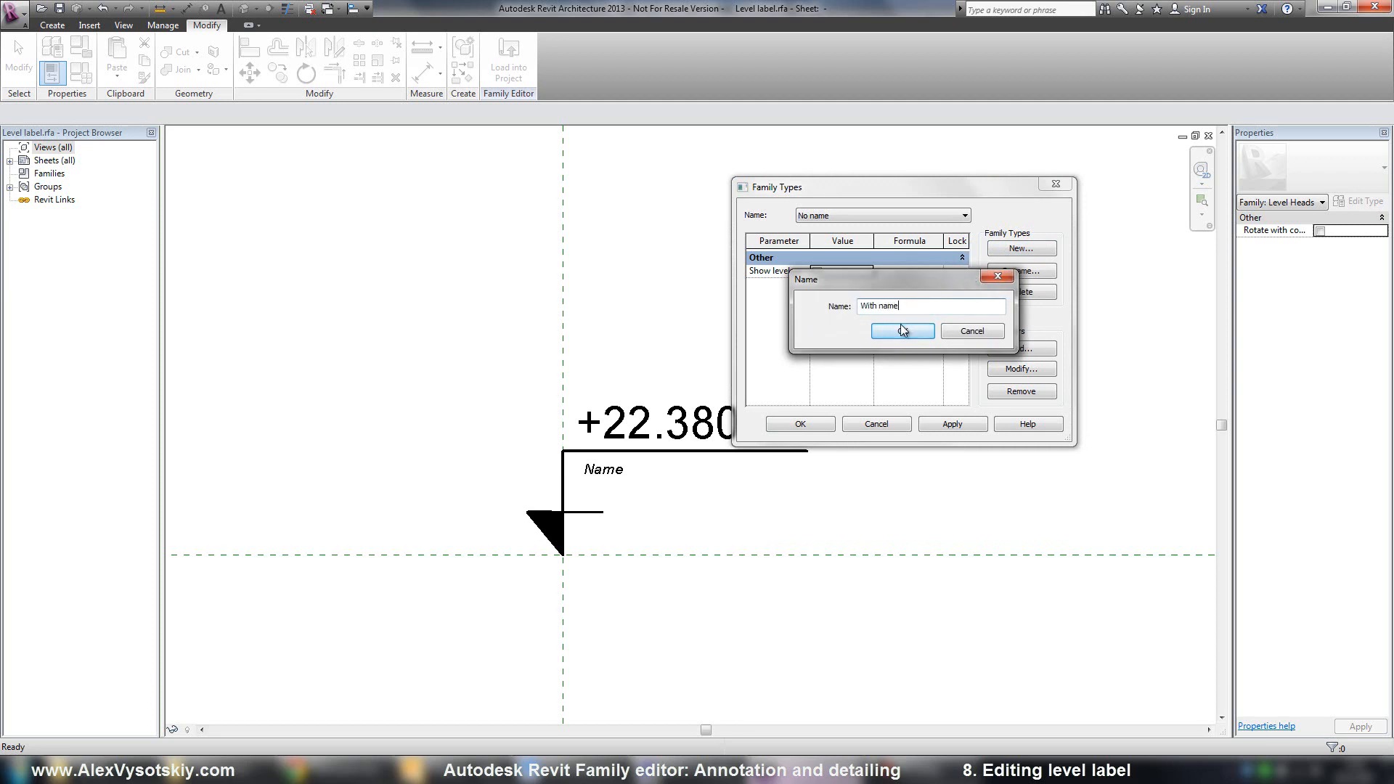
click(902, 331)
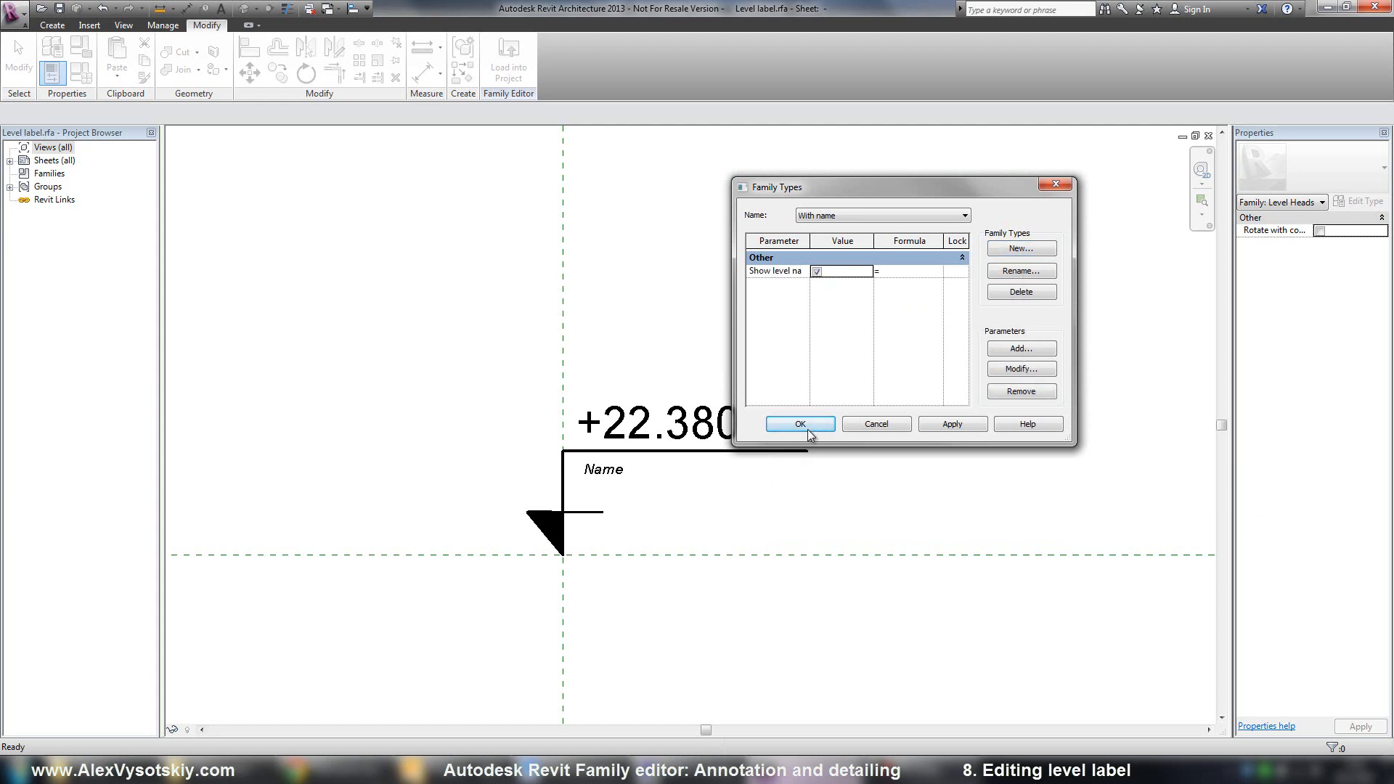
click(797, 423)
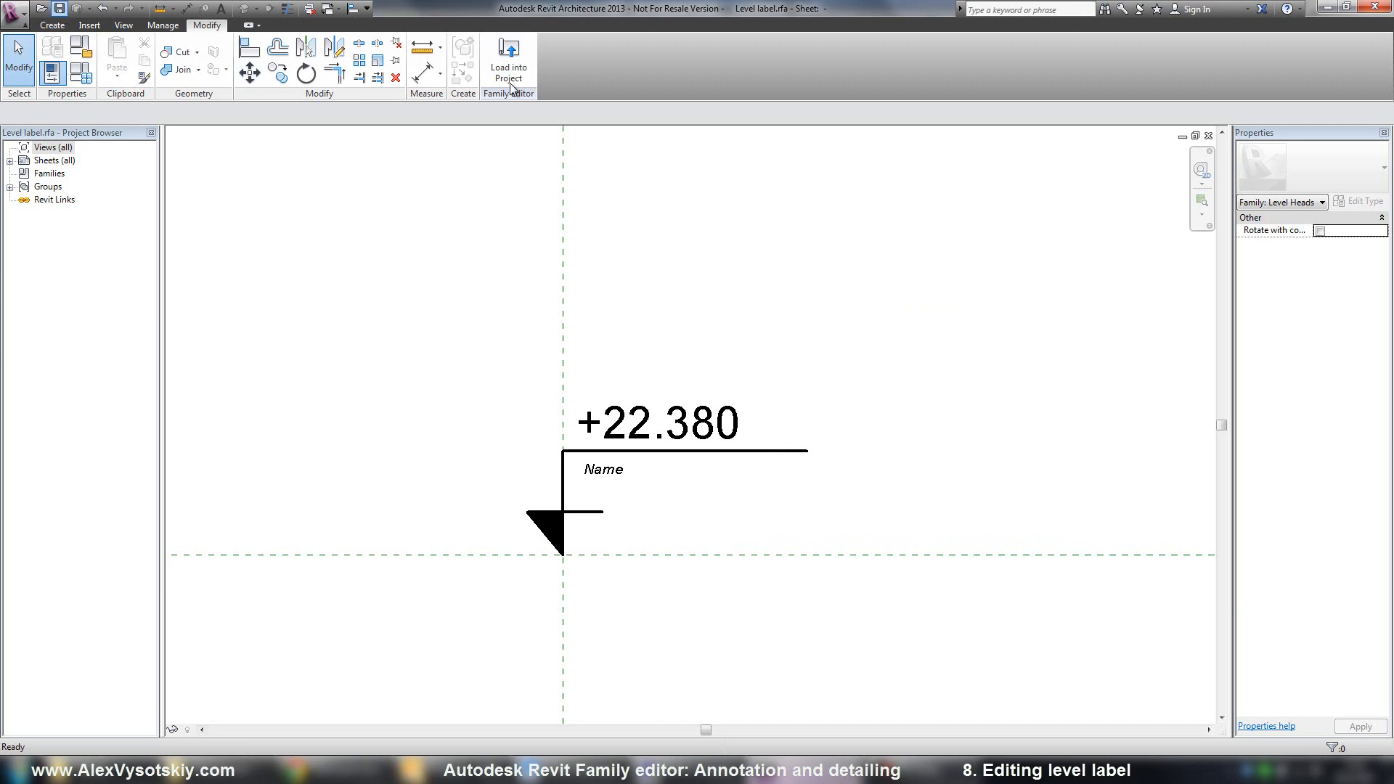
Step: Load the Level label family into the project and reopen the North elevation
click(508, 58)
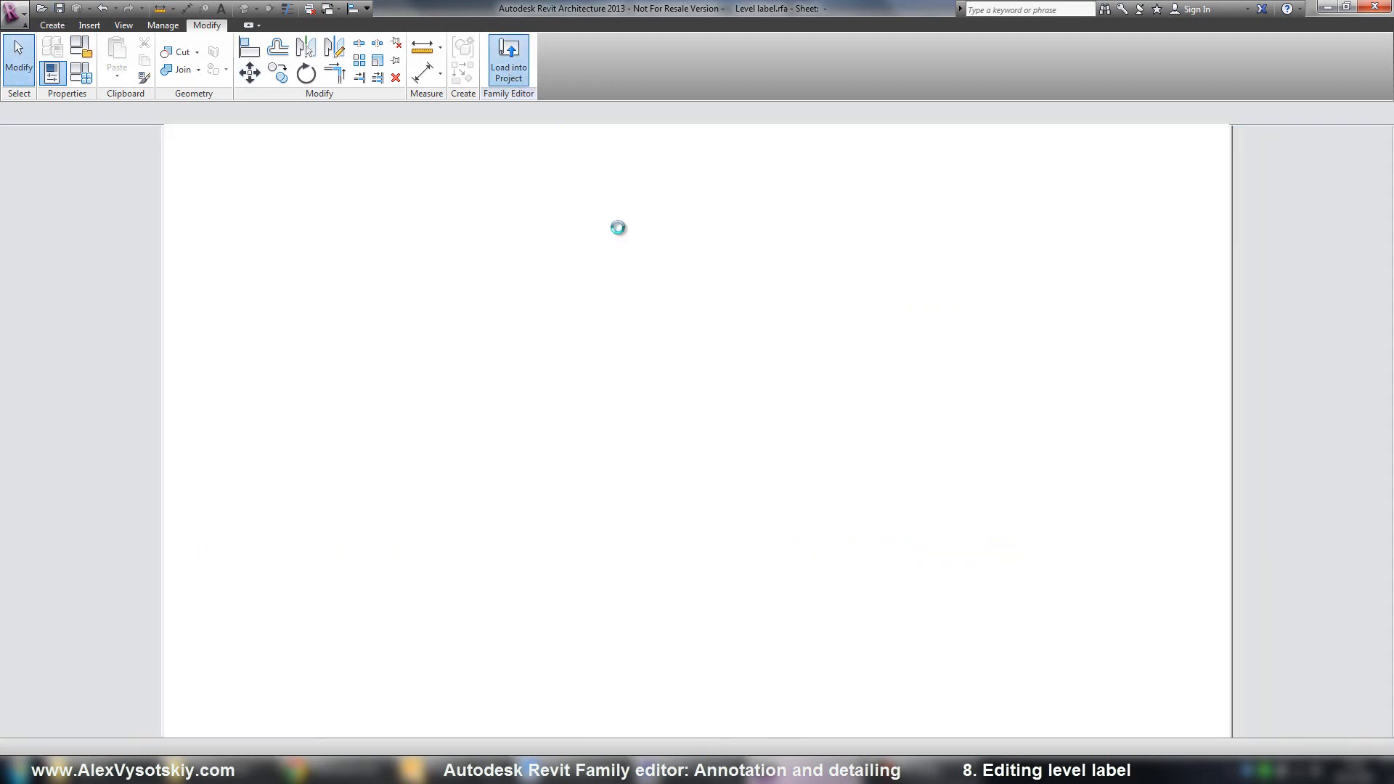
click(508, 61)
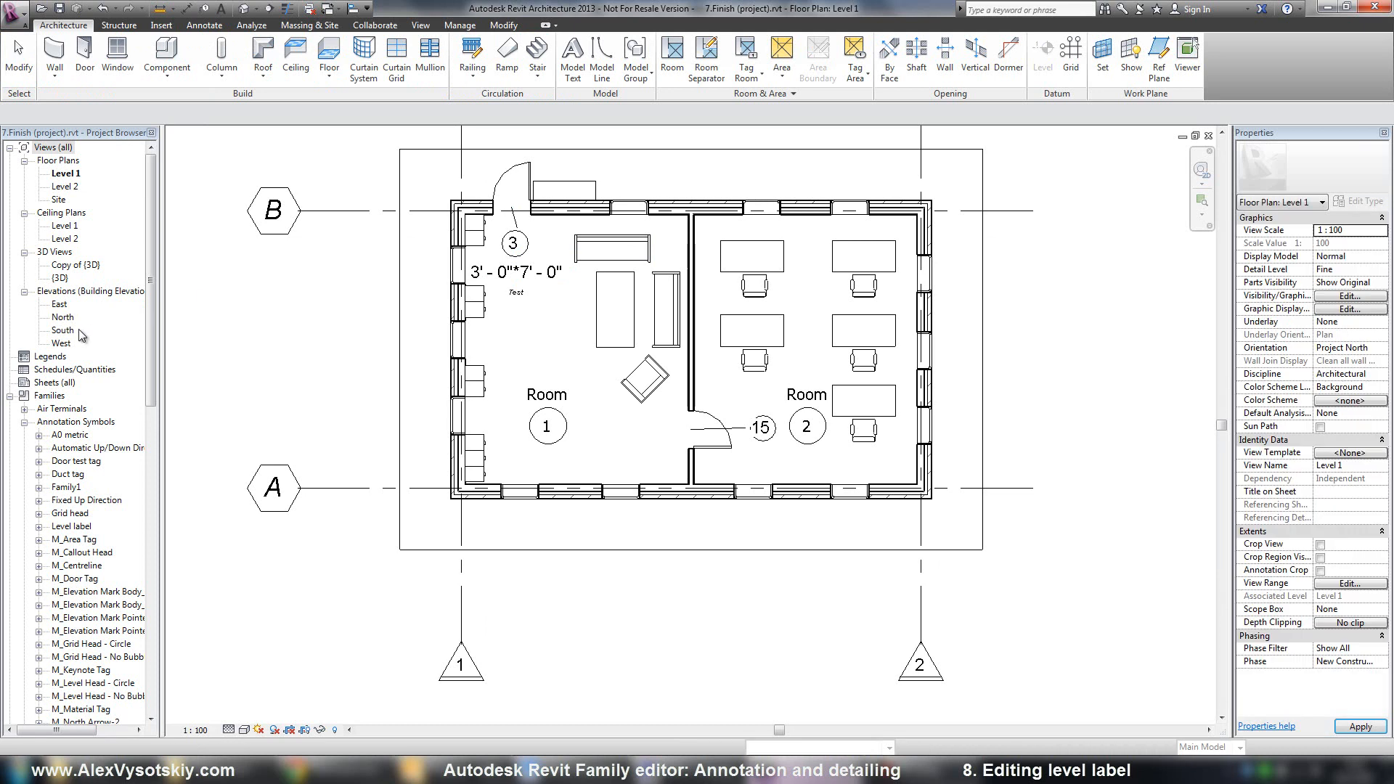
double_click(61, 317)
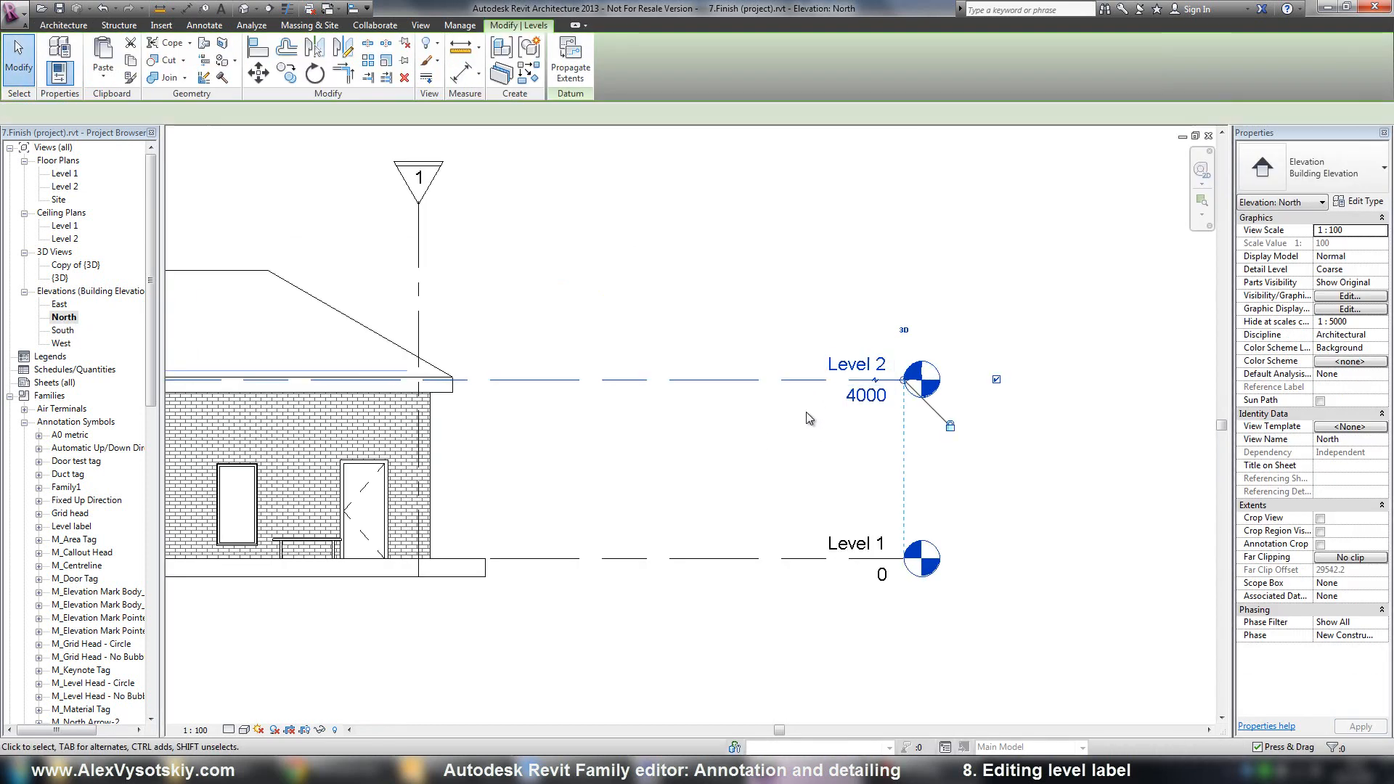
Step: Duplicate the 8mm Head level type as 'Custom w.name' and 'Custom w.o. name'
click(1360, 201)
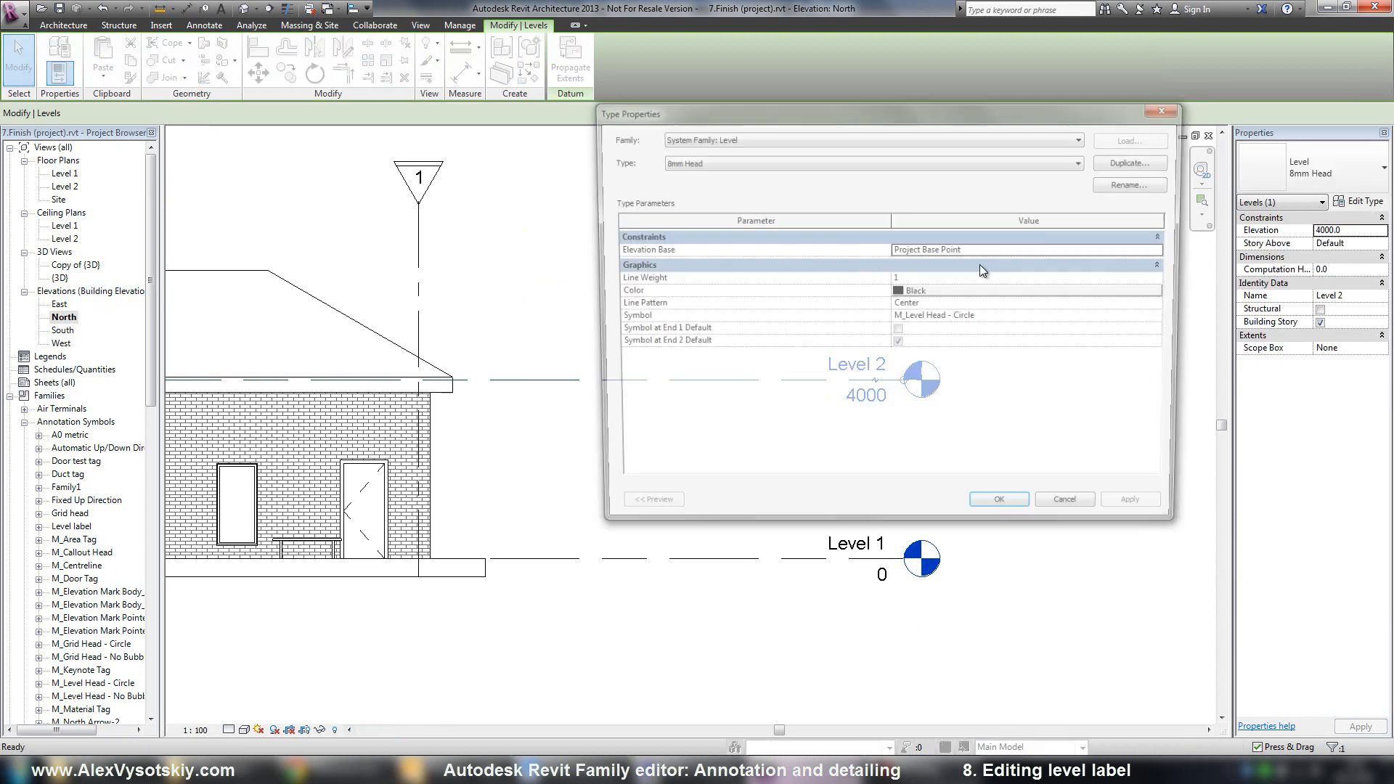
click(1128, 184)
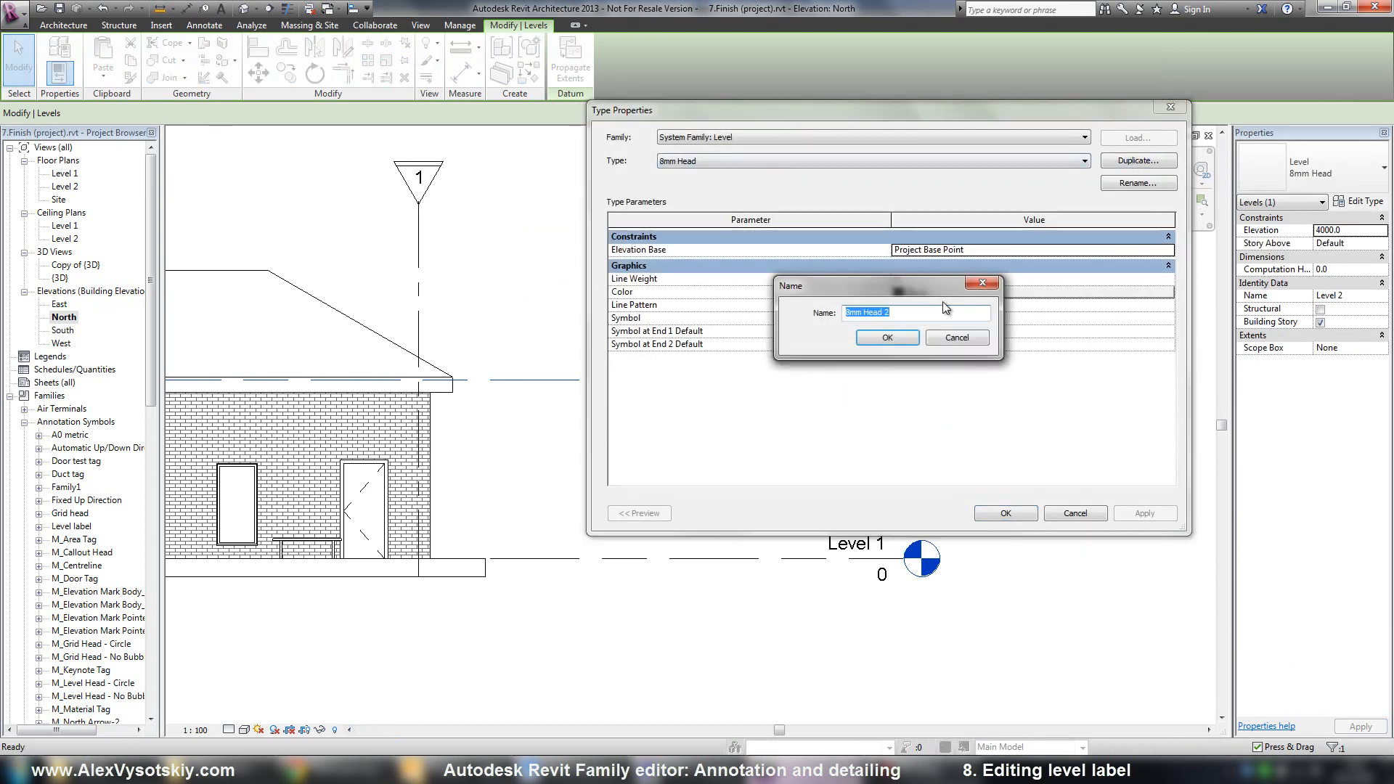
text(Custom w)
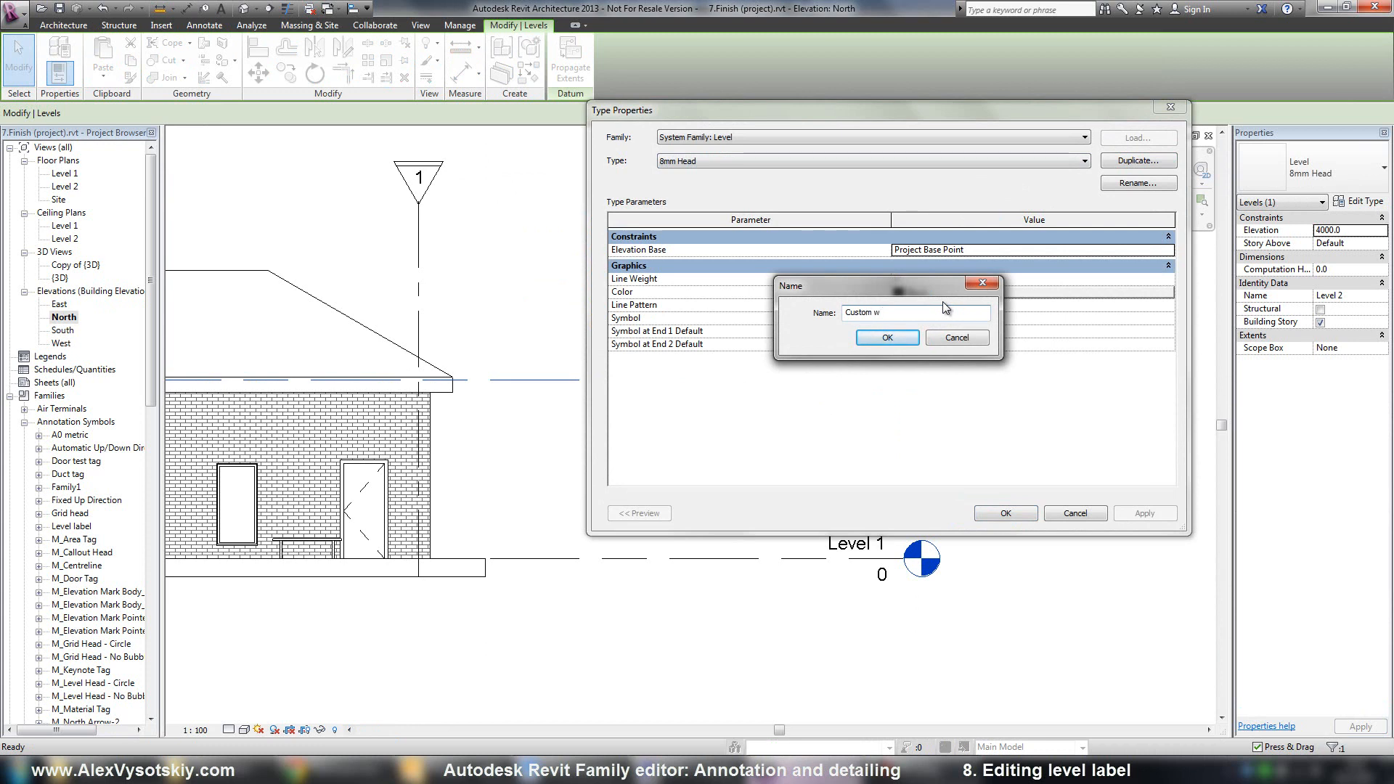
text(.na)
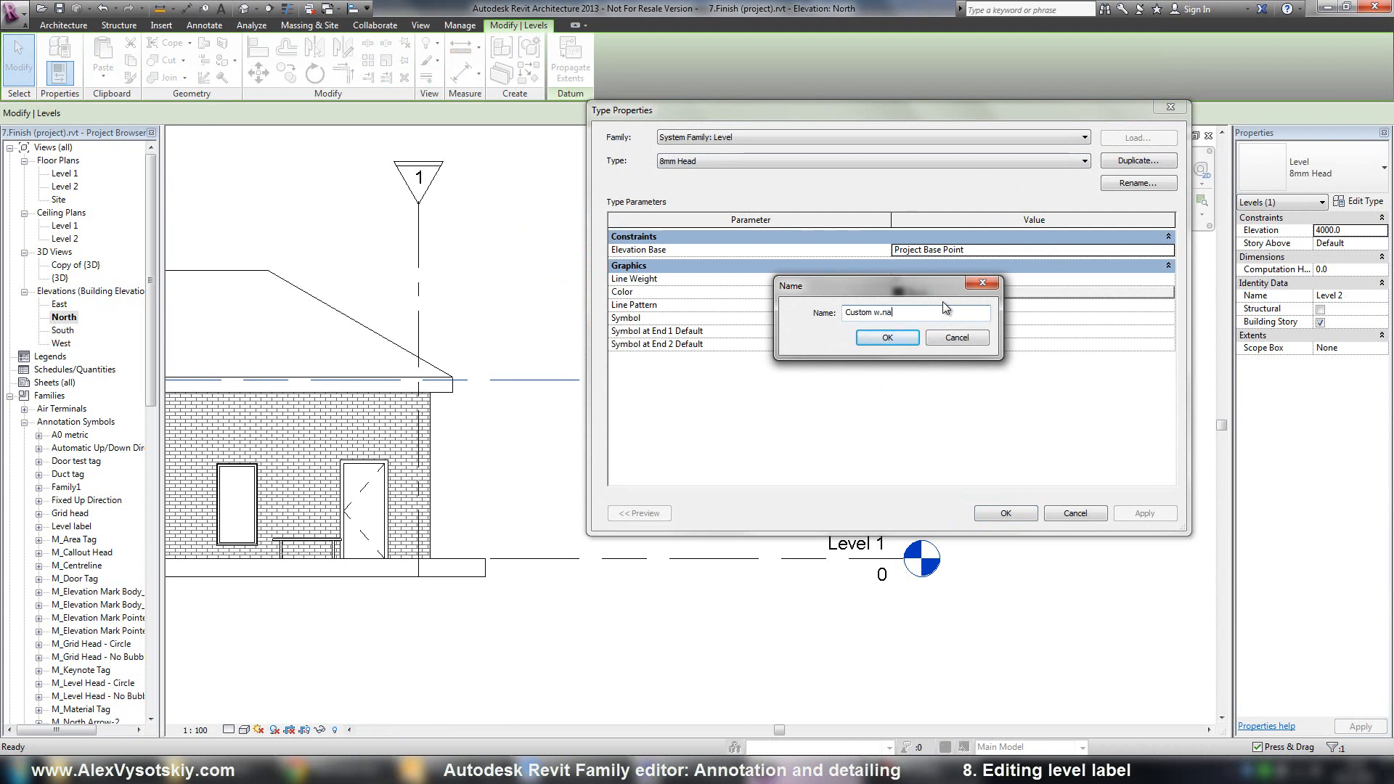
click(886, 338)
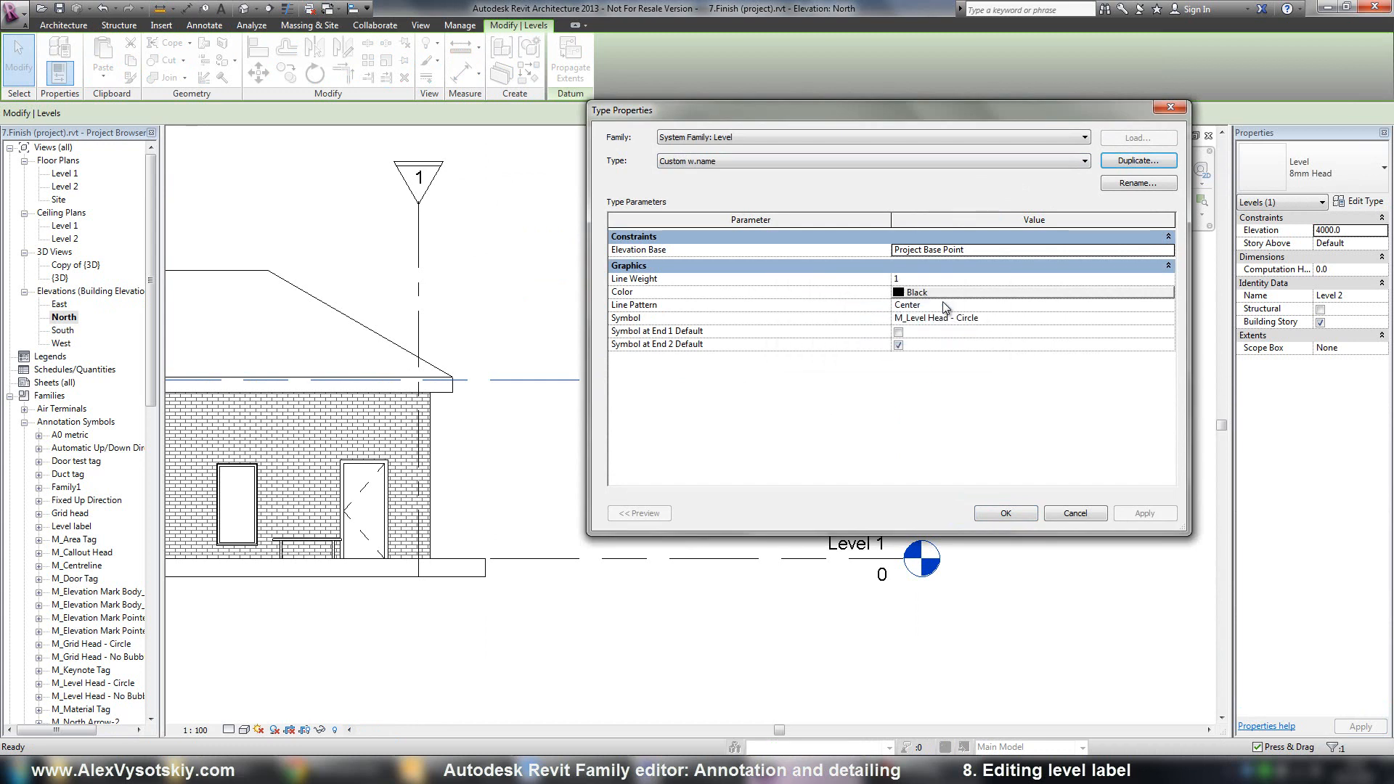
click(1139, 161)
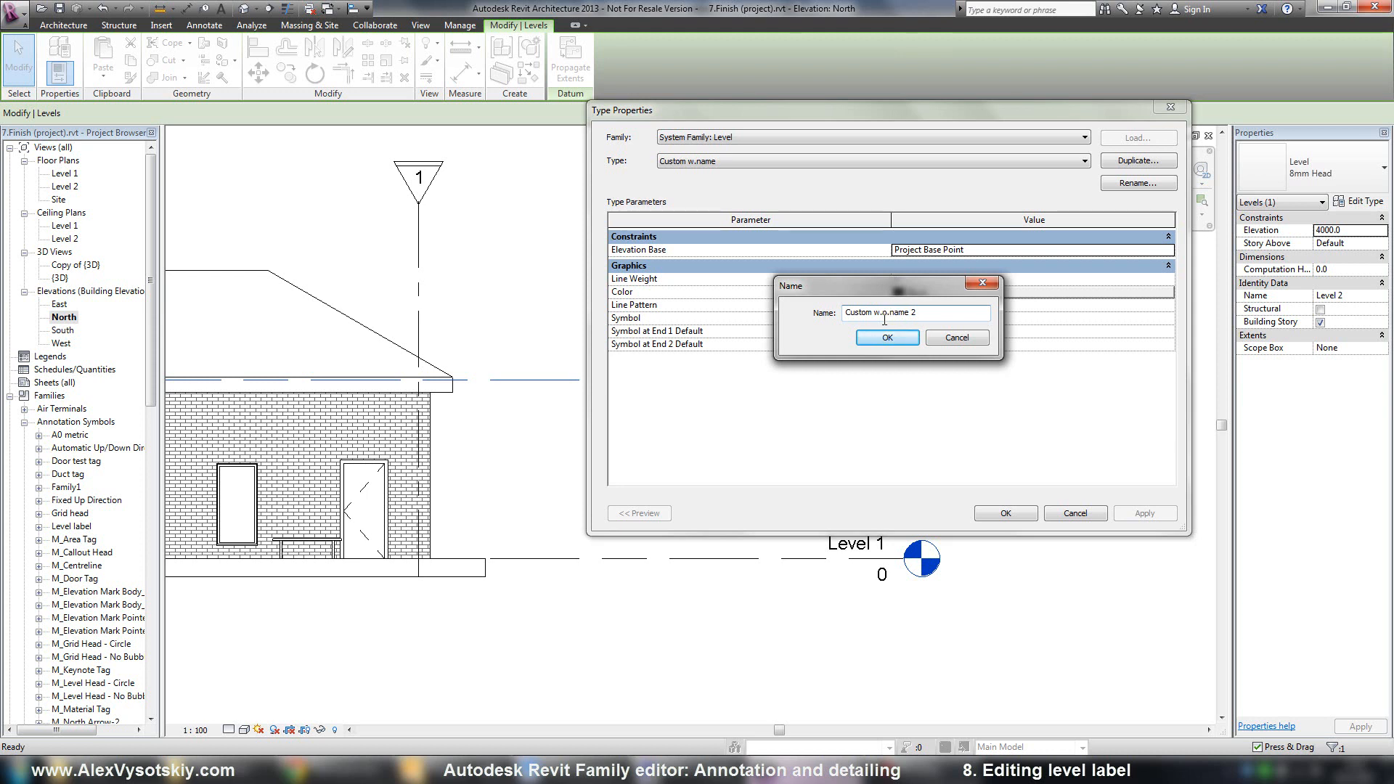
text(Custom w.o. name)
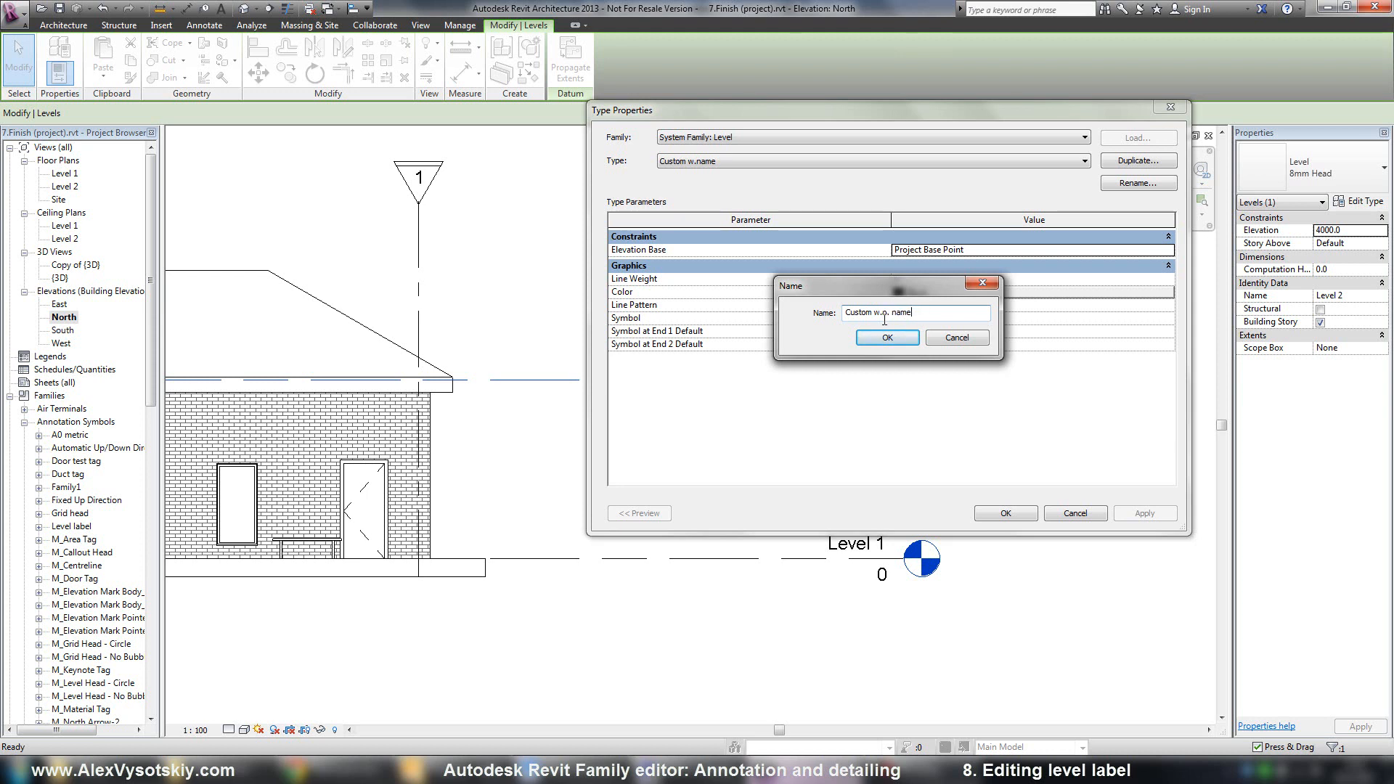
click(886, 338)
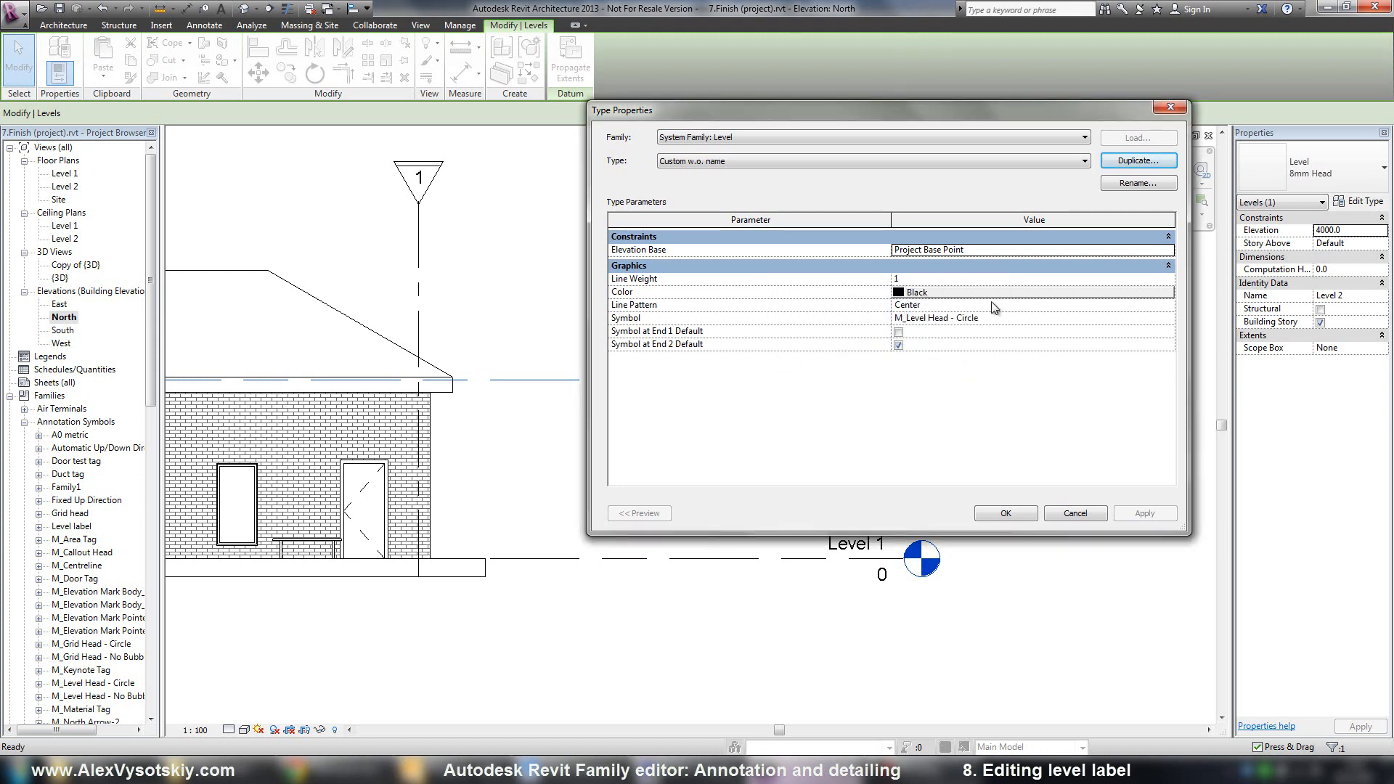
mouse_move(1143, 311)
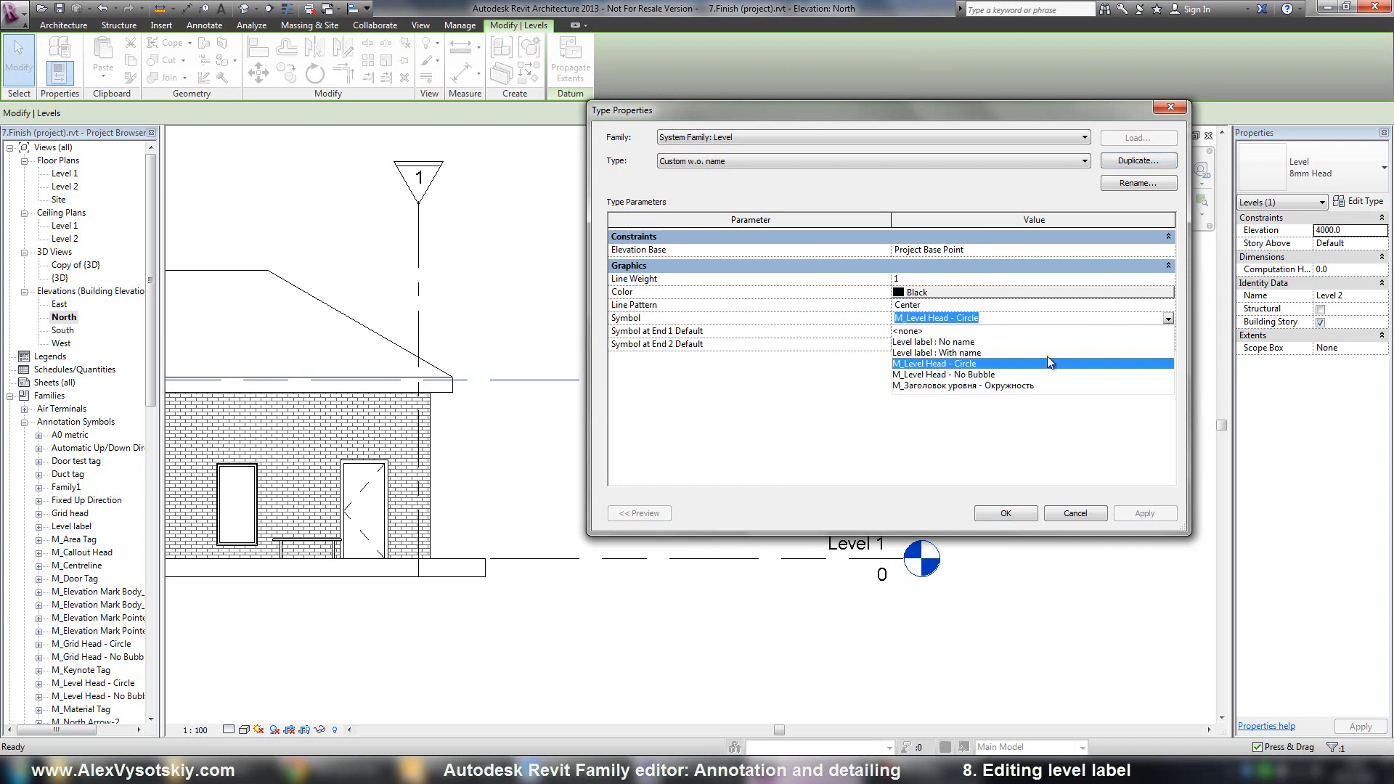
Step: Assign the No name label to Custom w.o. name and the With name label to Custom w.name, then accept
click(934, 341)
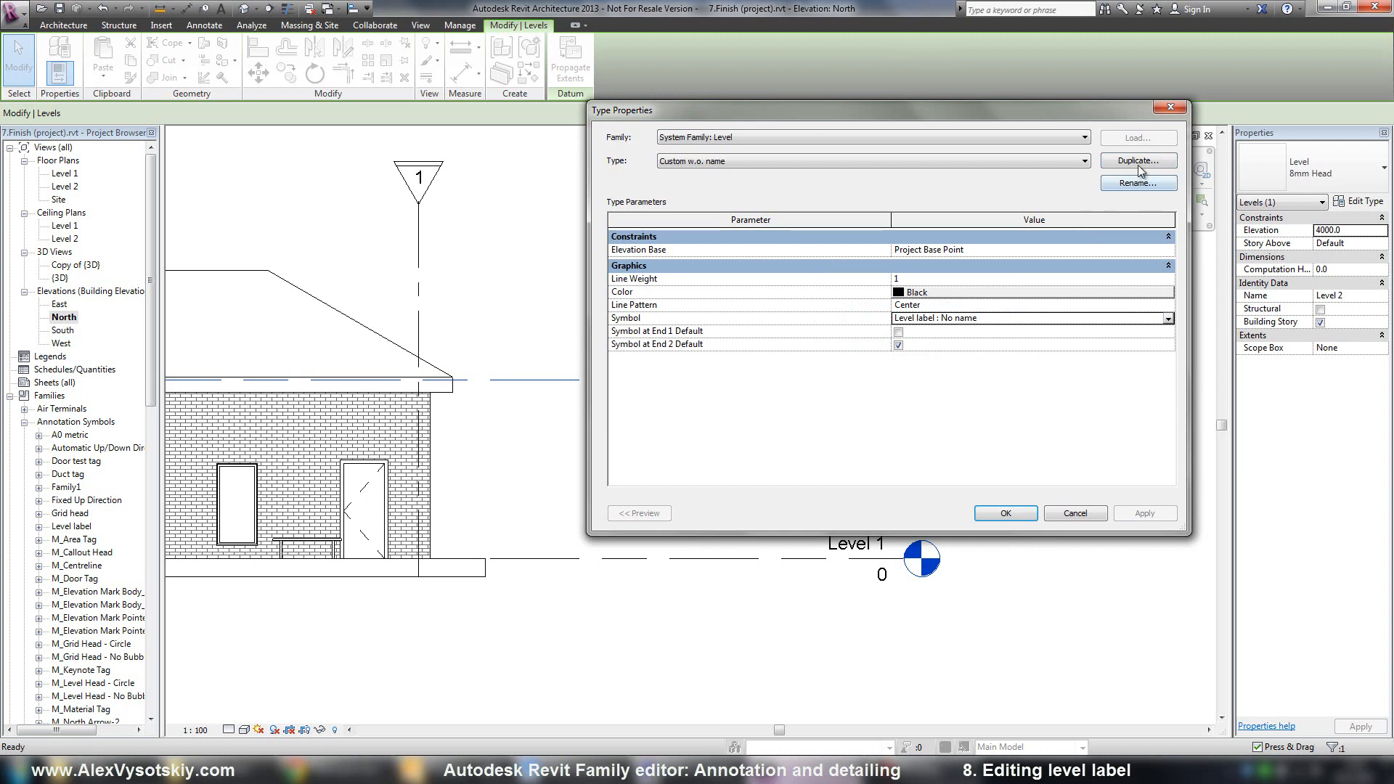
click(1081, 161)
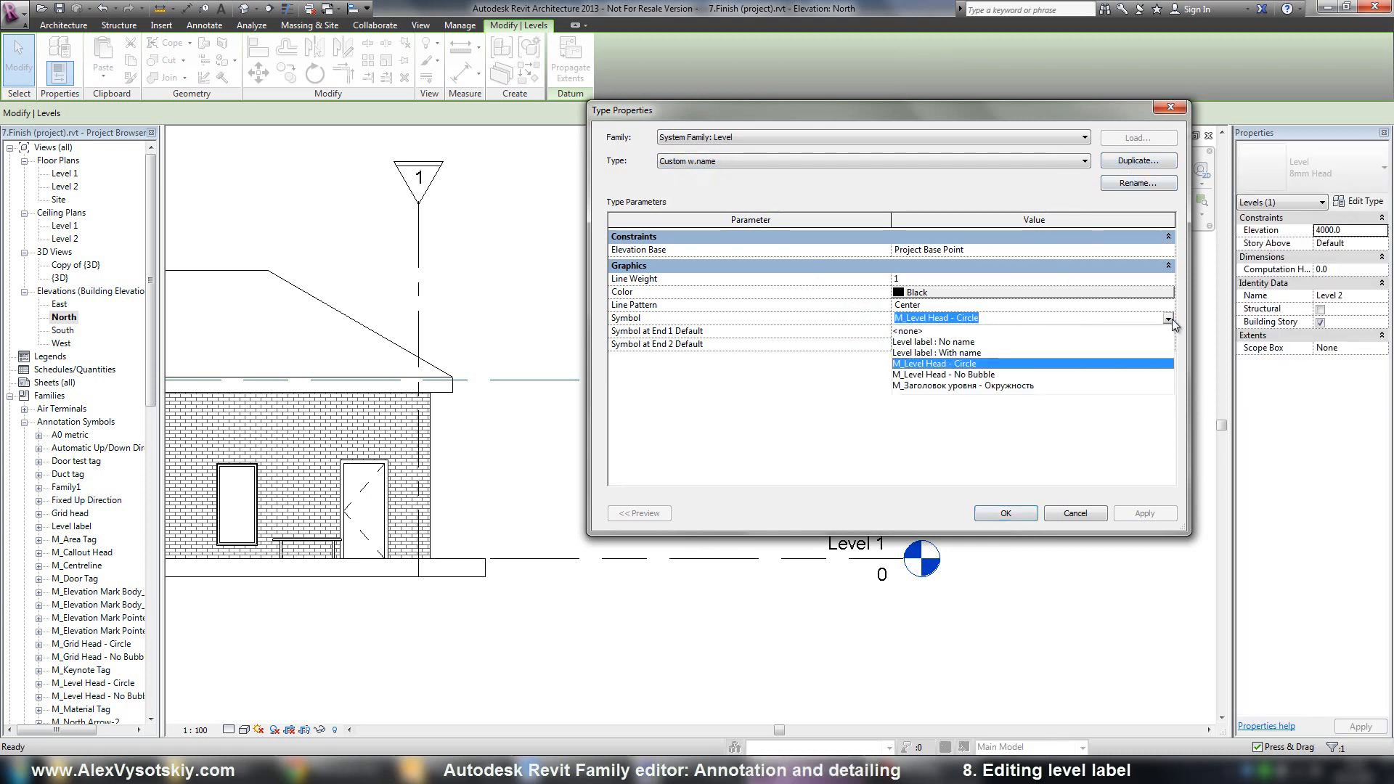
click(934, 341)
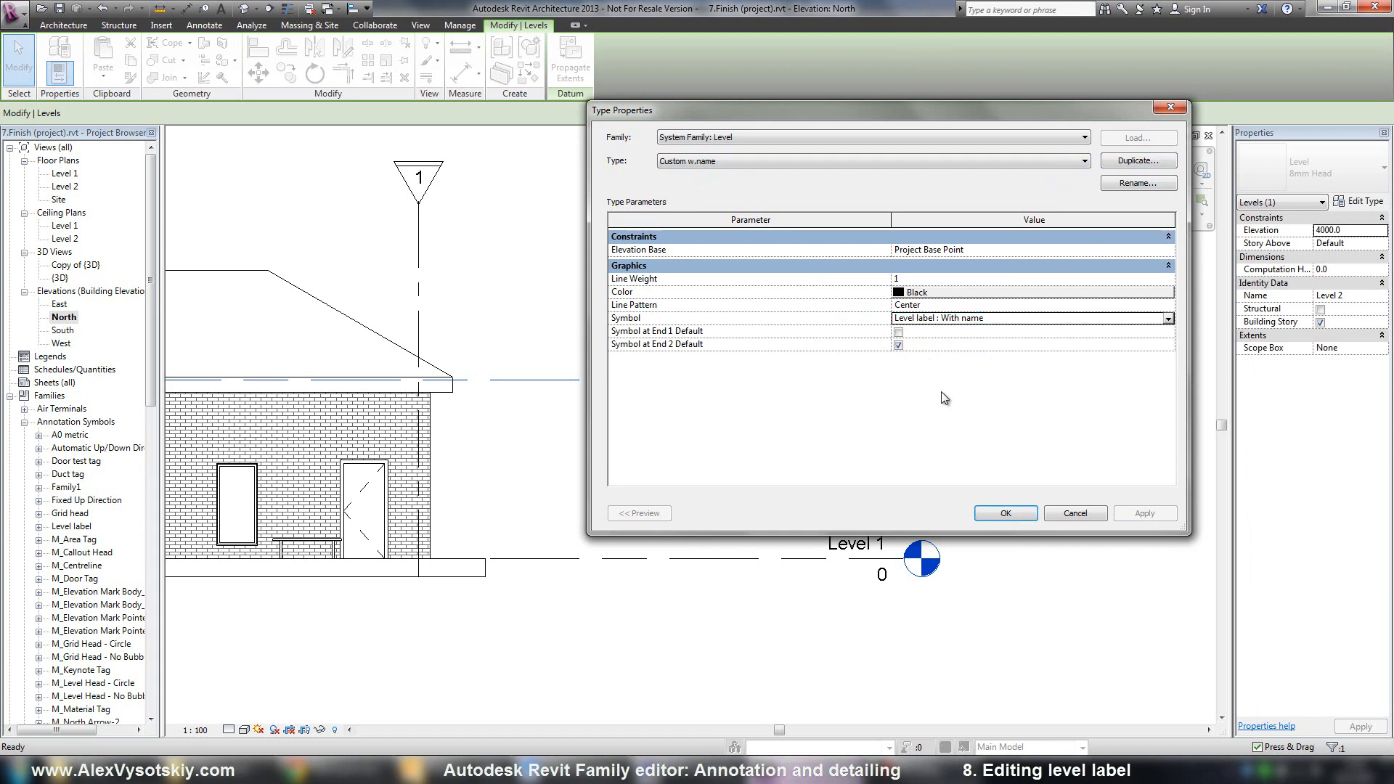
click(1005, 513)
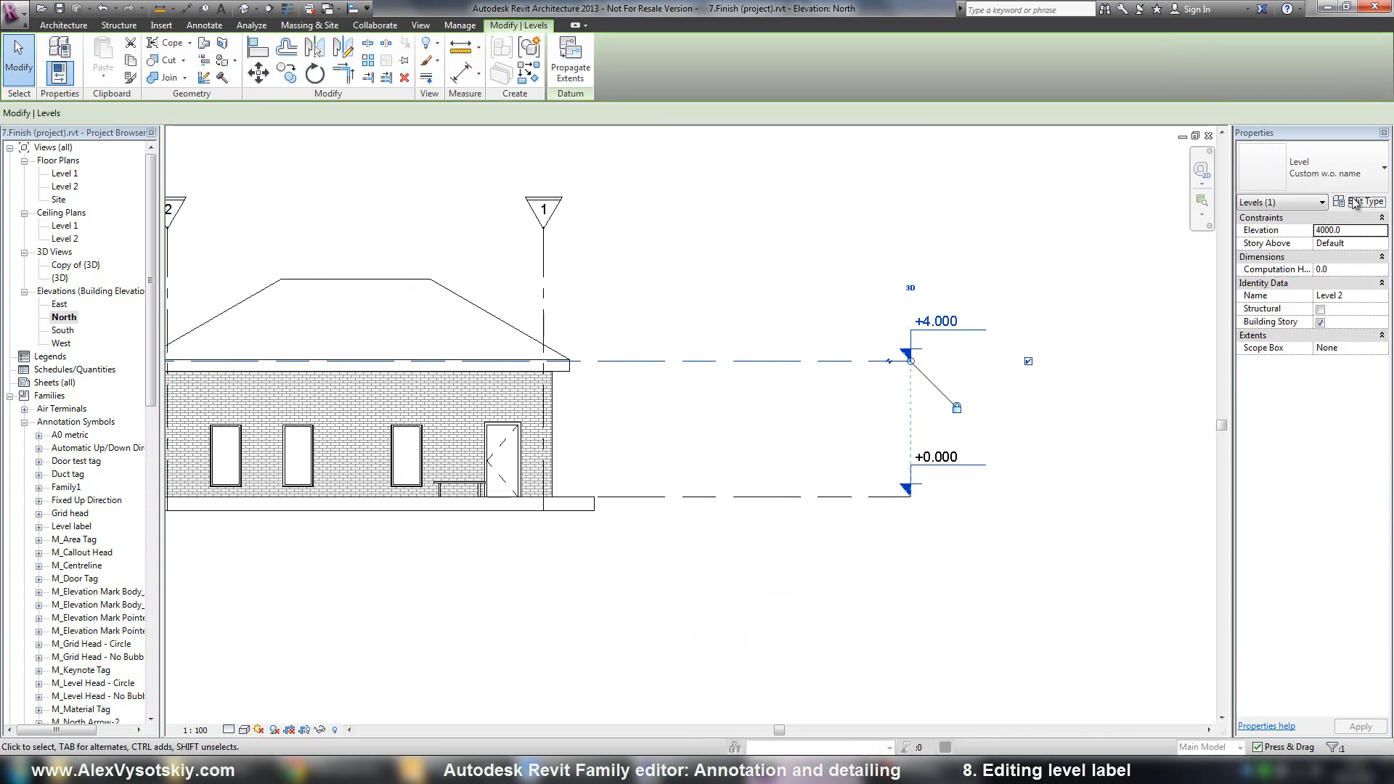
Step: Review the original 8mm Head level type in Type Properties and cancel without changes
click(1358, 200)
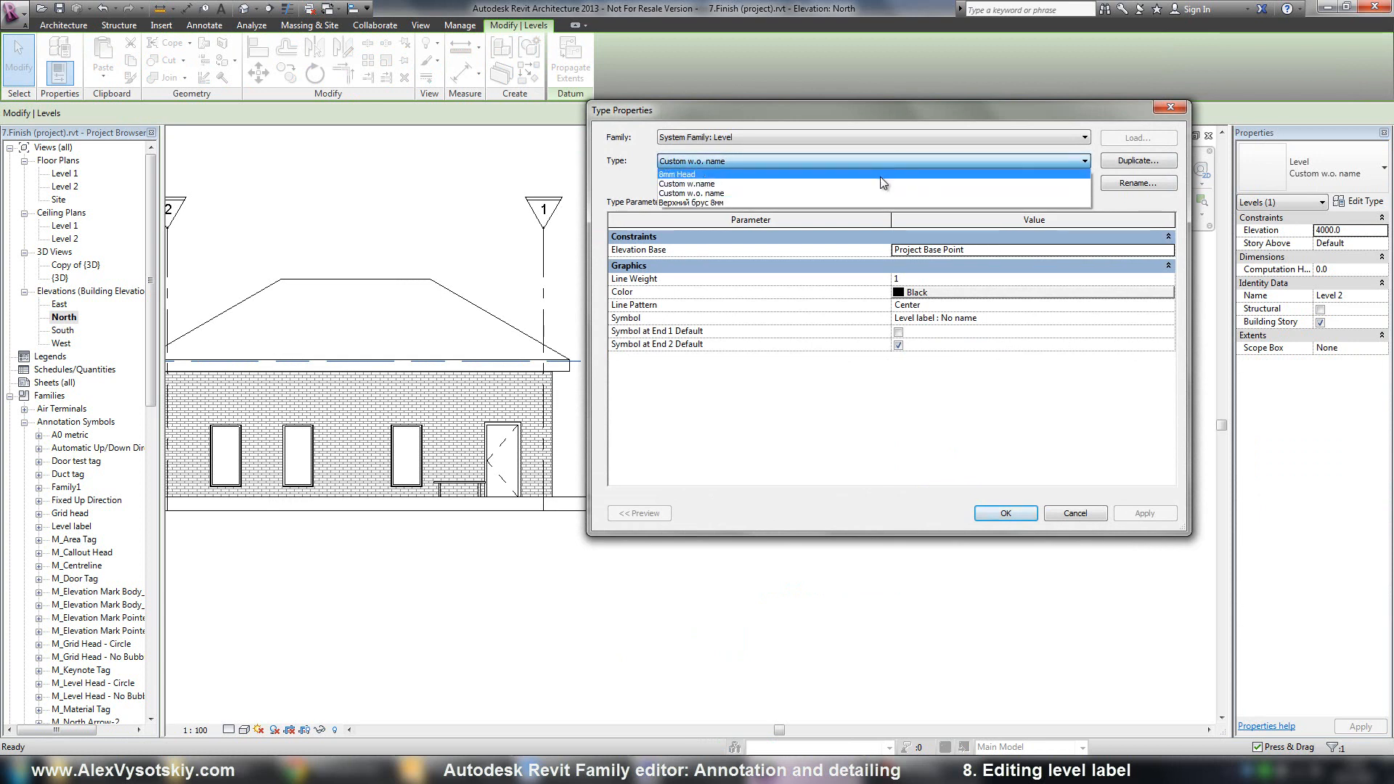
click(679, 173)
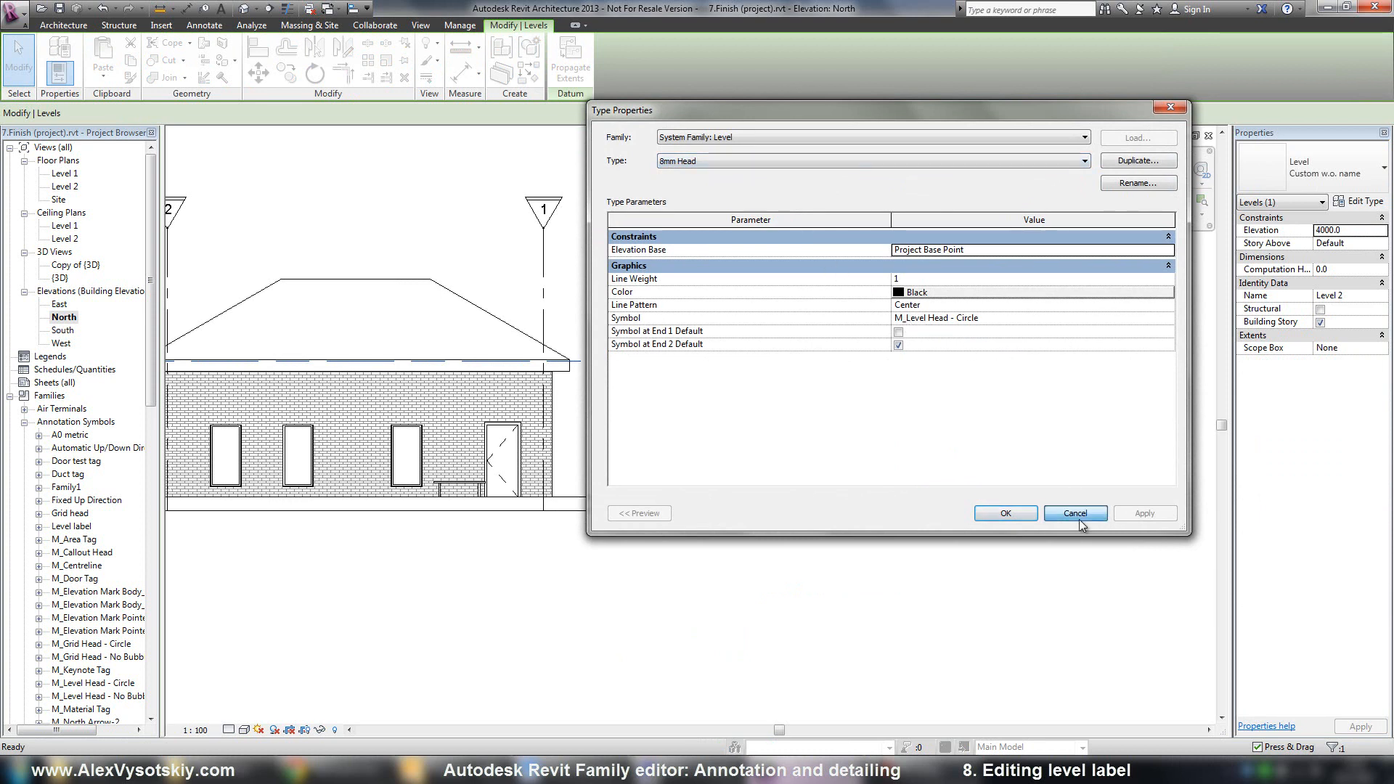
click(1074, 513)
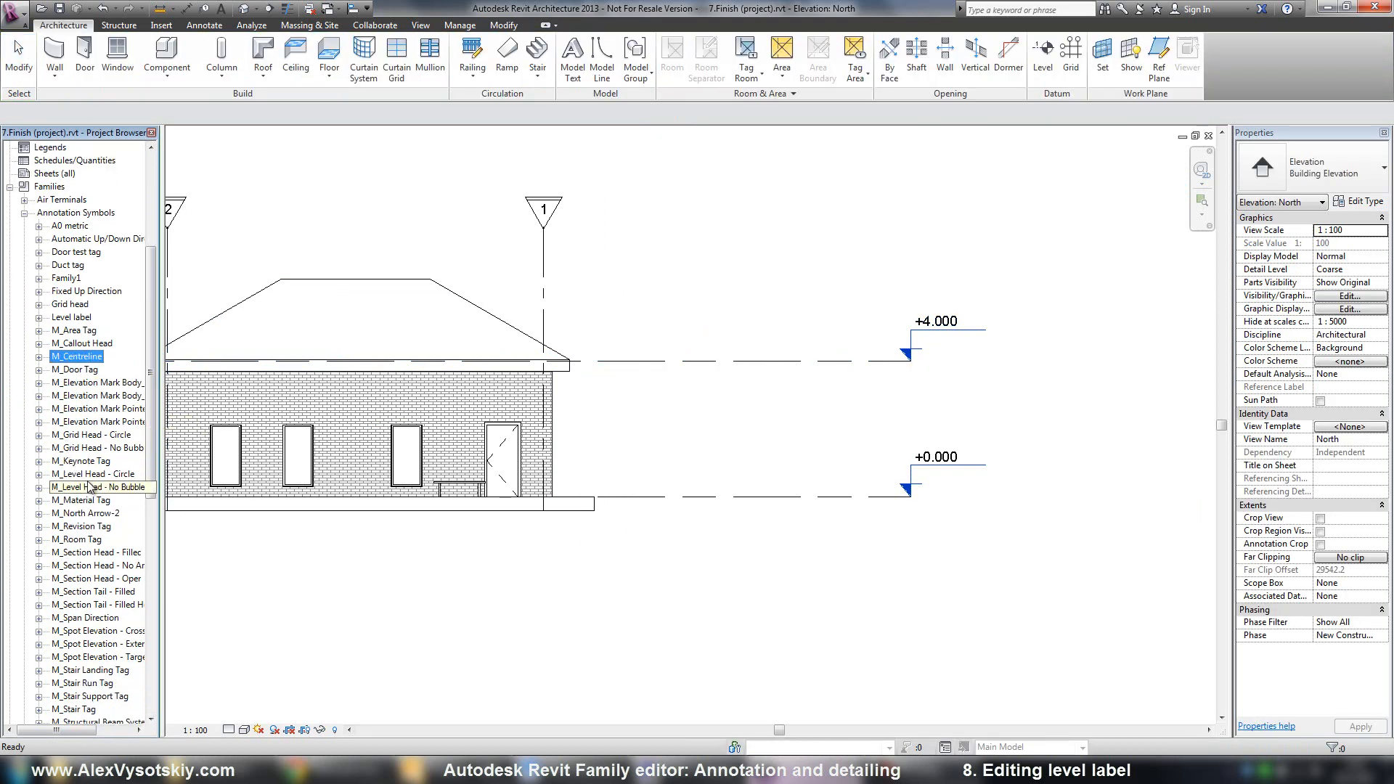
Step: Edit the M_Level Head - Circle family and turn on Reference Planes in Visibility/Graphics
right_click(93, 473)
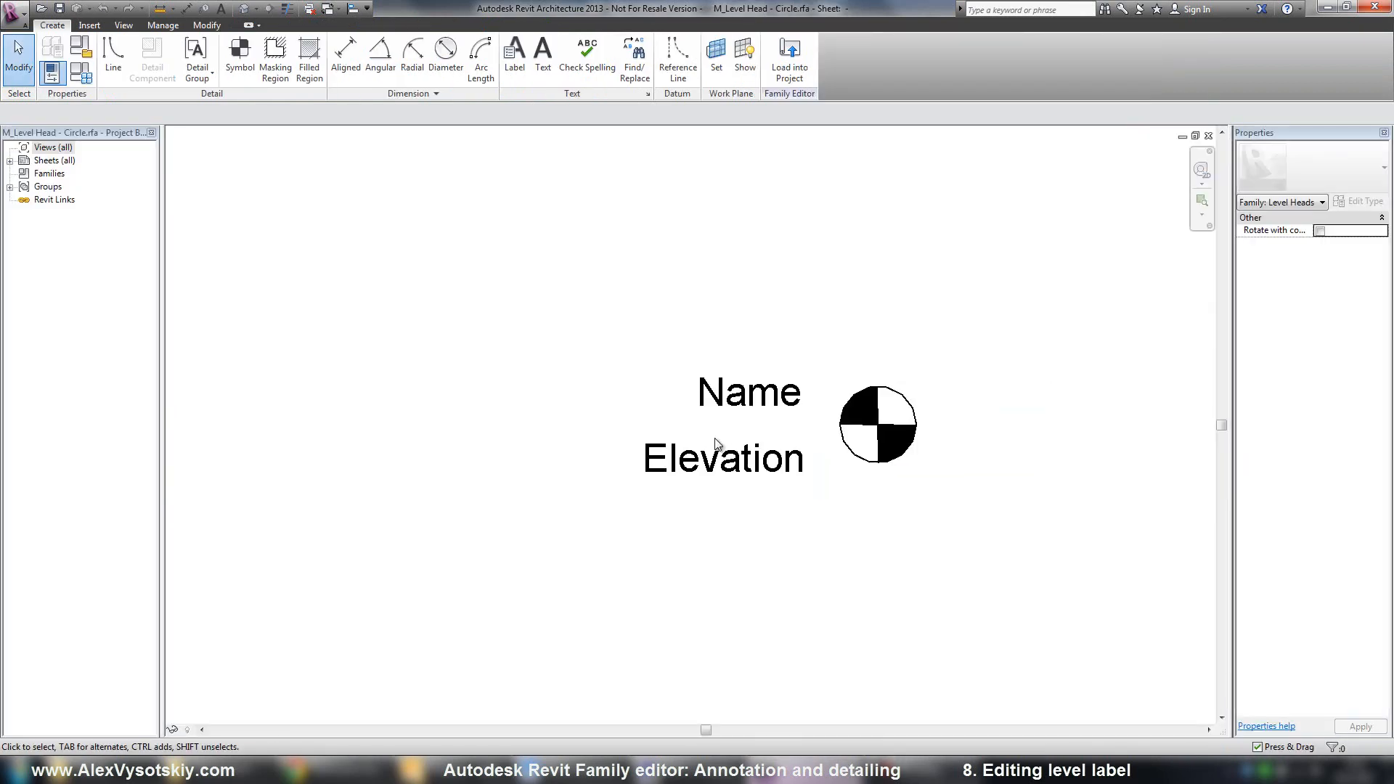
mouse_move(544, 304)
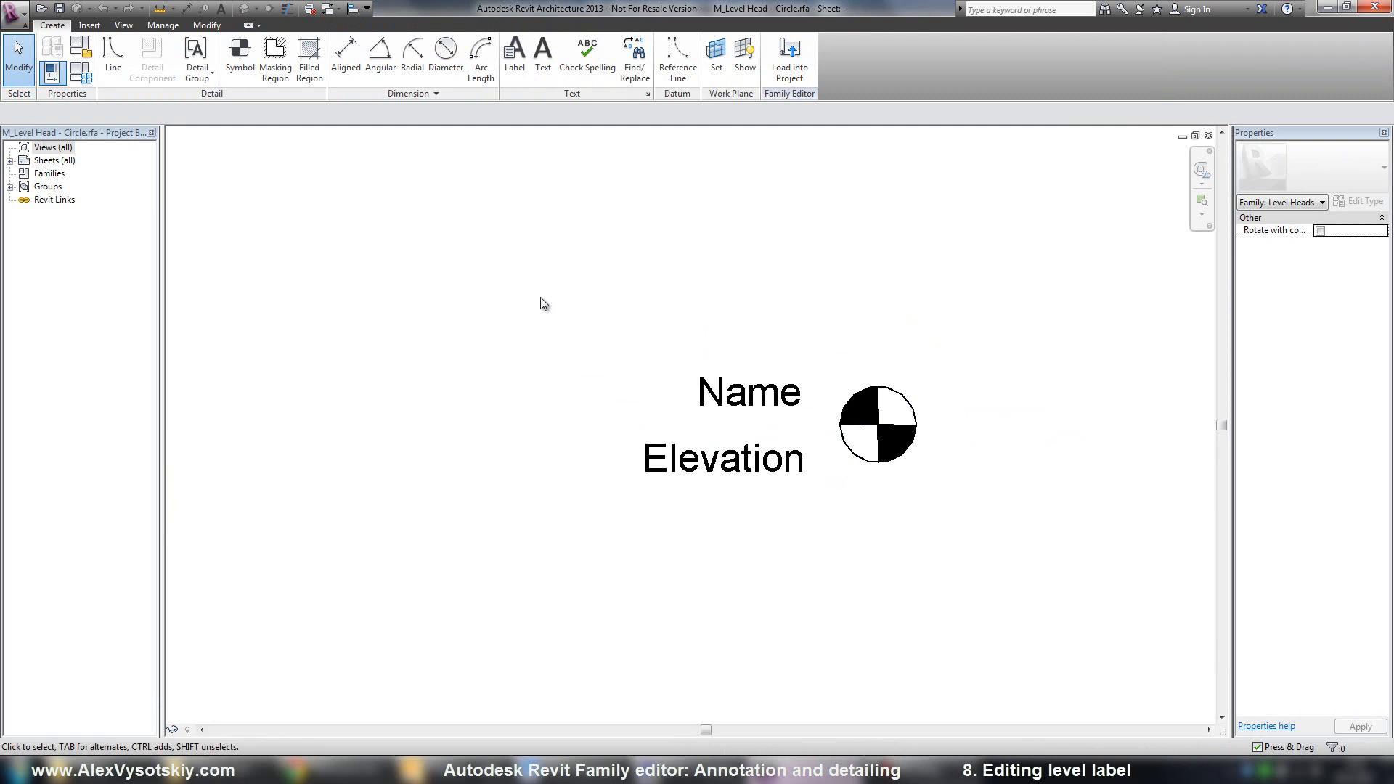
click(122, 25)
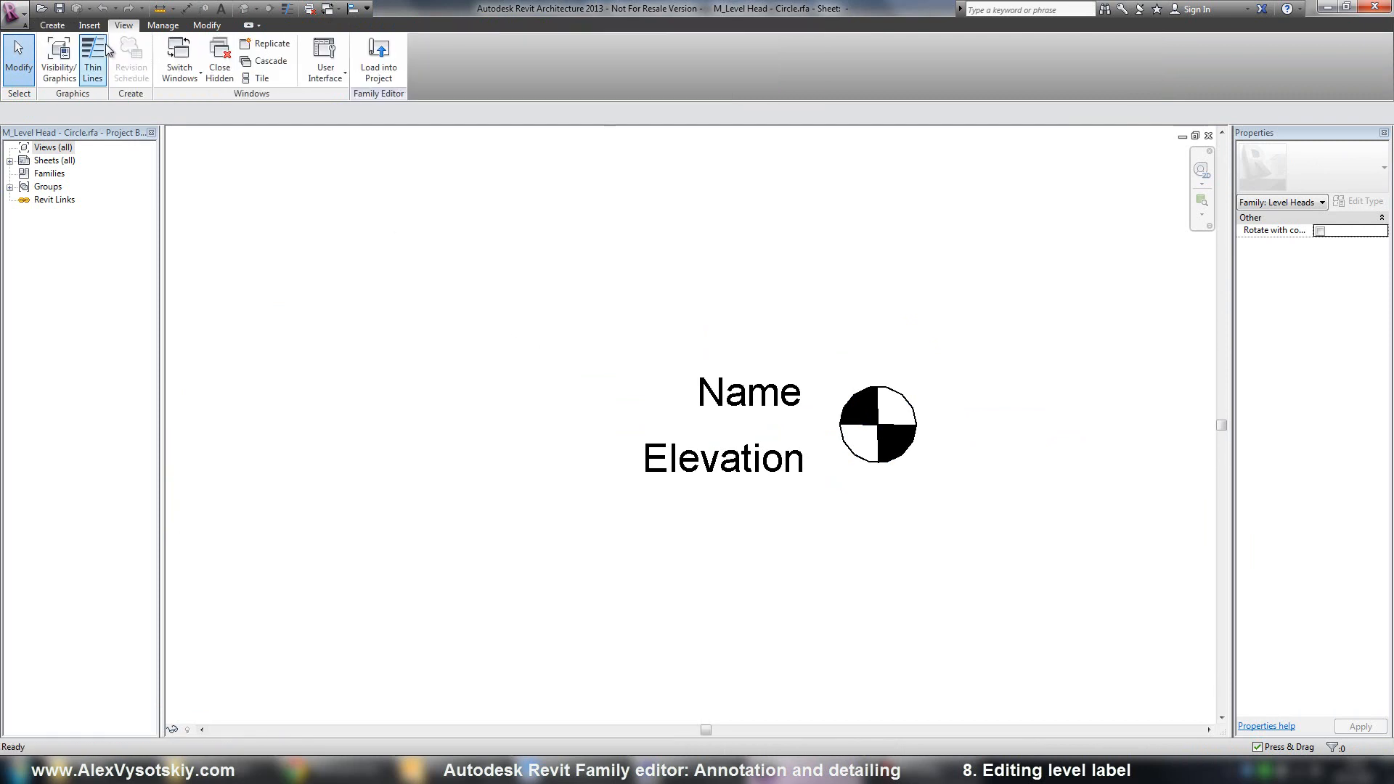
click(58, 58)
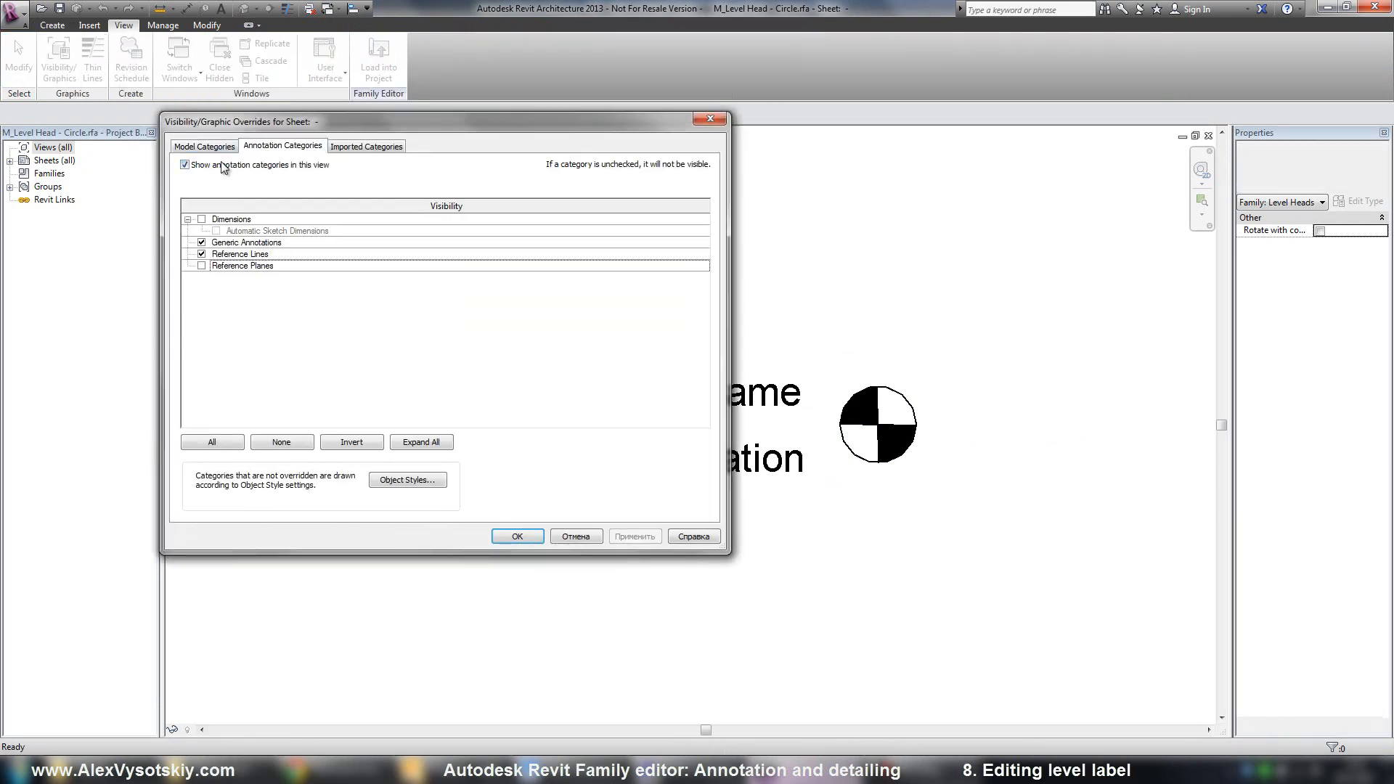
click(243, 264)
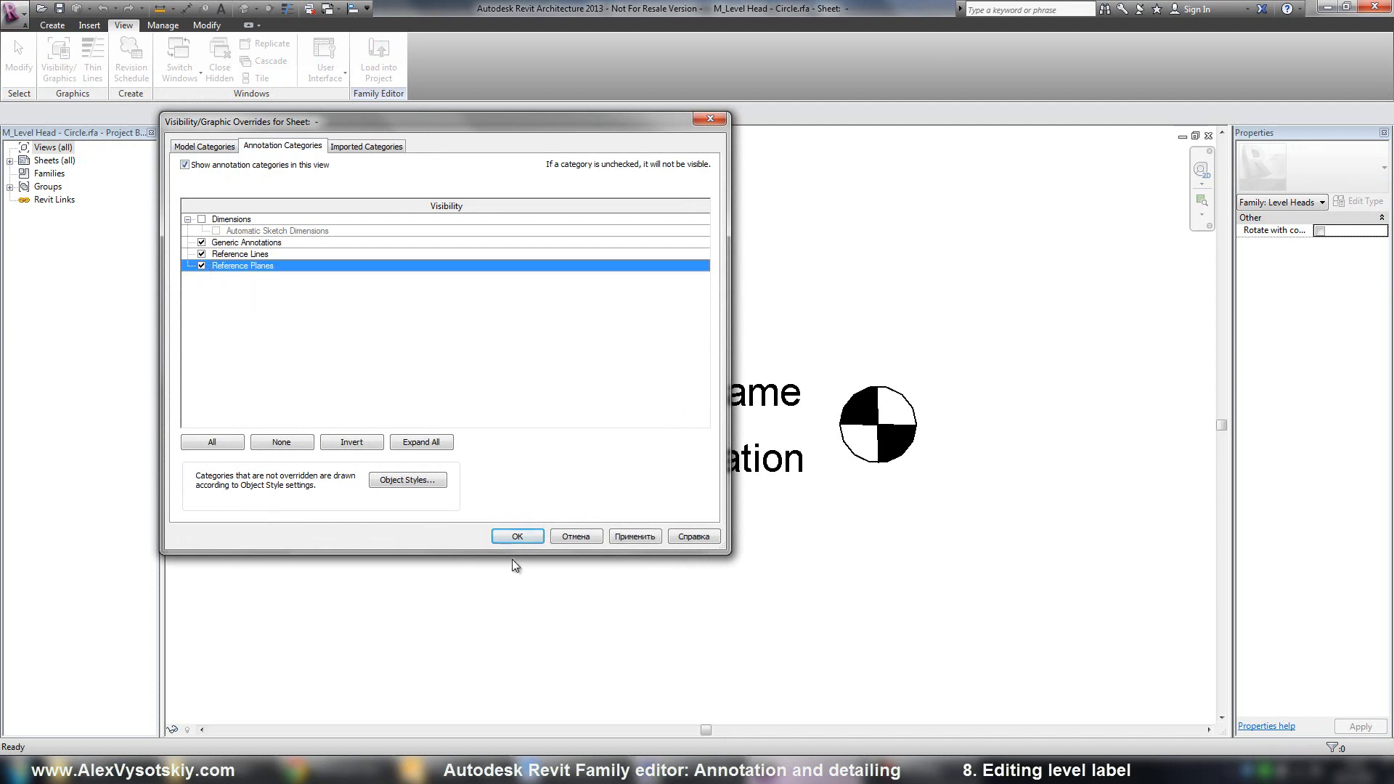
click(517, 536)
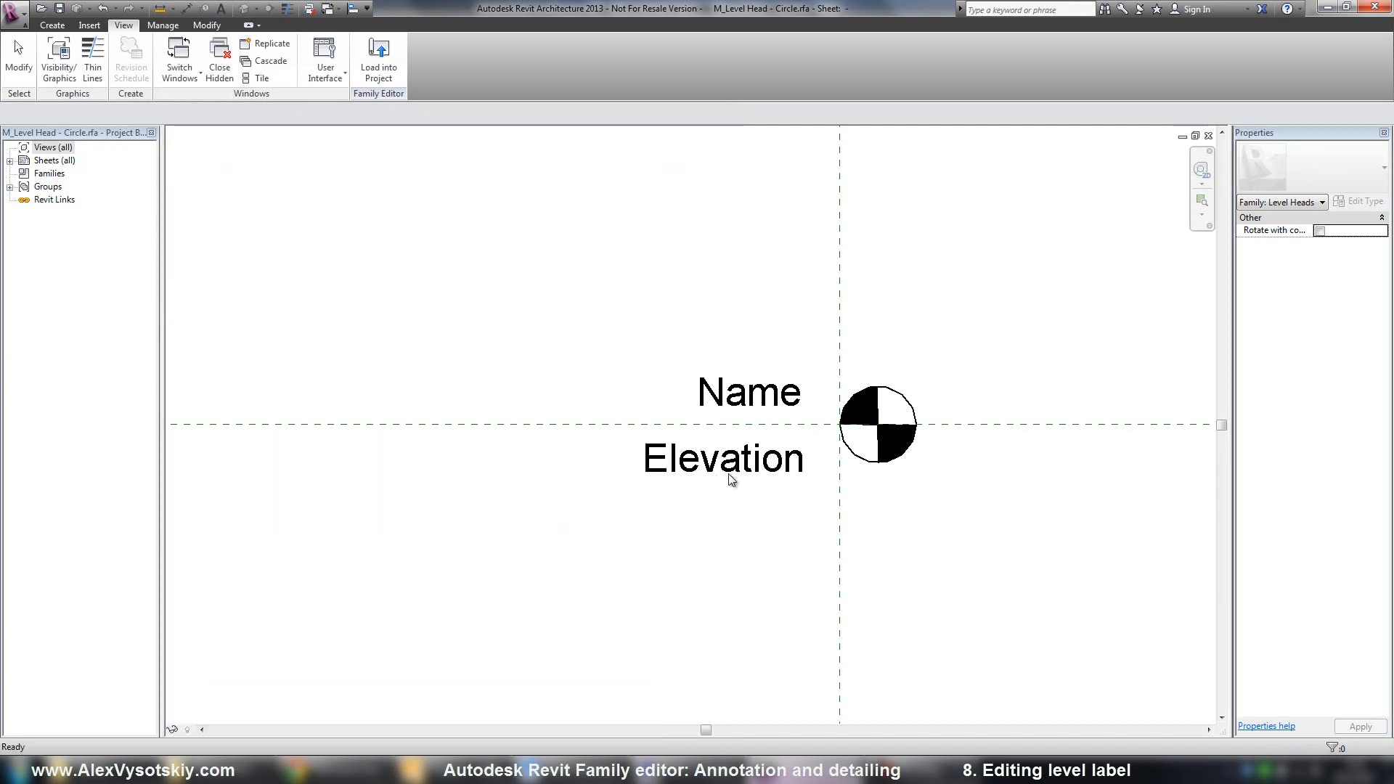
Step: Move the circle head's Elevation label to the right of the circle and start loading into the project
click(722, 457)
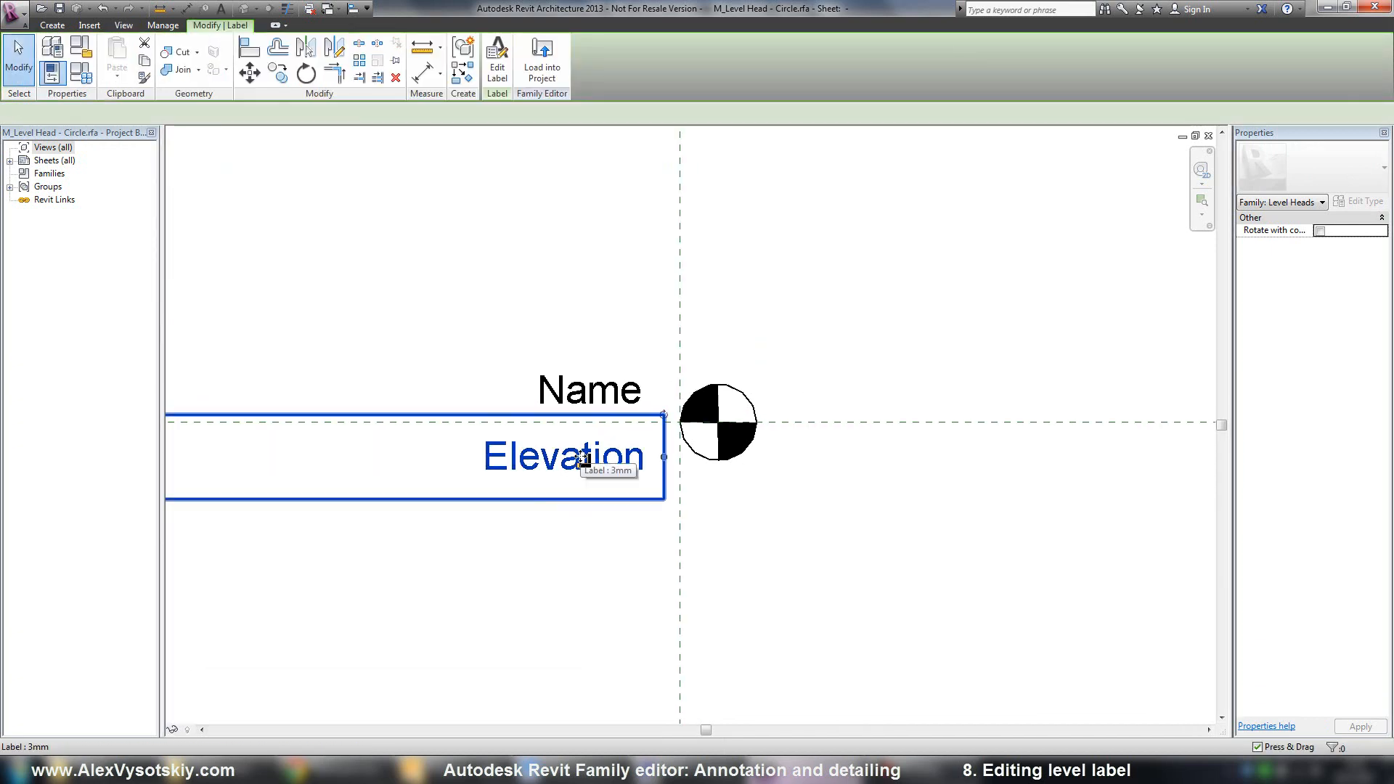
click(562, 456)
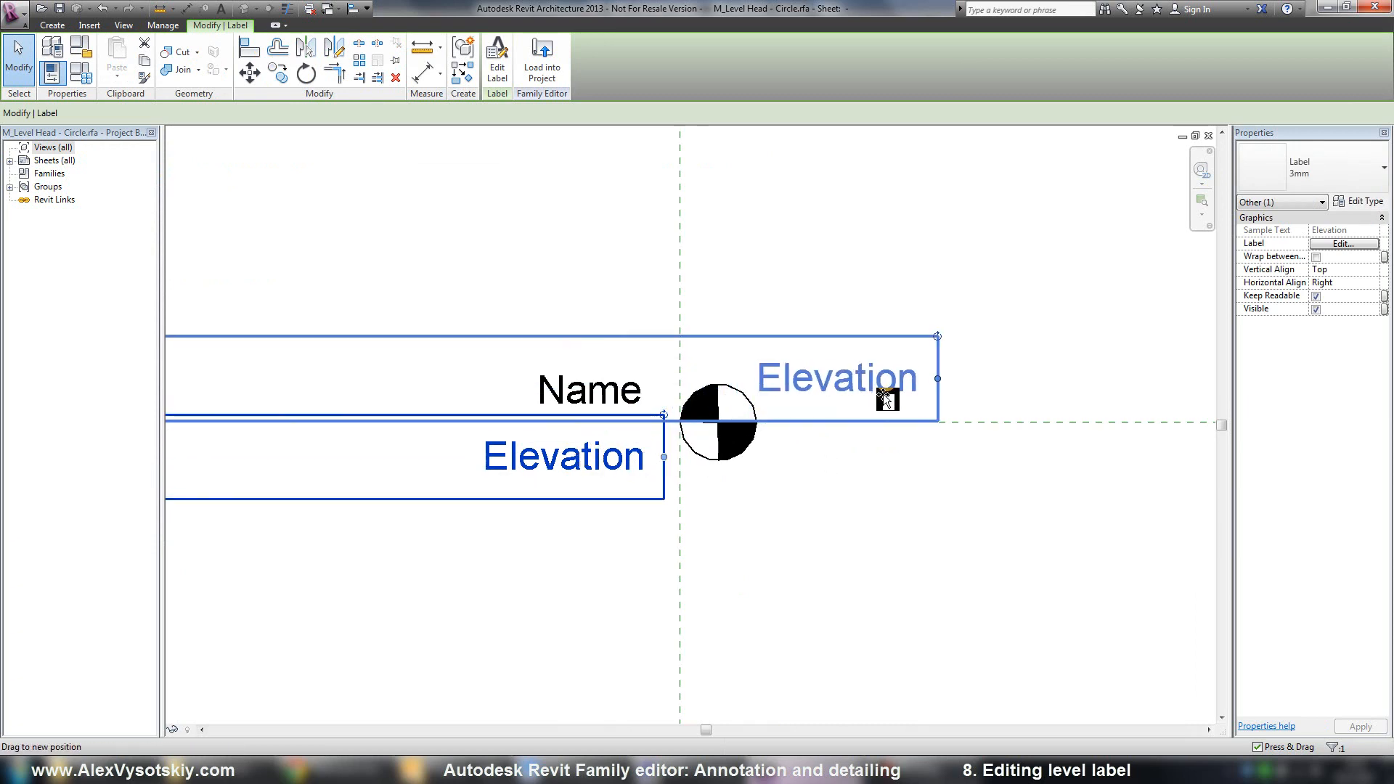
drag(886, 398, 900, 408)
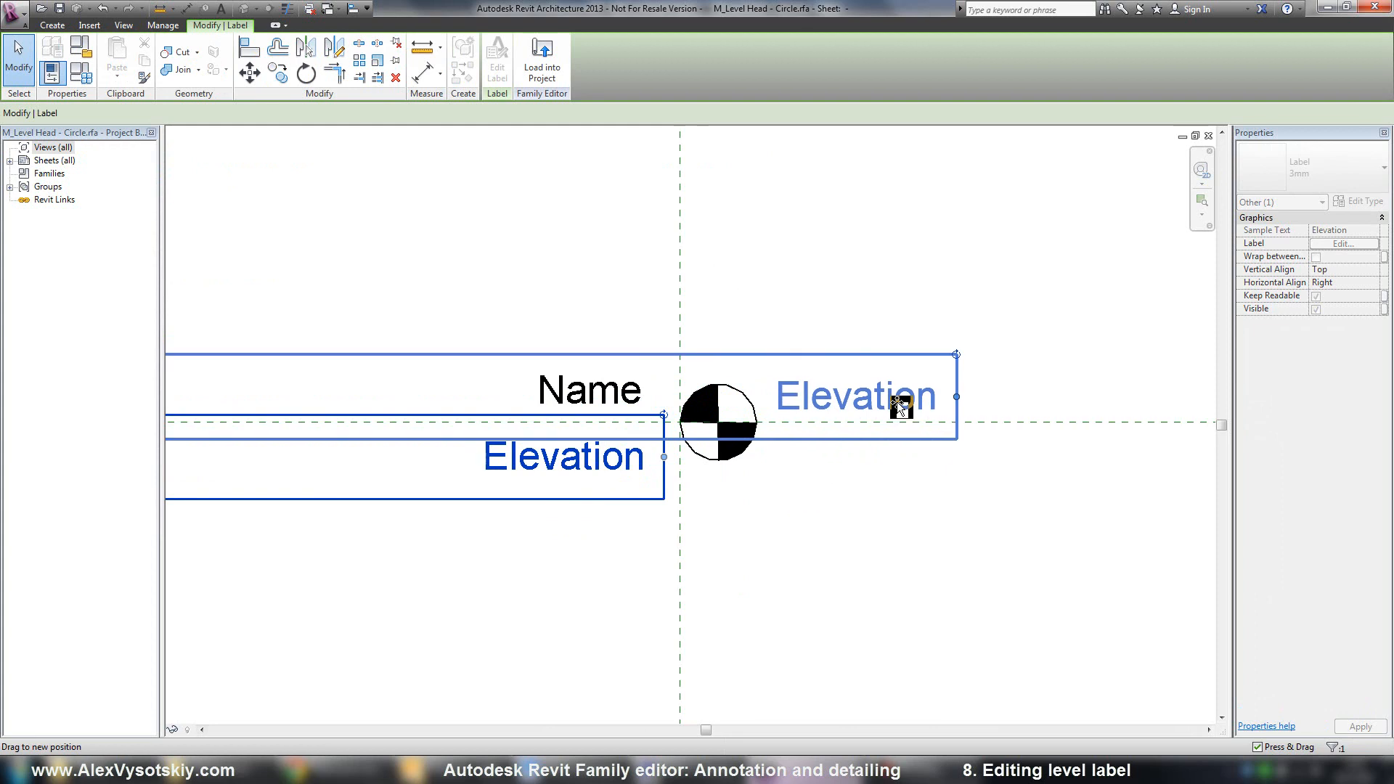
drag(902, 409, 868, 410)
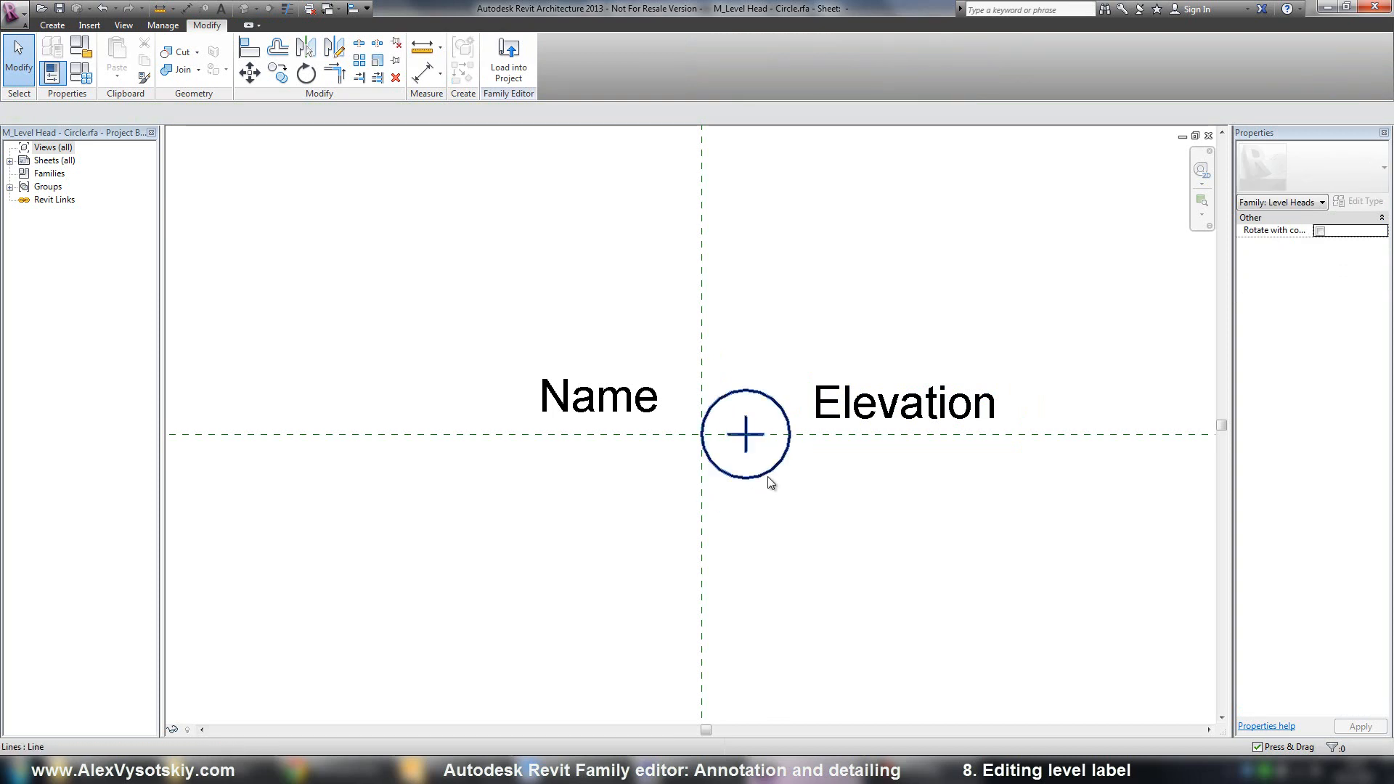
click(508, 58)
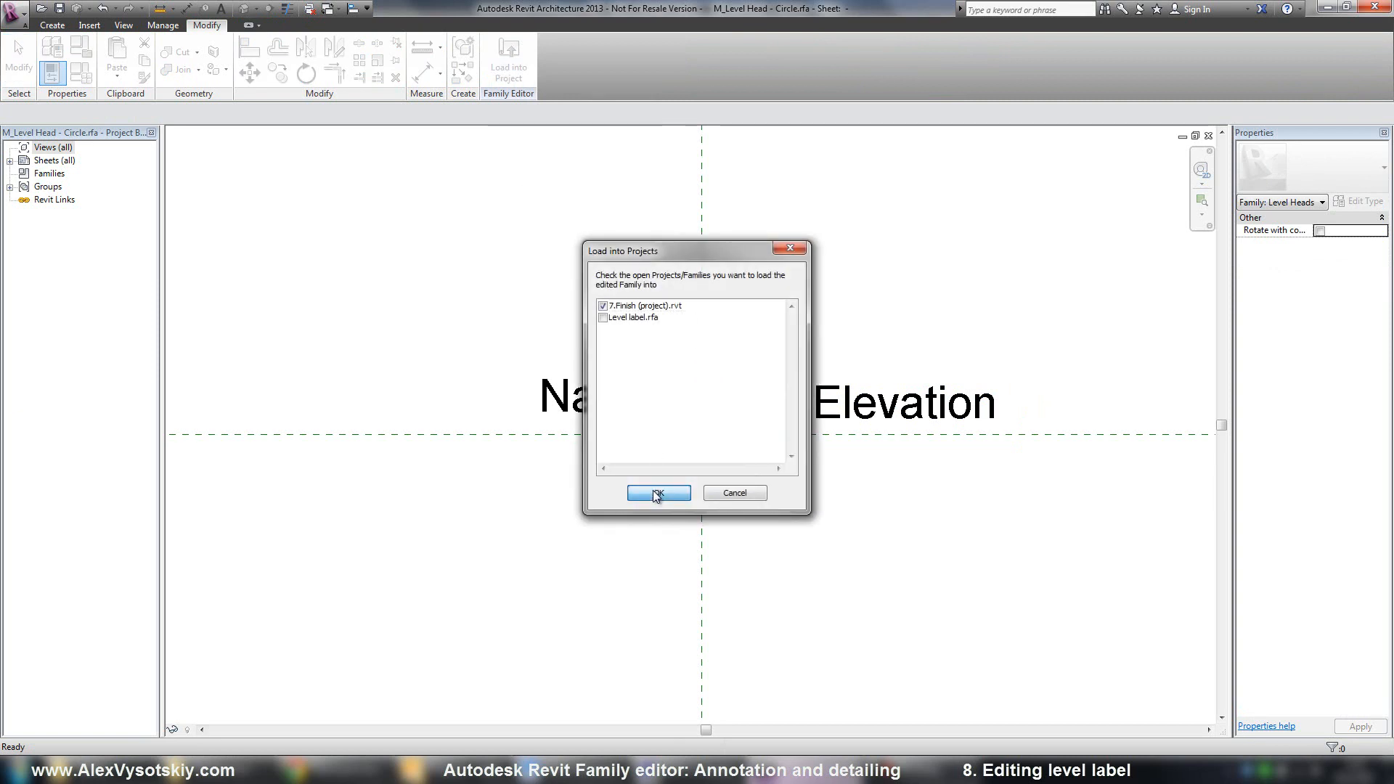
Step: Load into 7.Finish (project).rvt and switch both North elevation levels to Custom w.name
click(658, 496)
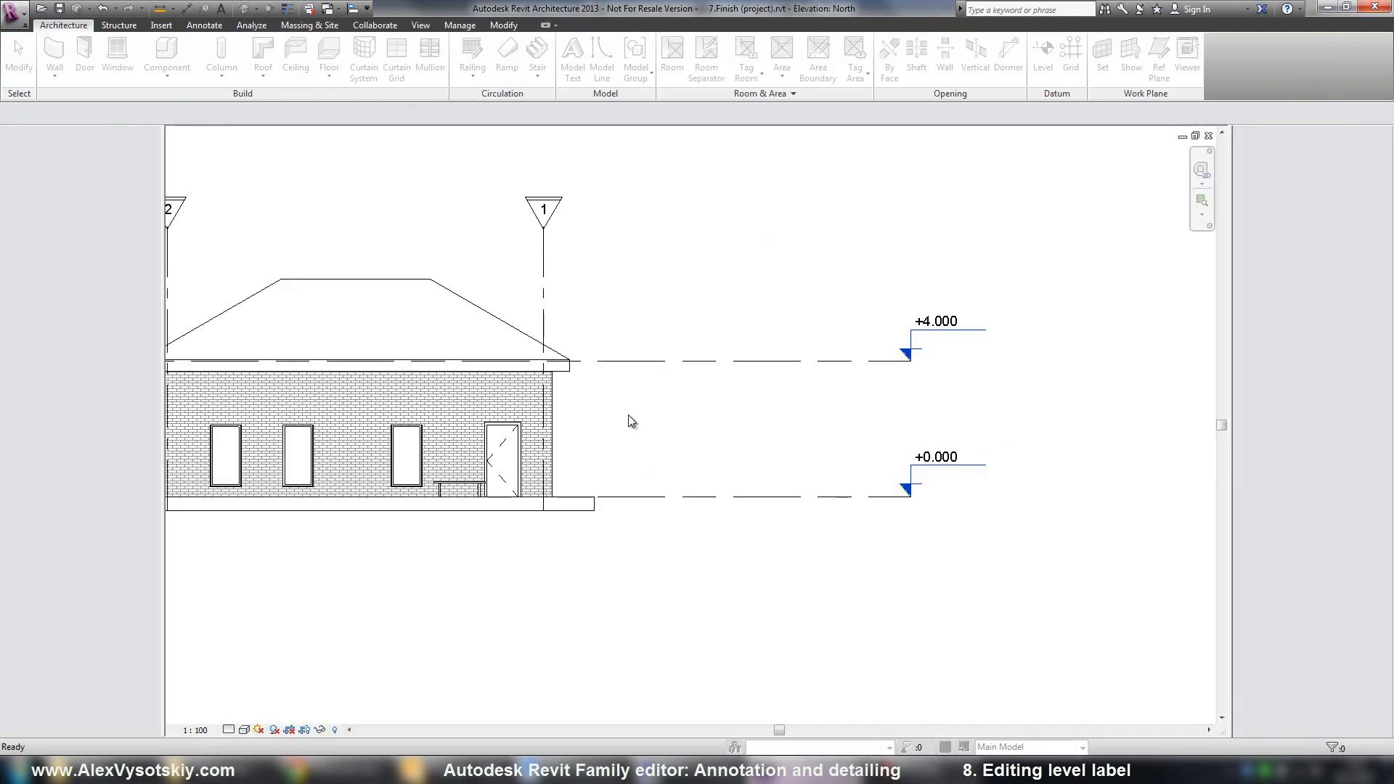
mouse_move(632, 354)
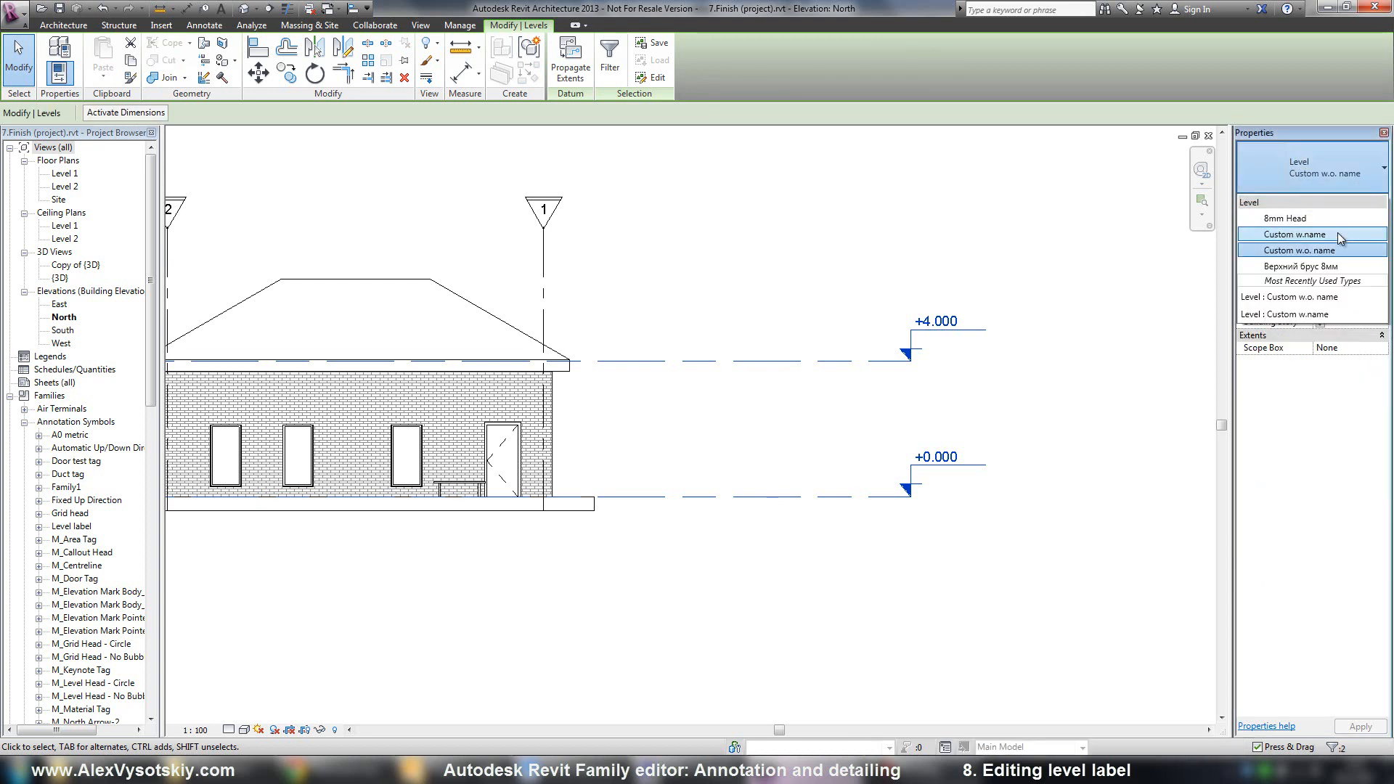
click(1282, 218)
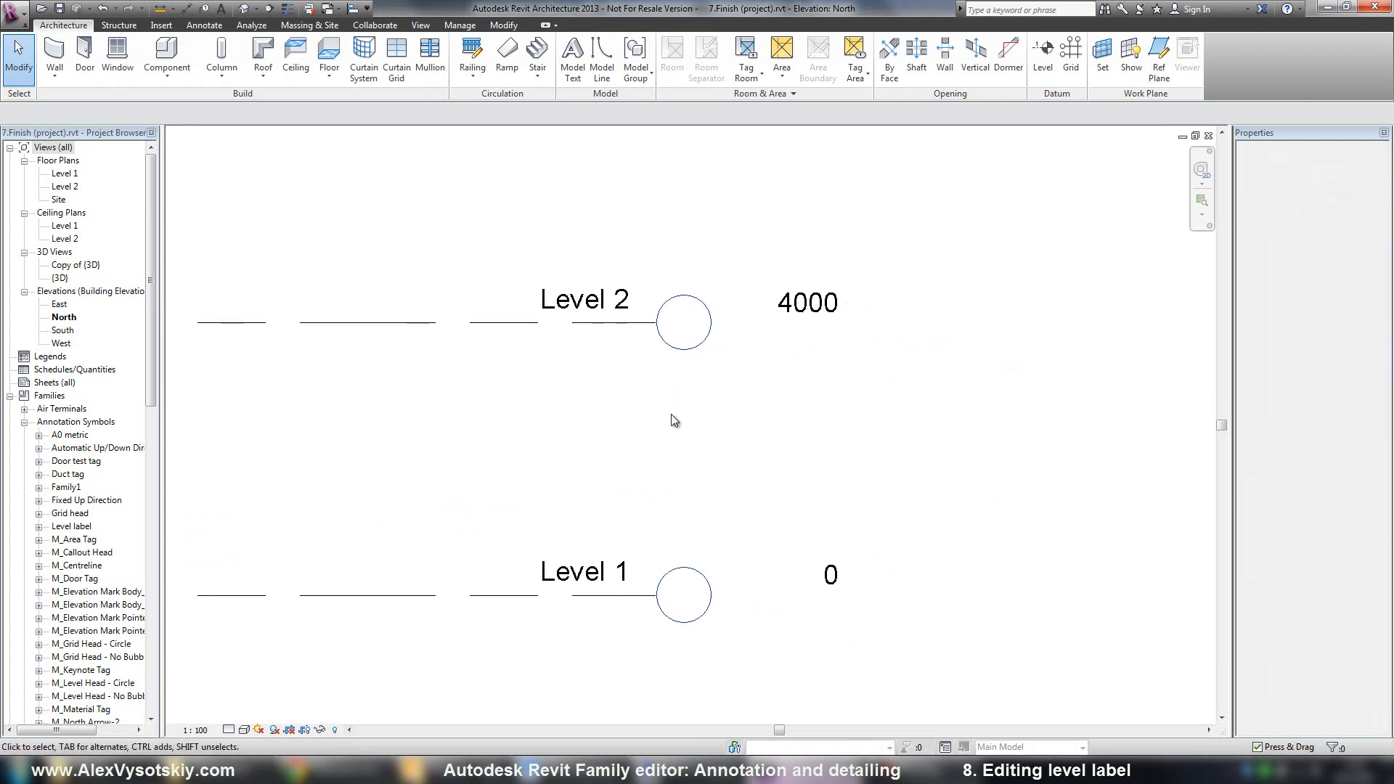
click(679, 427)
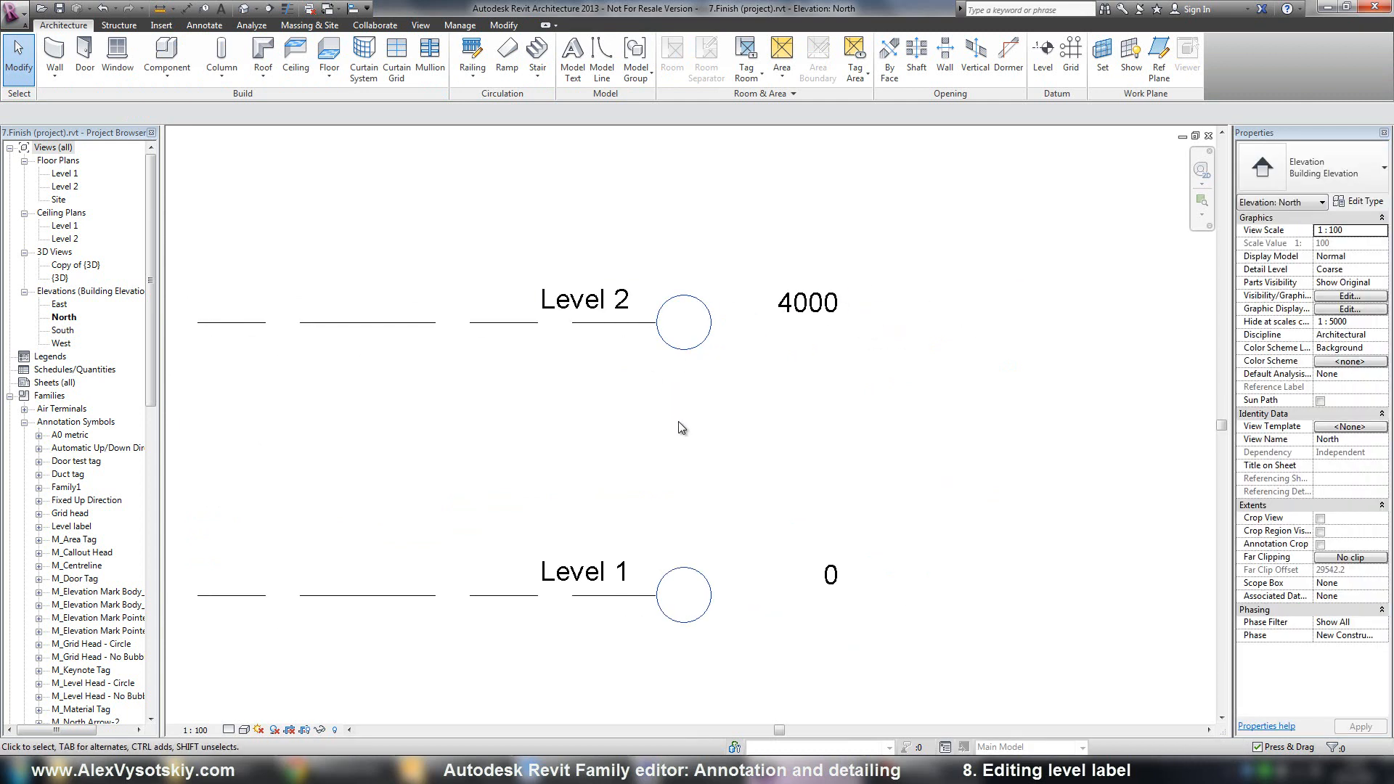